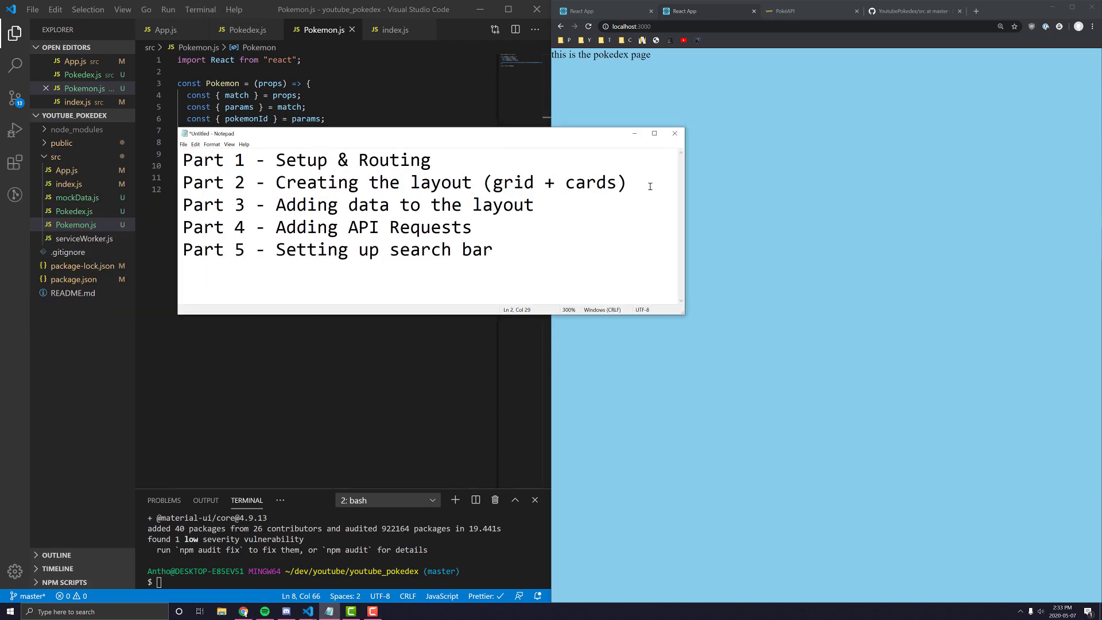
# Step: Highlight the Part 2 layout line in the outline, clear it, then put Notepad away
pyautogui.doubleClick(195, 182)
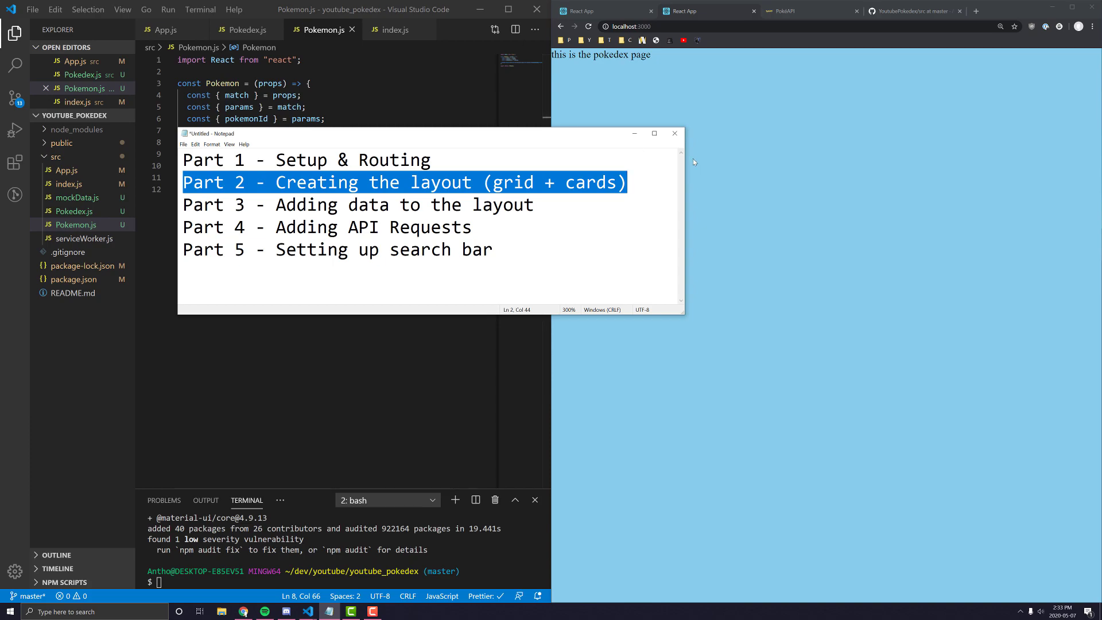
pyautogui.click(624, 183)
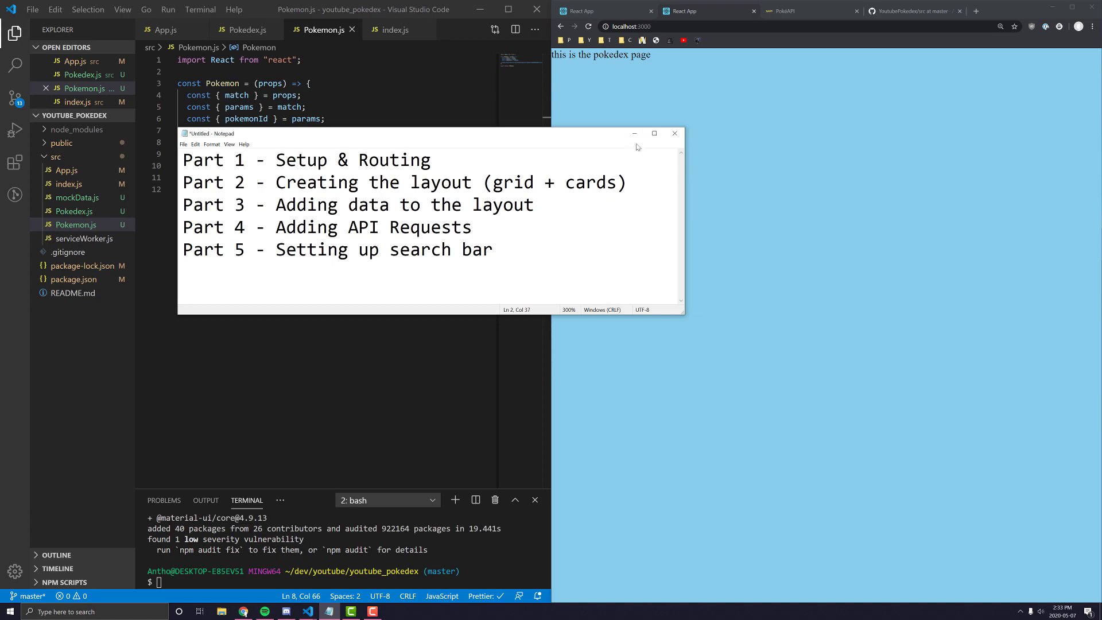
pyautogui.click(674, 134)
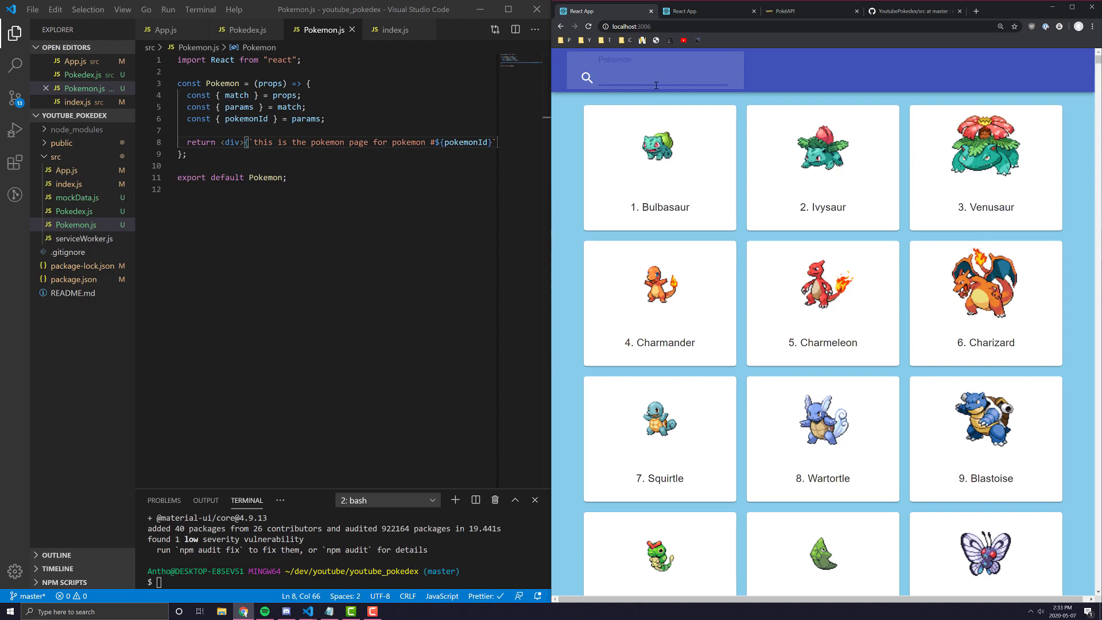
# Step: Search the demo for 'bulb', view Ivysaur's detail page and its id in the address, then return to the grid
pyautogui.write('bulb')
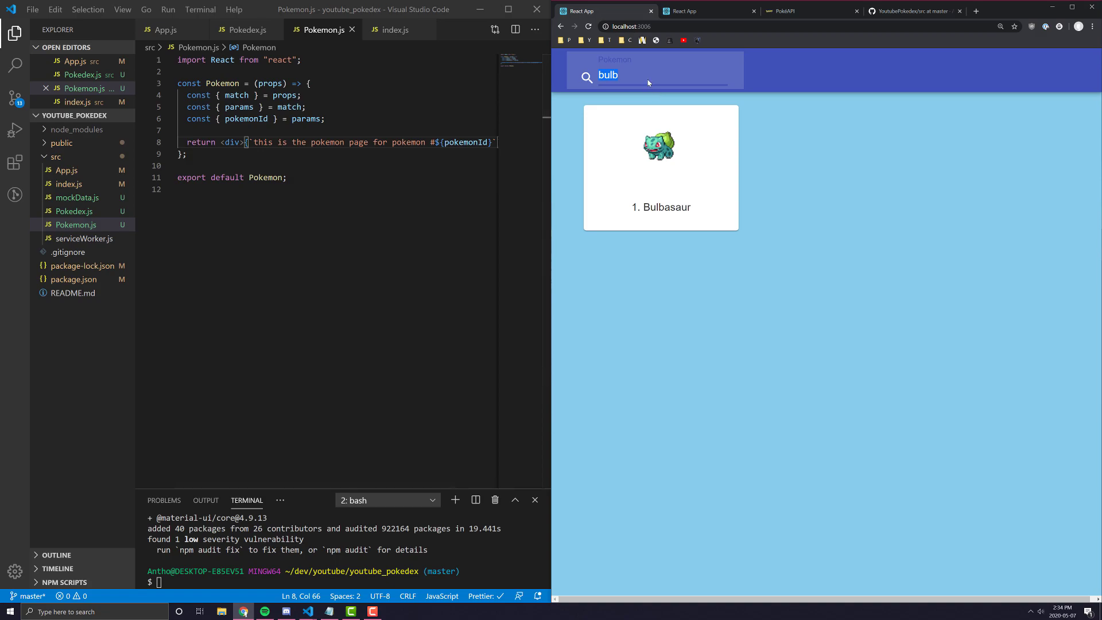
pyautogui.click(659, 167)
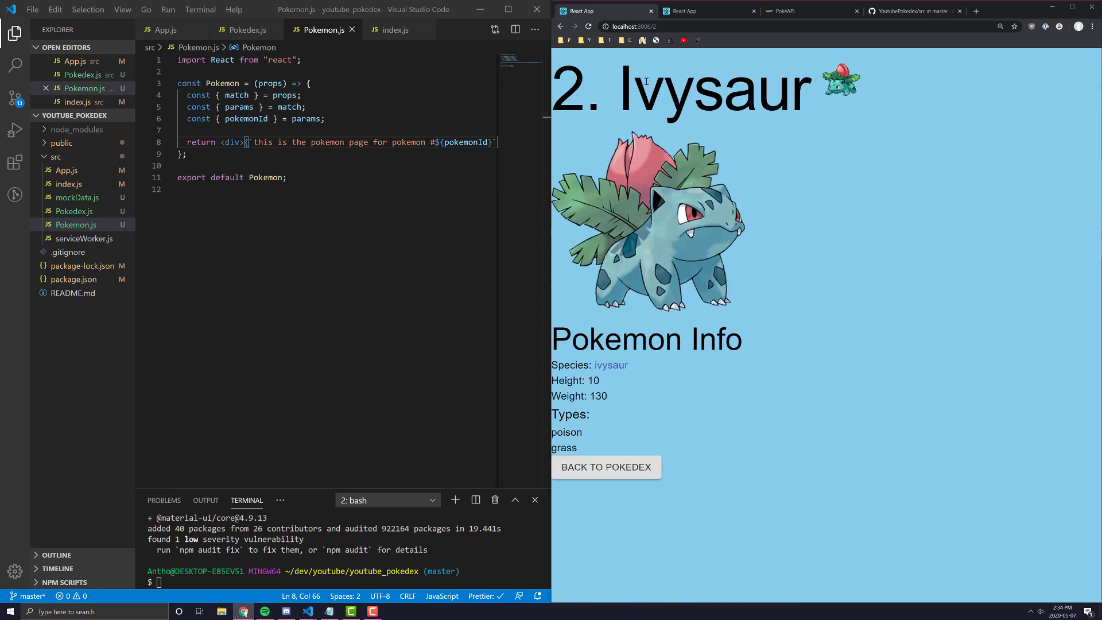
pyautogui.moveTo(605, 71)
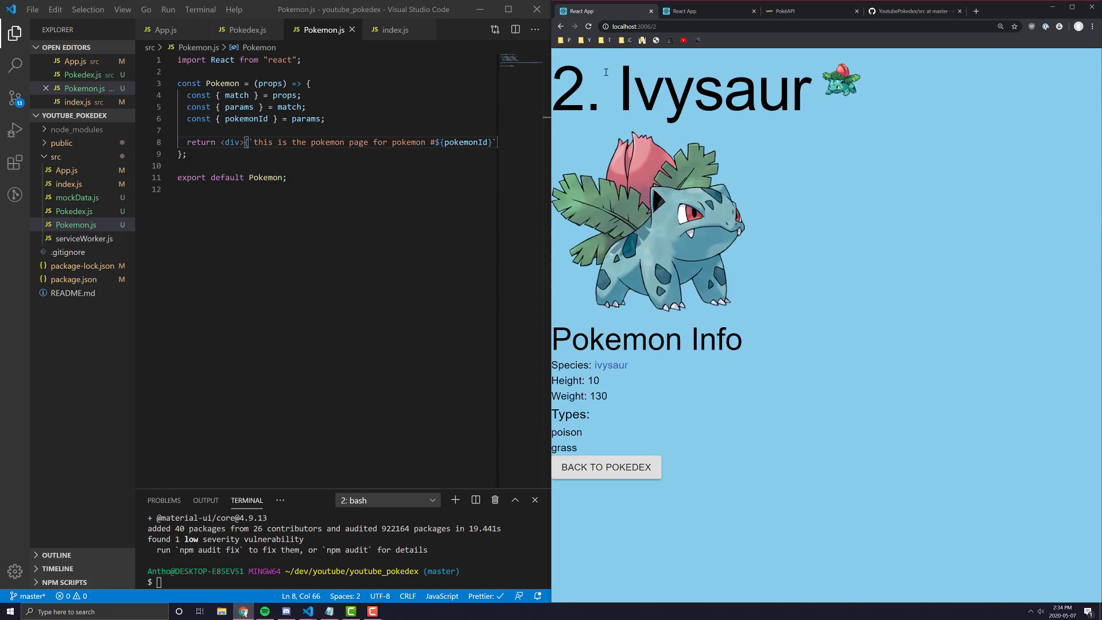
pyautogui.moveTo(682, 62)
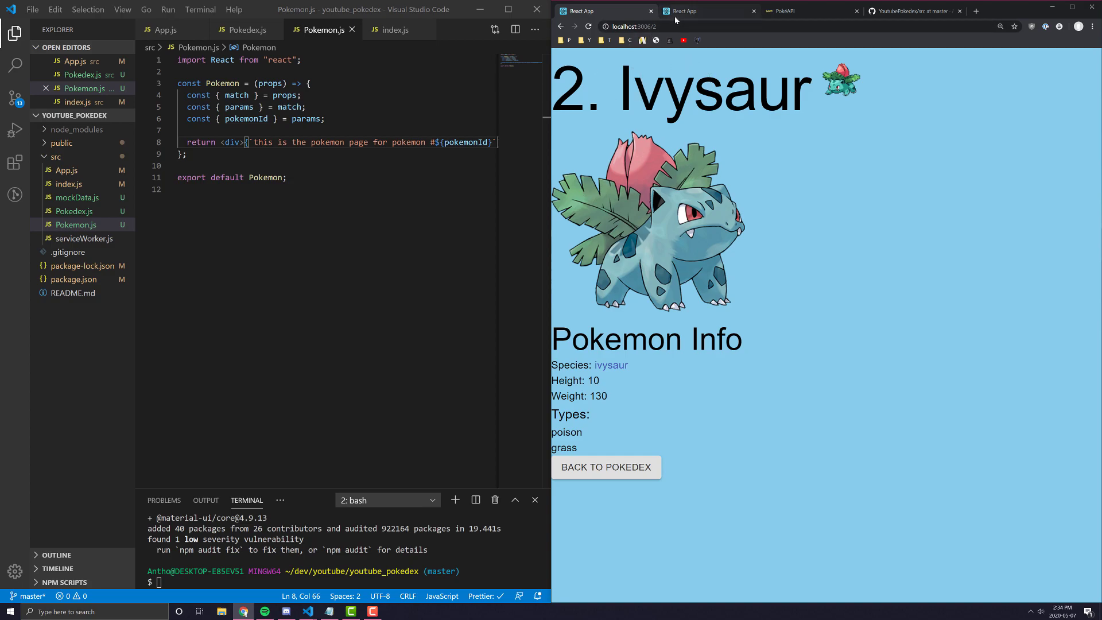
pyautogui.click(706, 10)
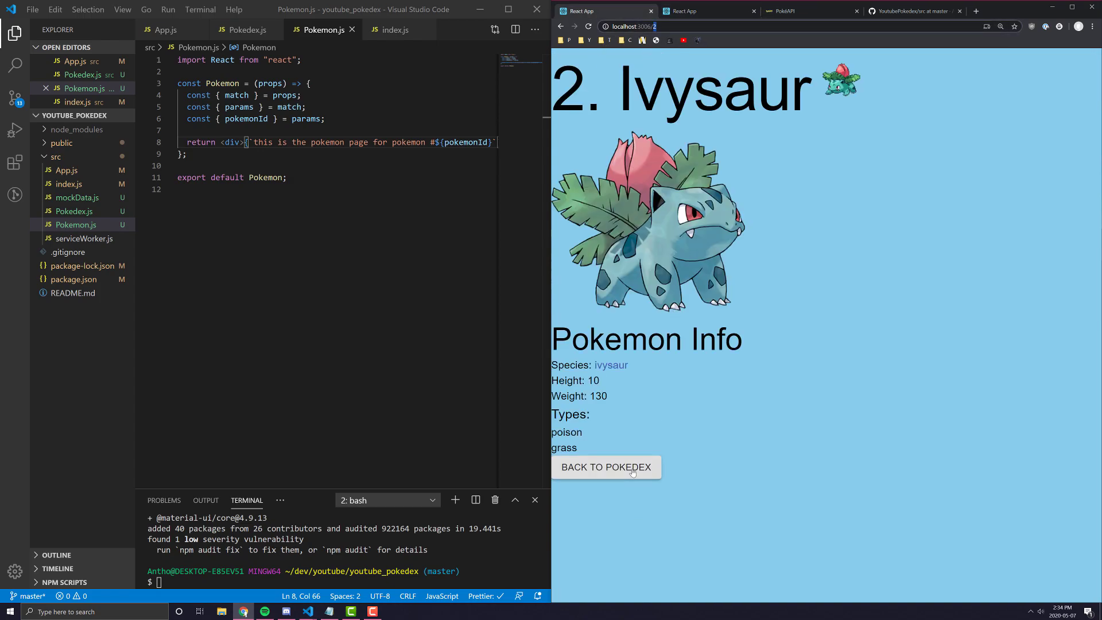
pyautogui.click(605, 467)
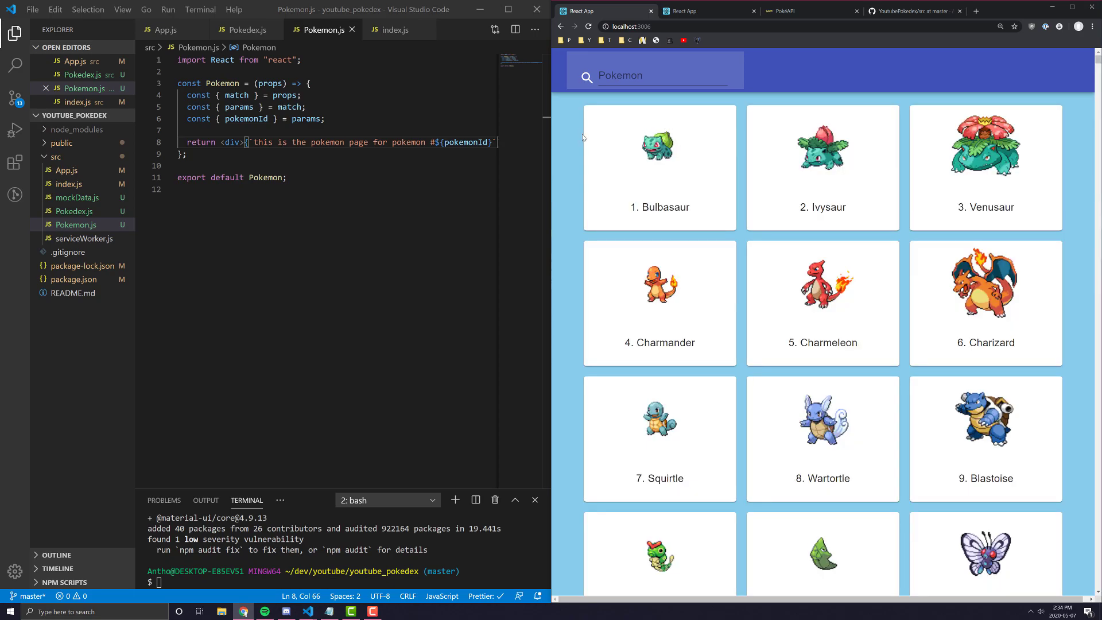
pyautogui.moveTo(558, 57)
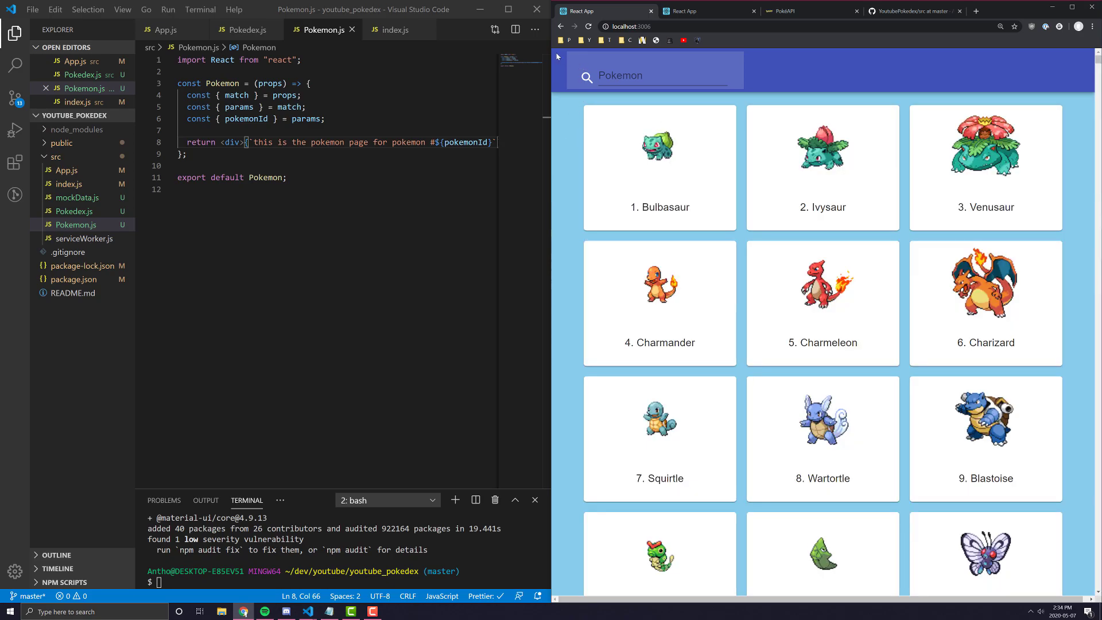
pyautogui.moveTo(803, 59)
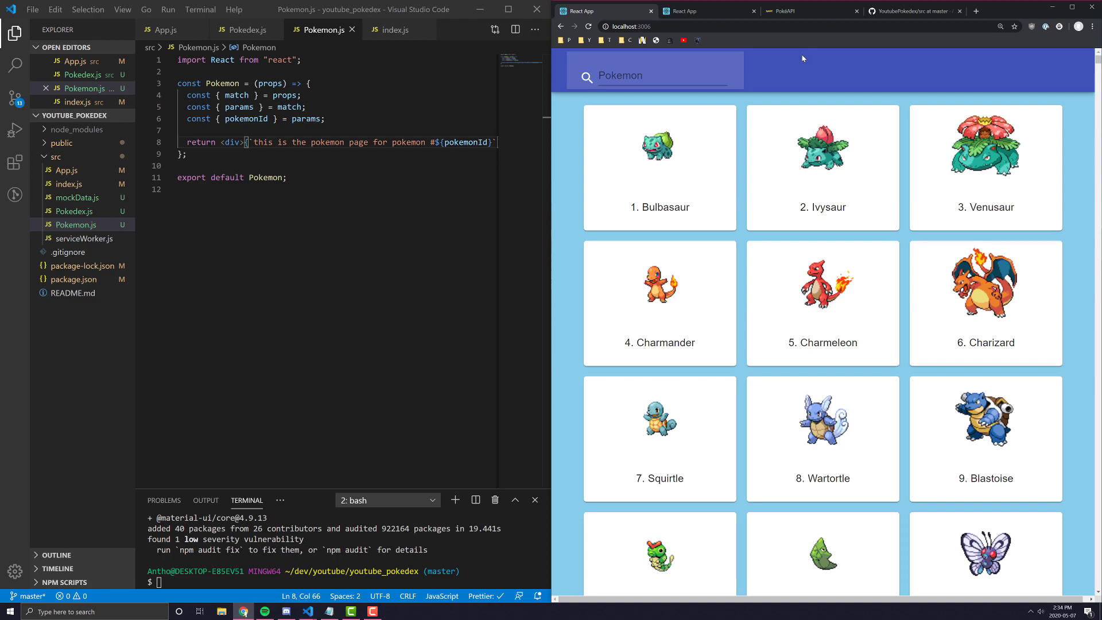
pyautogui.moveTo(555, 134)
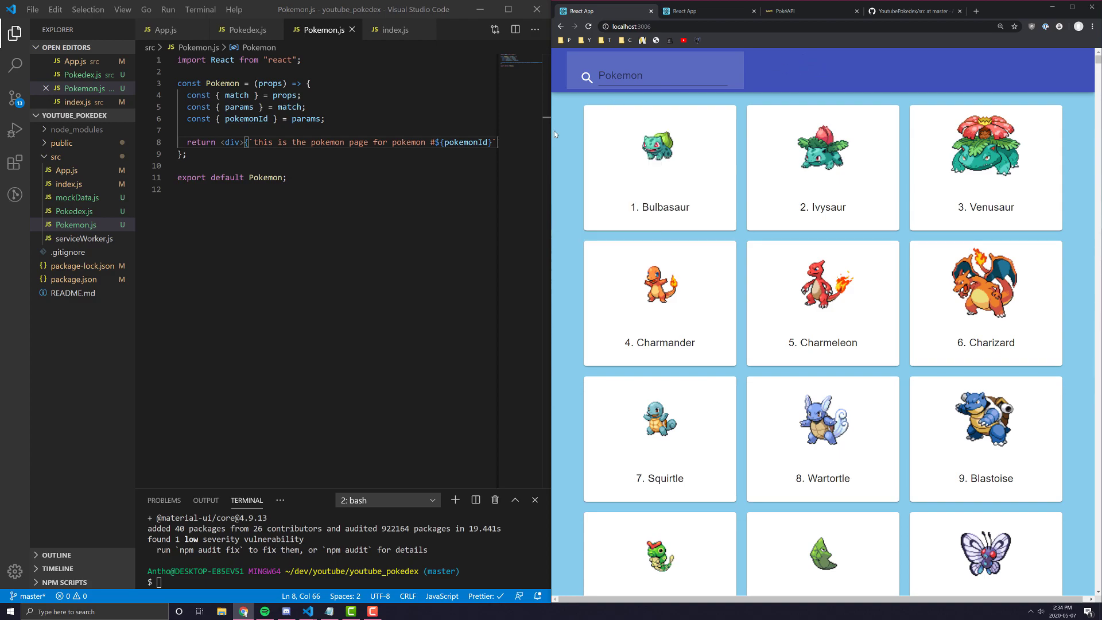
pyautogui.moveTo(628, 131)
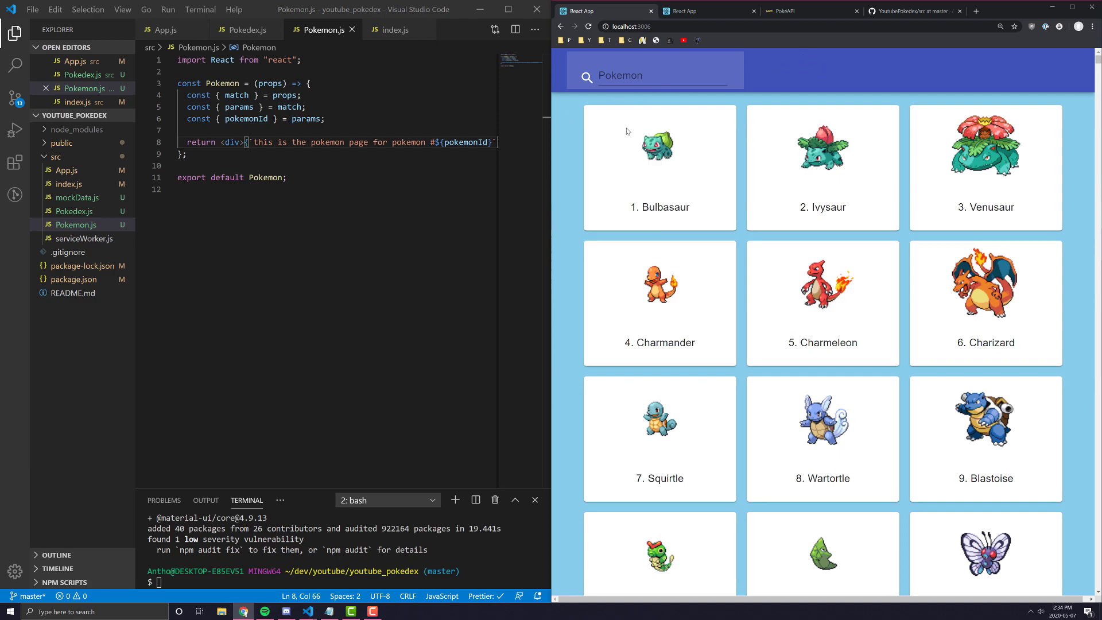
pyautogui.moveTo(924, 183)
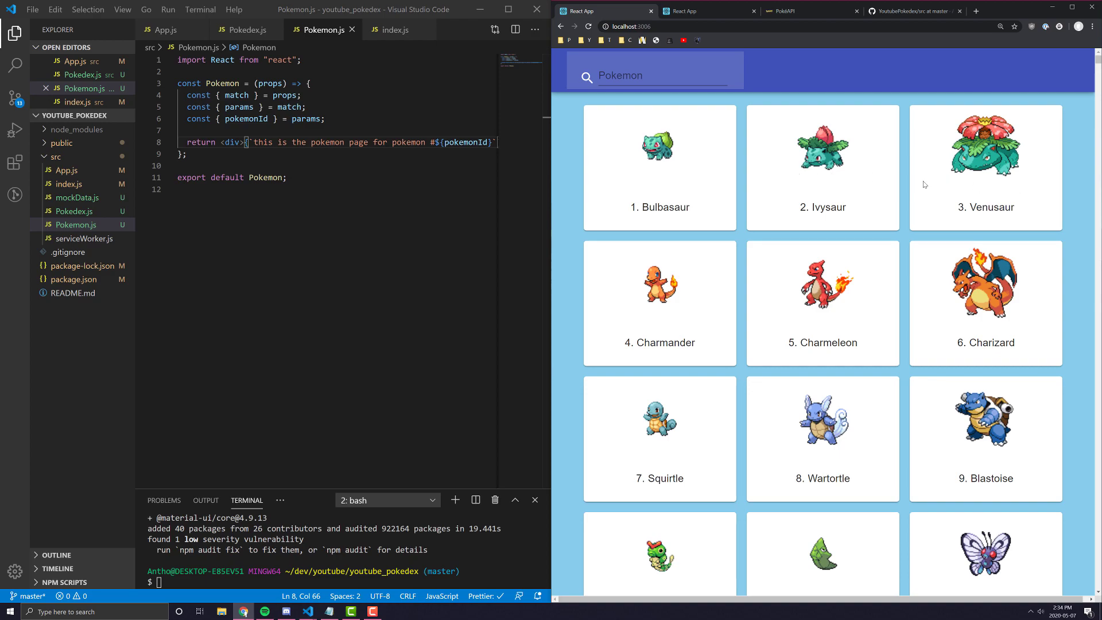
pyautogui.moveTo(631, 133)
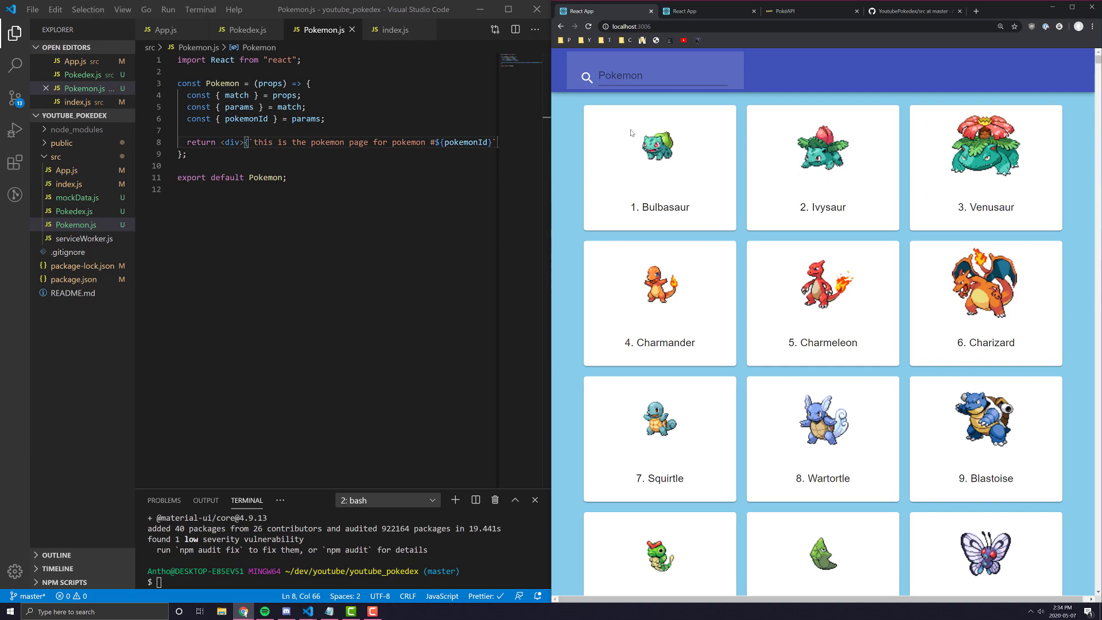
pyautogui.moveTo(585, 124)
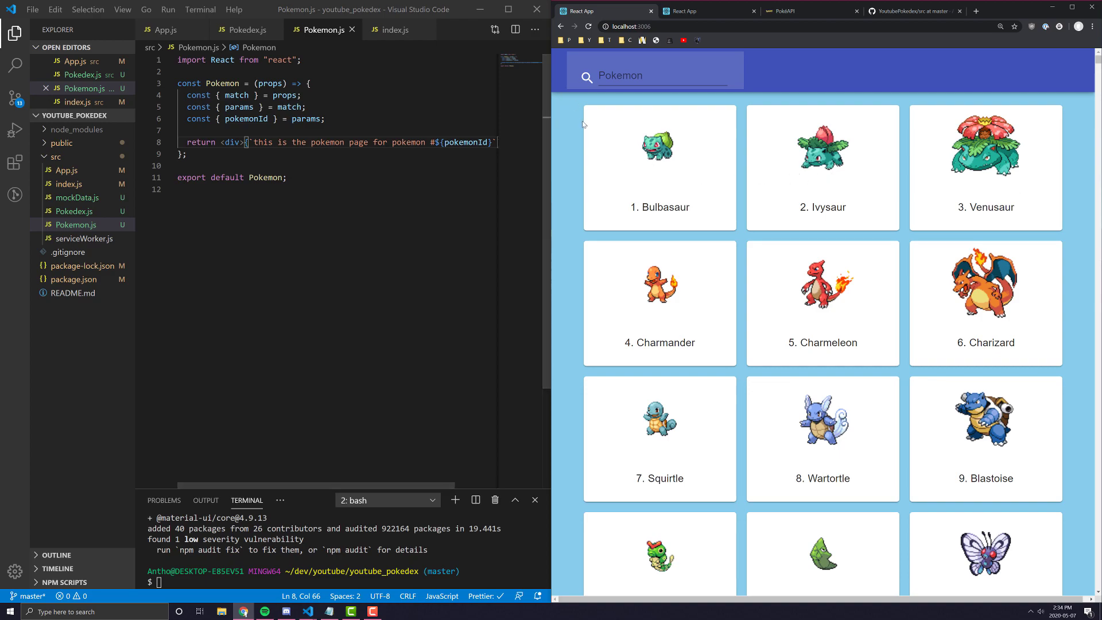
# Step: View Bulbasaur's detail page and go back to the Pokedex grid
pyautogui.click(658, 166)
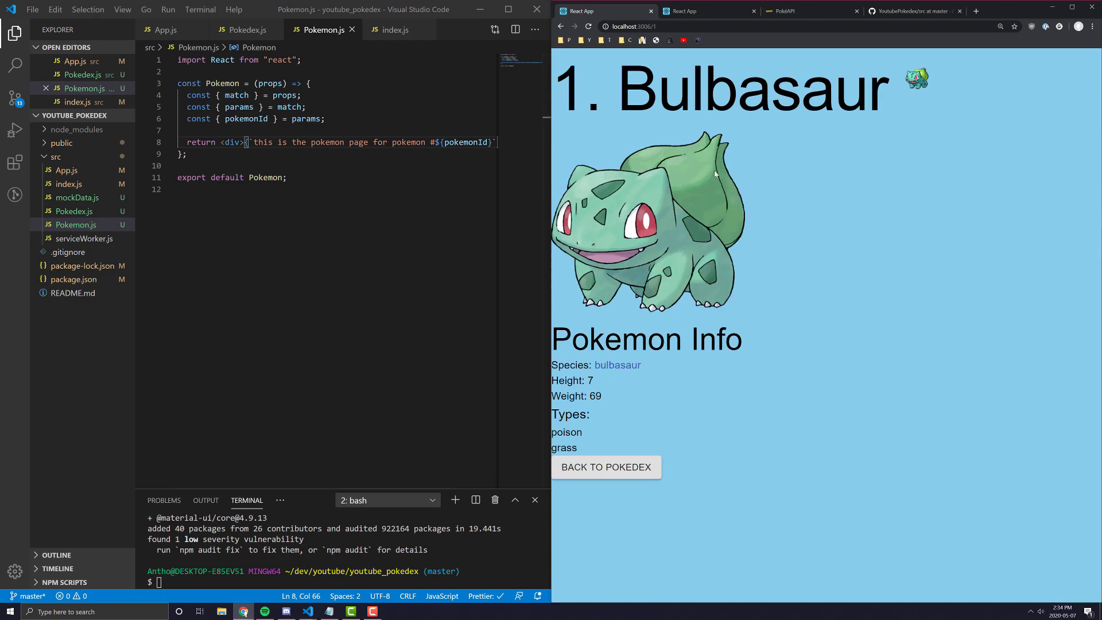
pyautogui.click(605, 467)
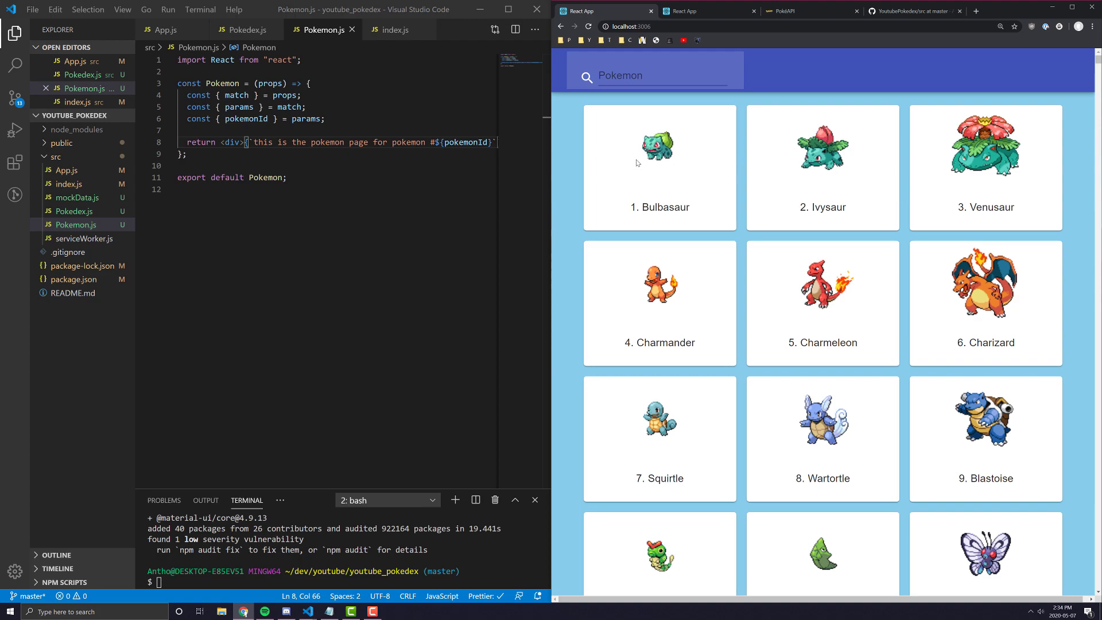
# Step: Glance at App.js routes, close Pokemon.js and index.js, leaving Pokedex.js in focus
pyautogui.click(247, 30)
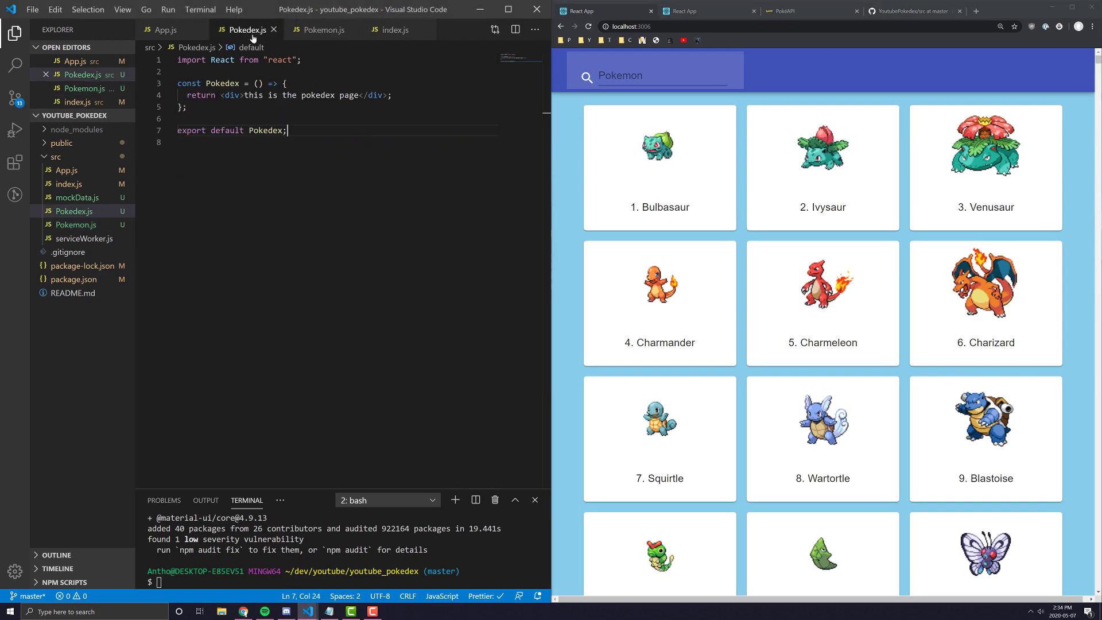
pyautogui.click(167, 30)
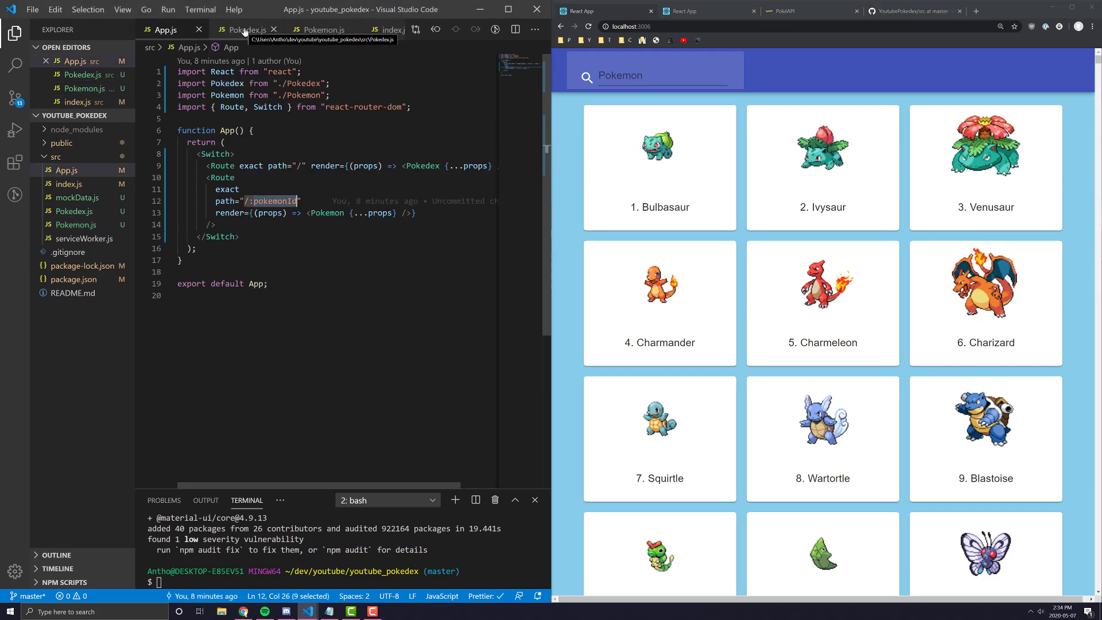
pyautogui.click(246, 30)
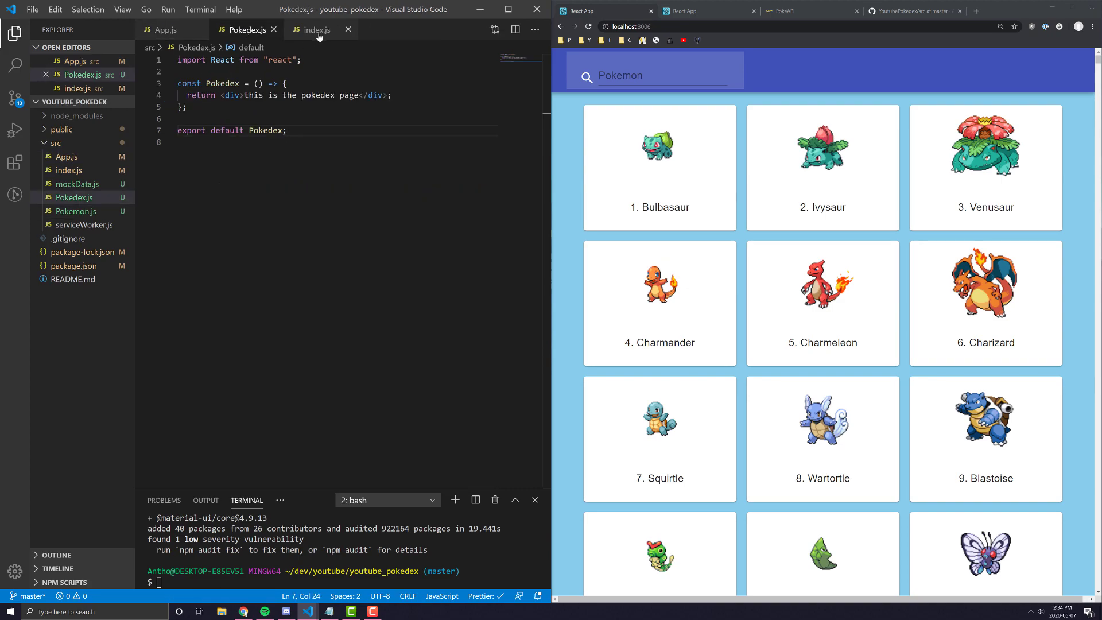
pyautogui.click(347, 29)
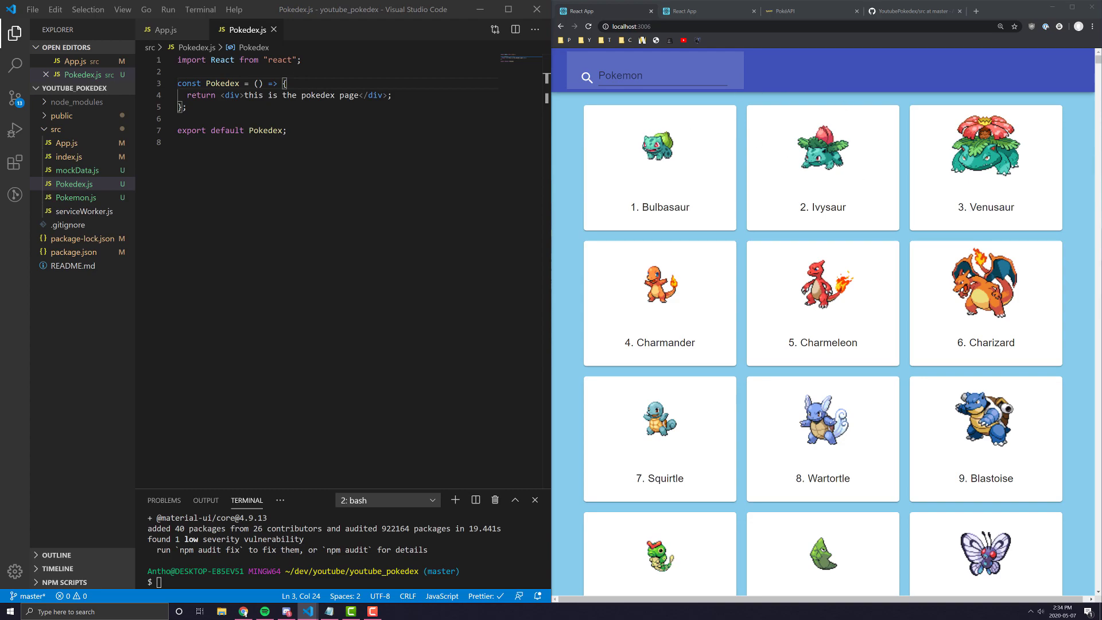
pyautogui.moveTo(1063, 273)
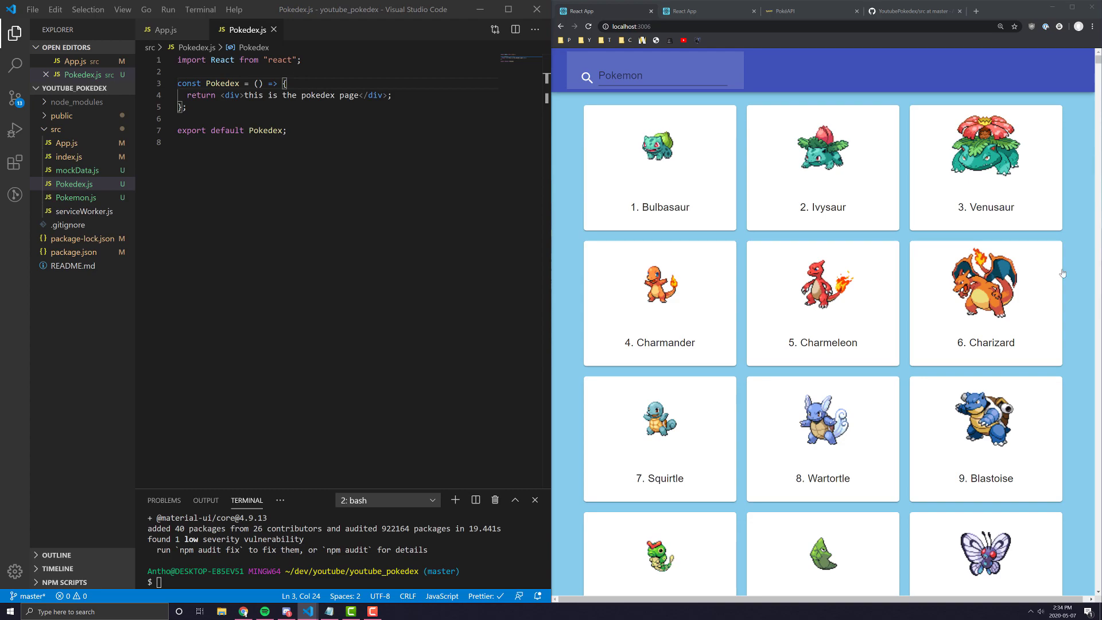
pyautogui.click(184, 106)
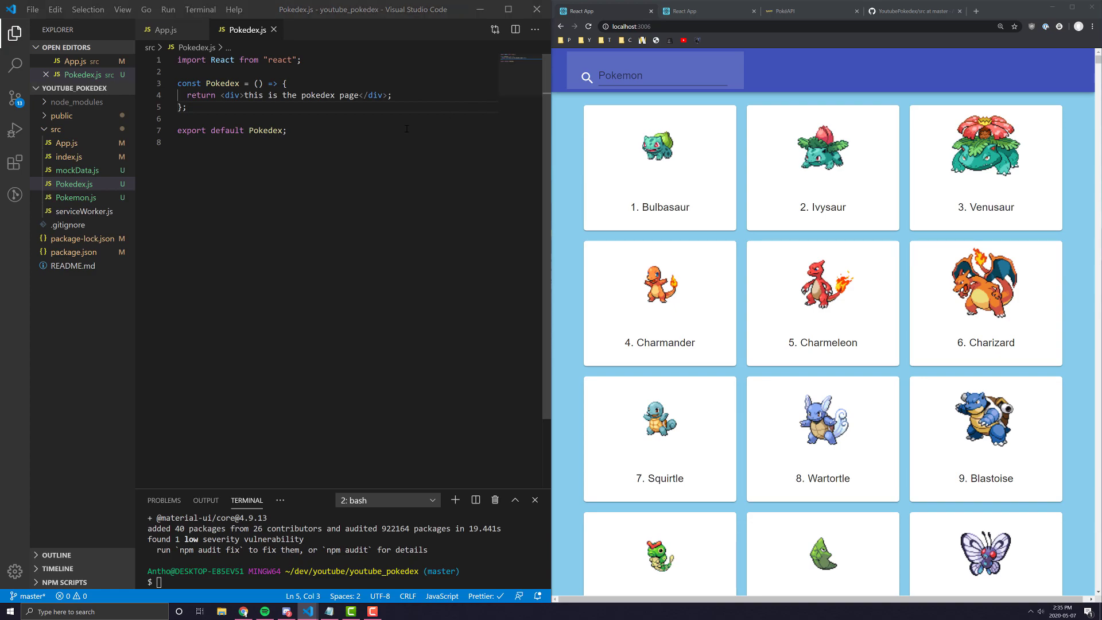
pyautogui.click(302, 60)
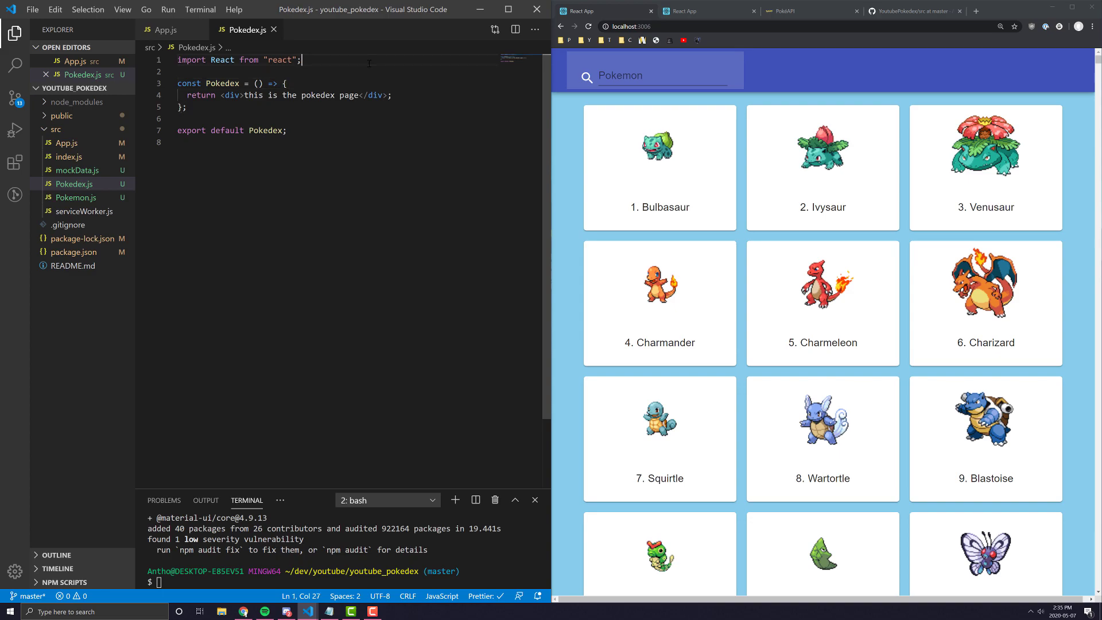
pyautogui.write('import {')
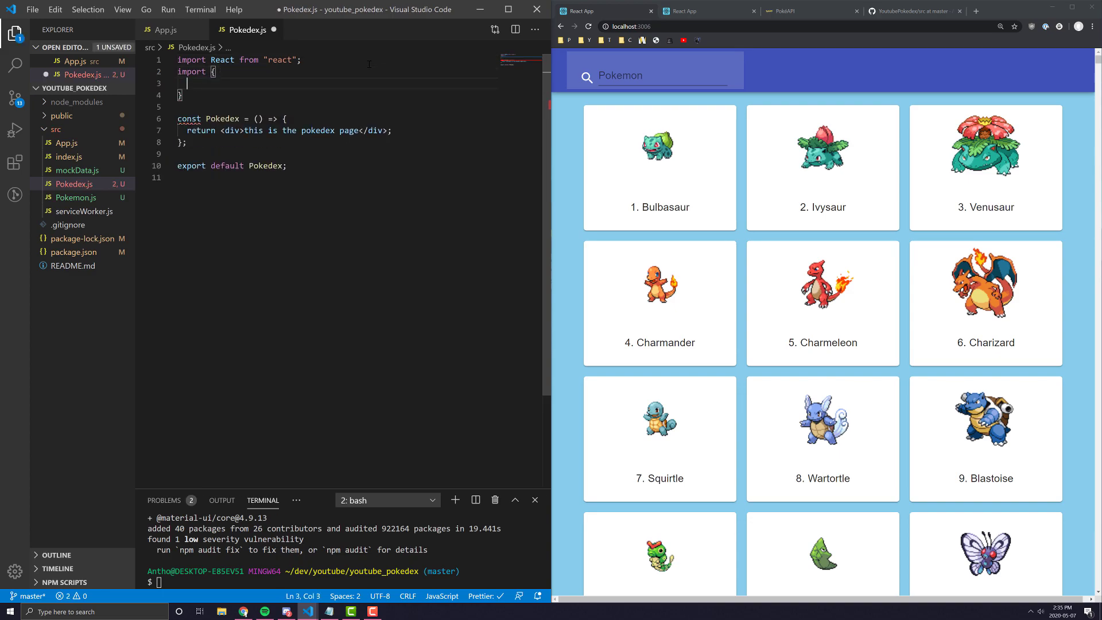
pyautogui.write('AppBar,')
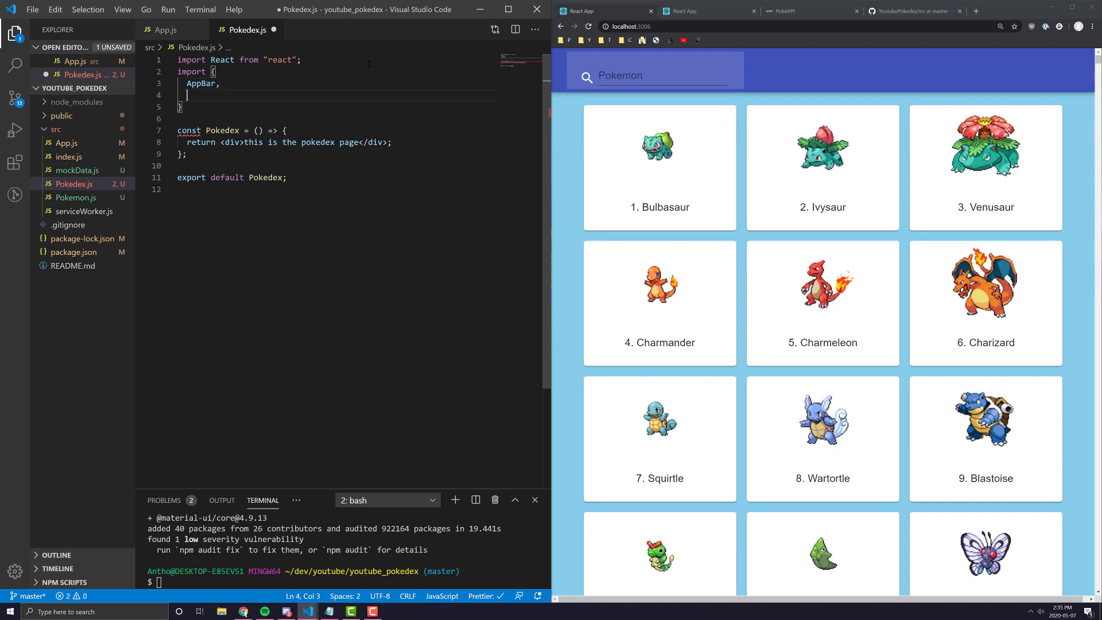
pyautogui.write('Toolbar } from "@material-ui/core";')
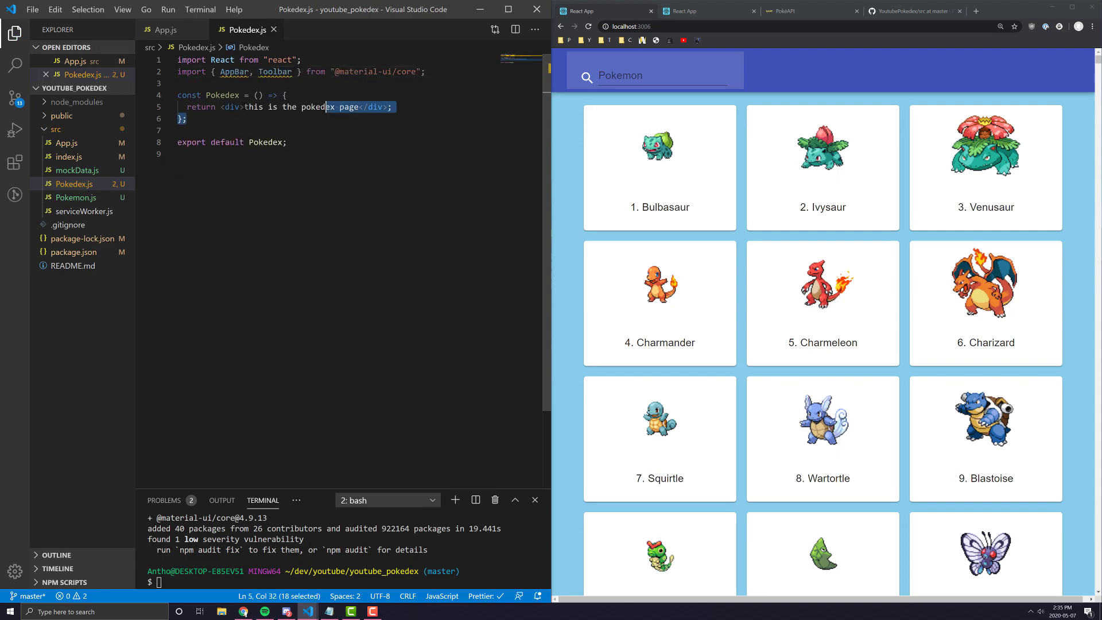
# Step: Return a fragment with <AppBar position="static"><Toolbar /></AppBar> and save
pyautogui.click(229, 107)
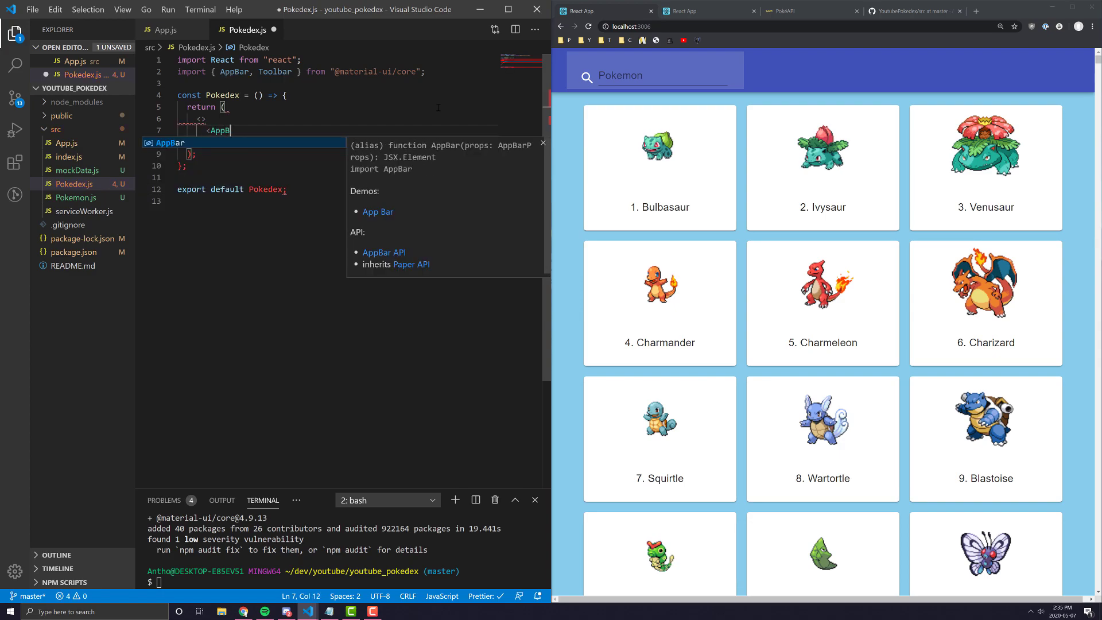
pyautogui.write('position="static')
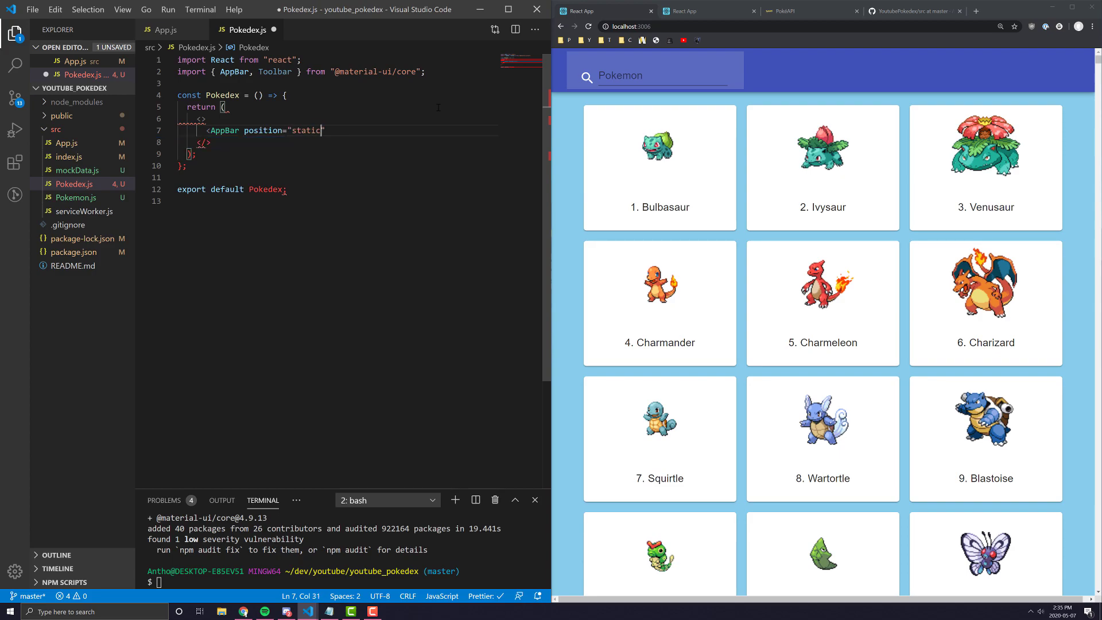
pyautogui.write('>')
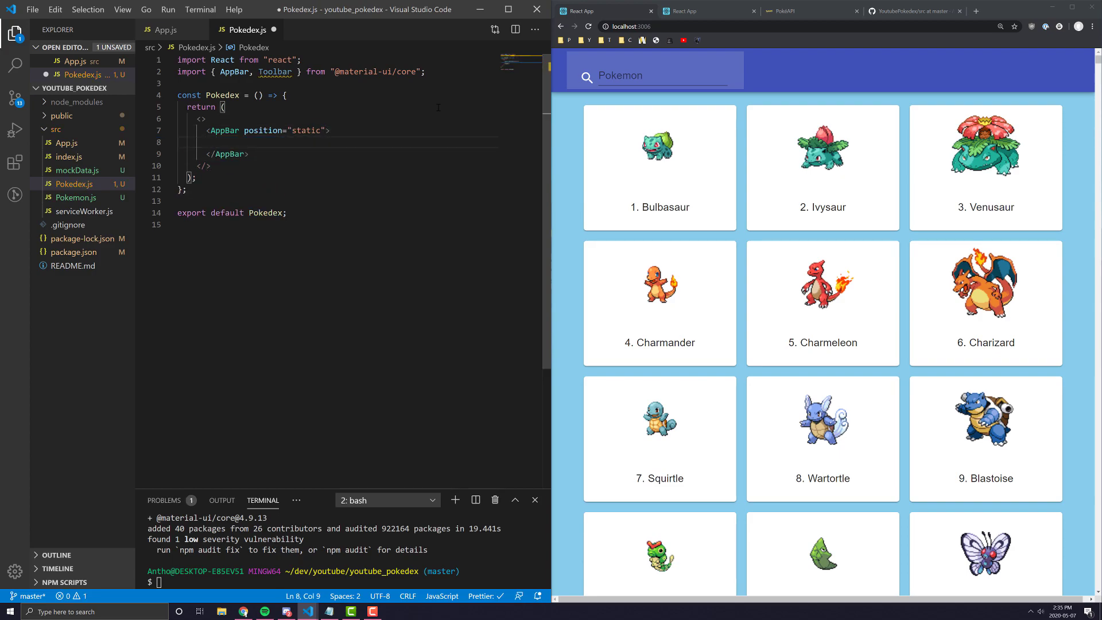
pyautogui.write('<Toolbar />')
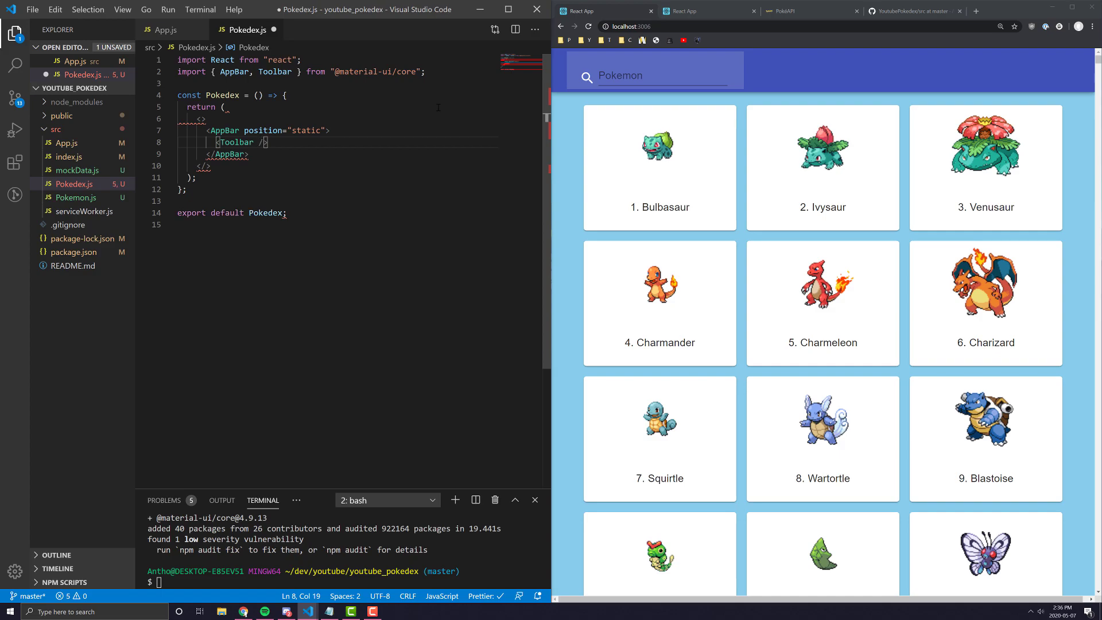
pyautogui.press('ctrl+s')
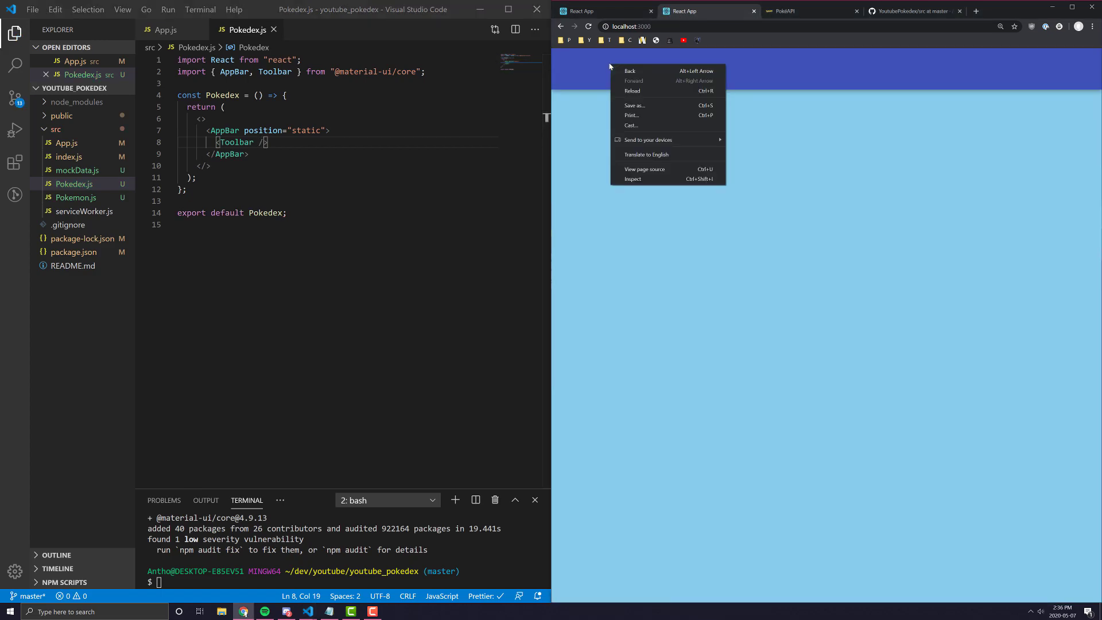
# Step: Add a <div>this is our text</div> below the AppBar and save so it shows under the bar
pyautogui.click(638, 125)
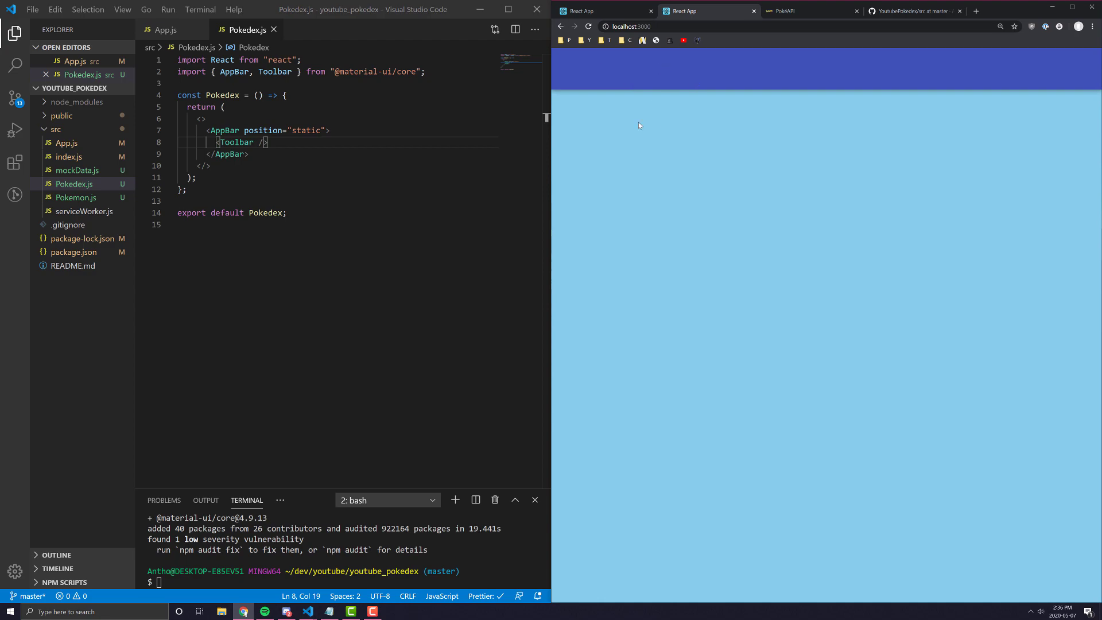
pyautogui.moveTo(641, 187)
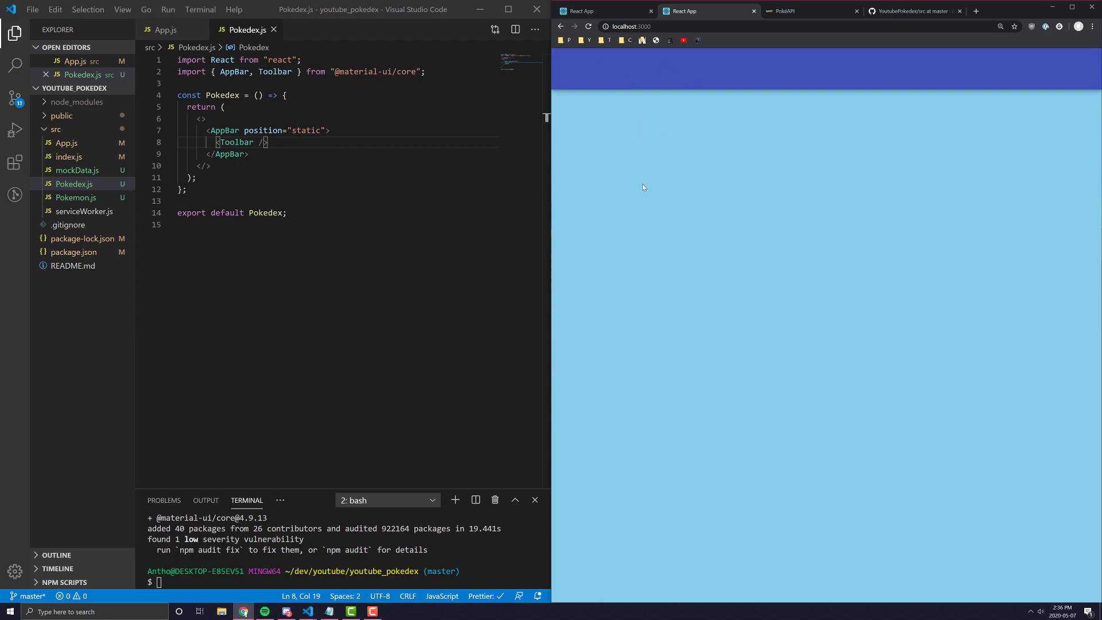
pyautogui.moveTo(750, 247)
pyautogui.write('<div>')
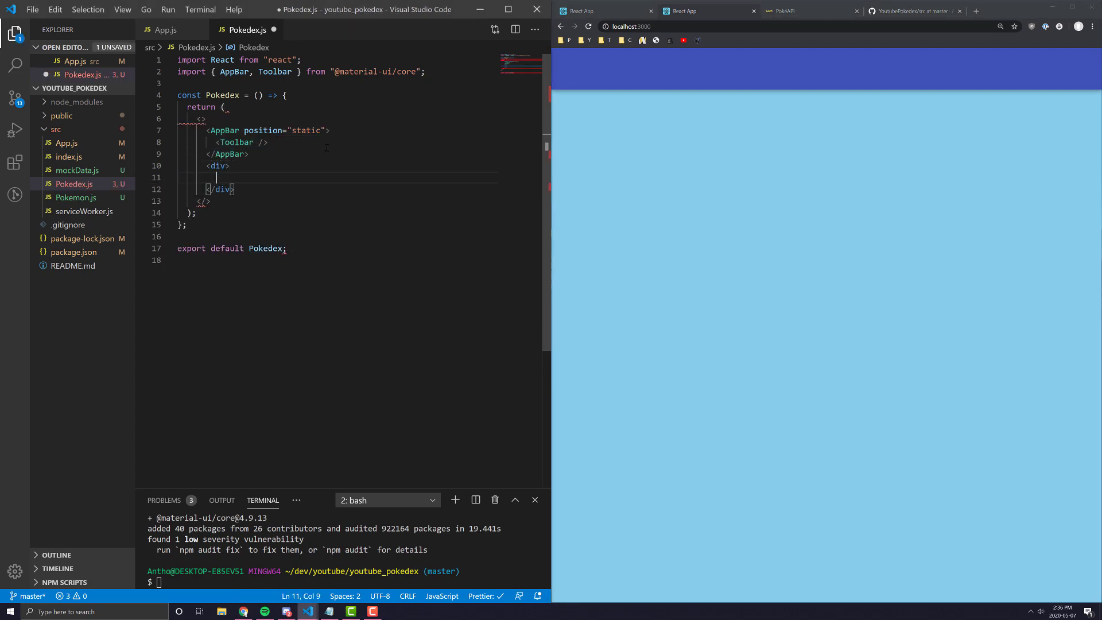
pyautogui.write('this is ou')
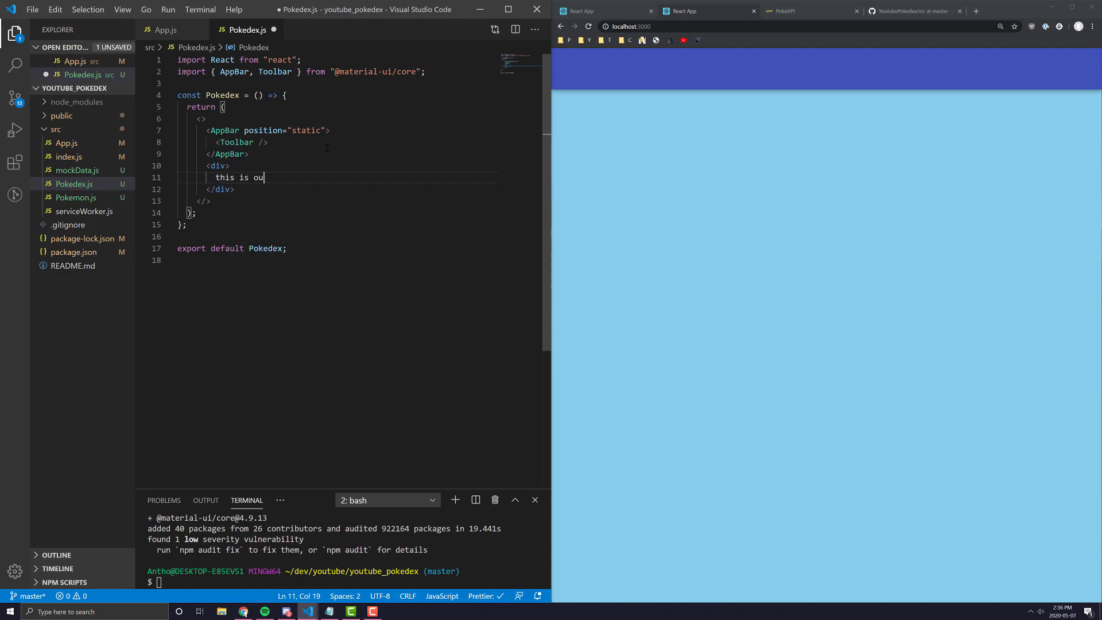
pyautogui.rightClick(686, 146)
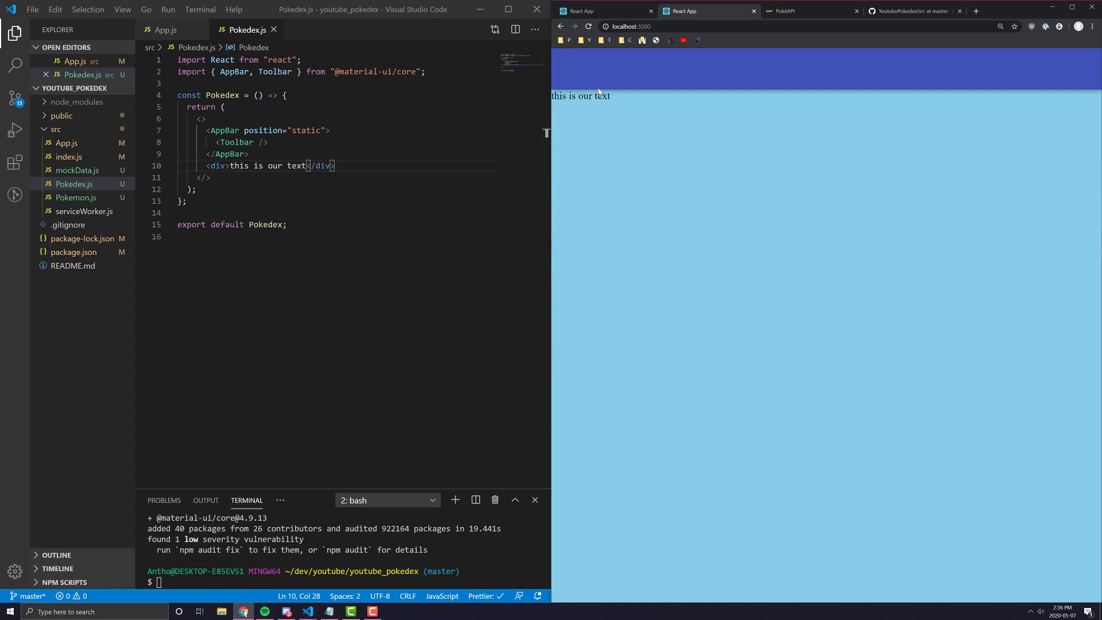
pyautogui.moveTo(596, 174)
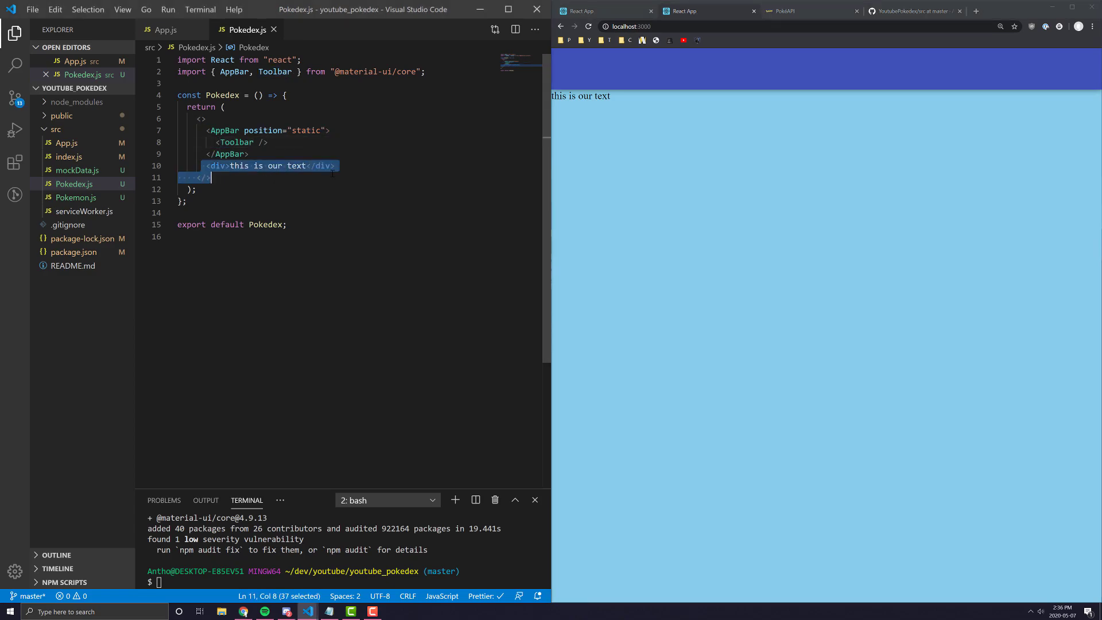
pyautogui.click(309, 166)
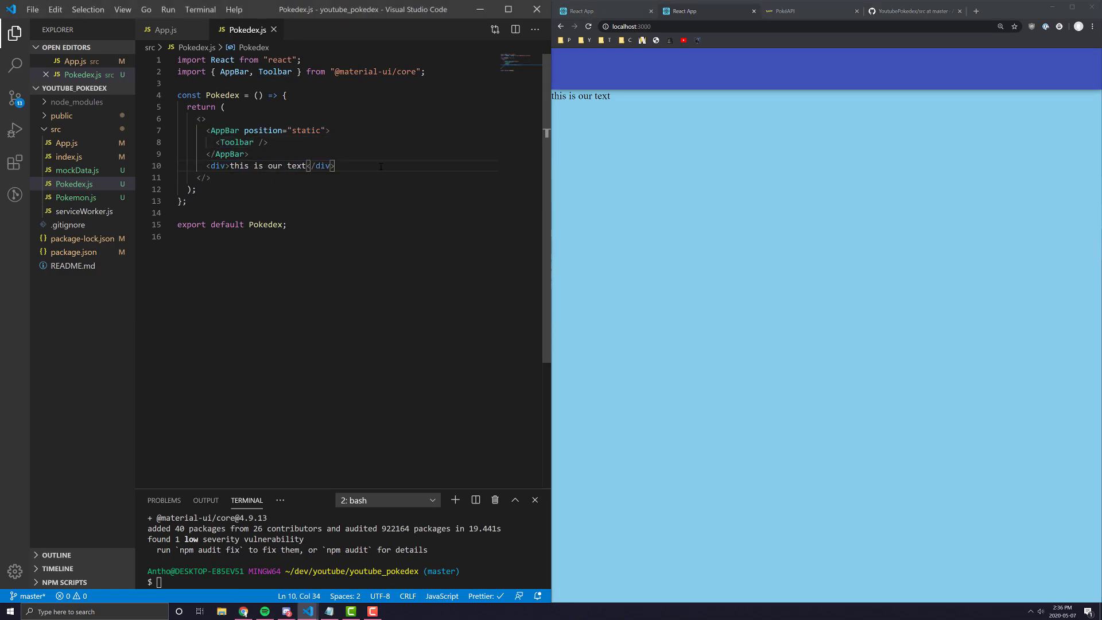
pyautogui.click(229, 165)
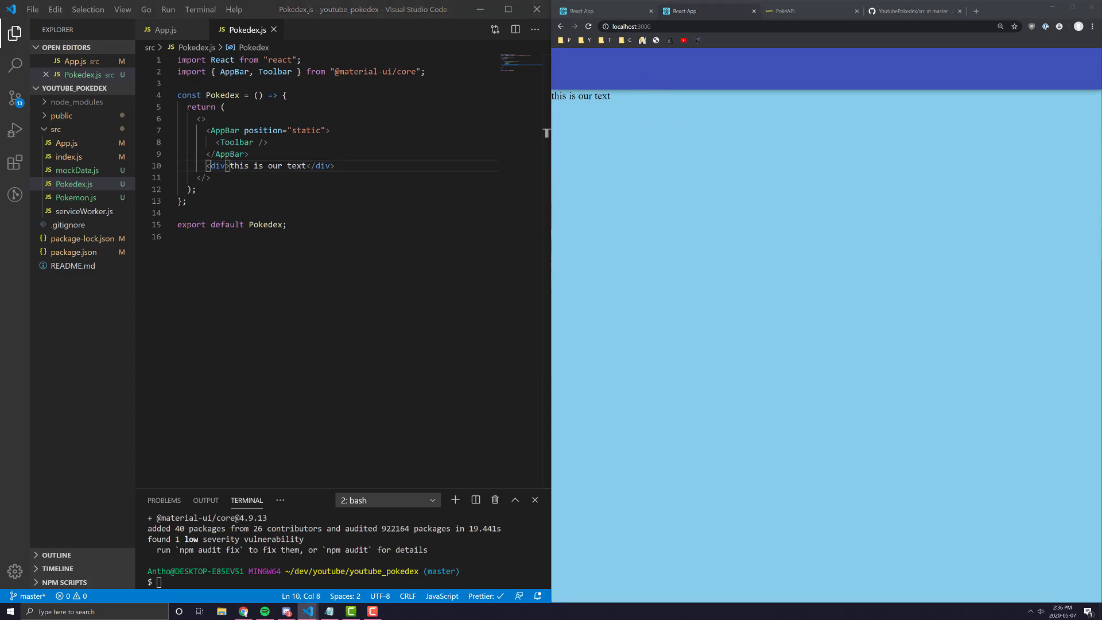
# Step: Replace the div with a Grid container holding two Grid items 'this is item 1' and 'this is item 2', and save
pyautogui.moveTo(334, 165); pyautogui.dragTo(208, 154)
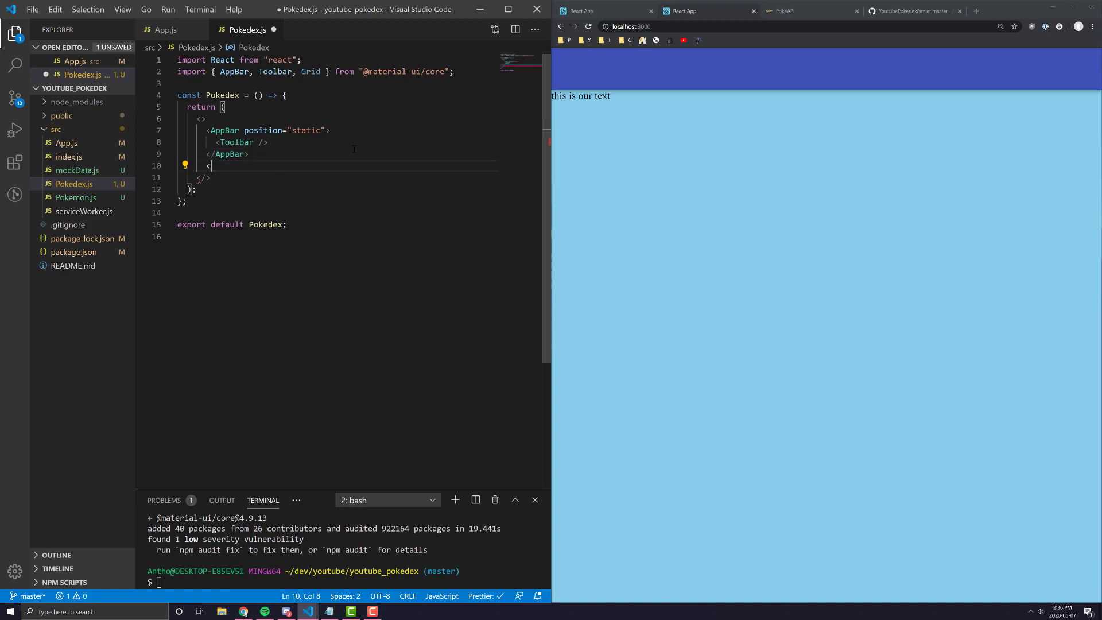
pyautogui.write('Grid container spacing=')
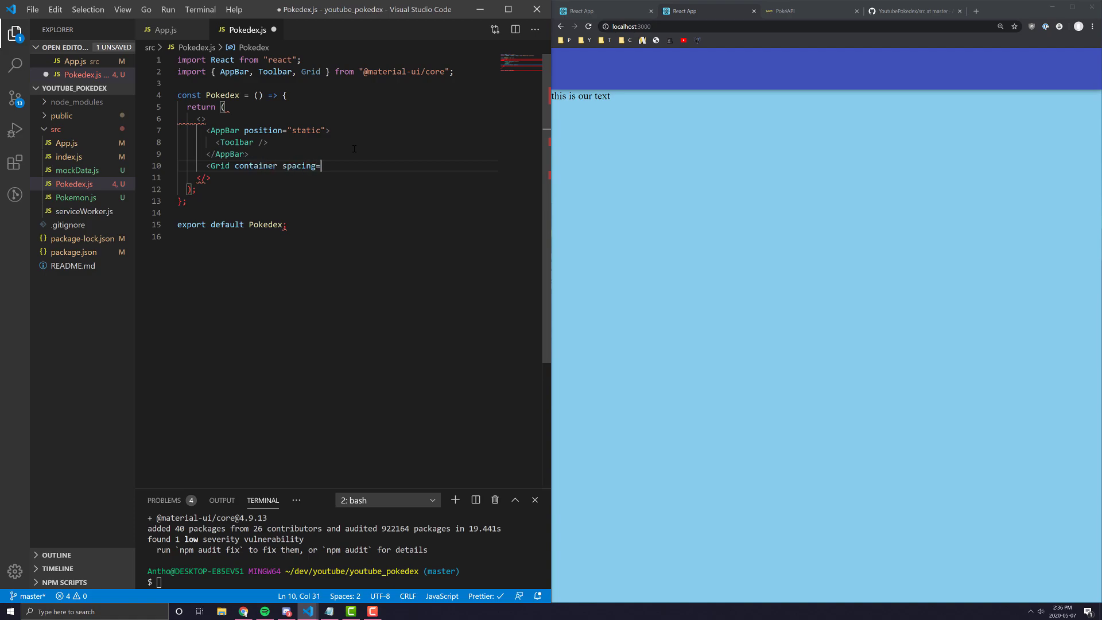
pyautogui.write('{2}>')
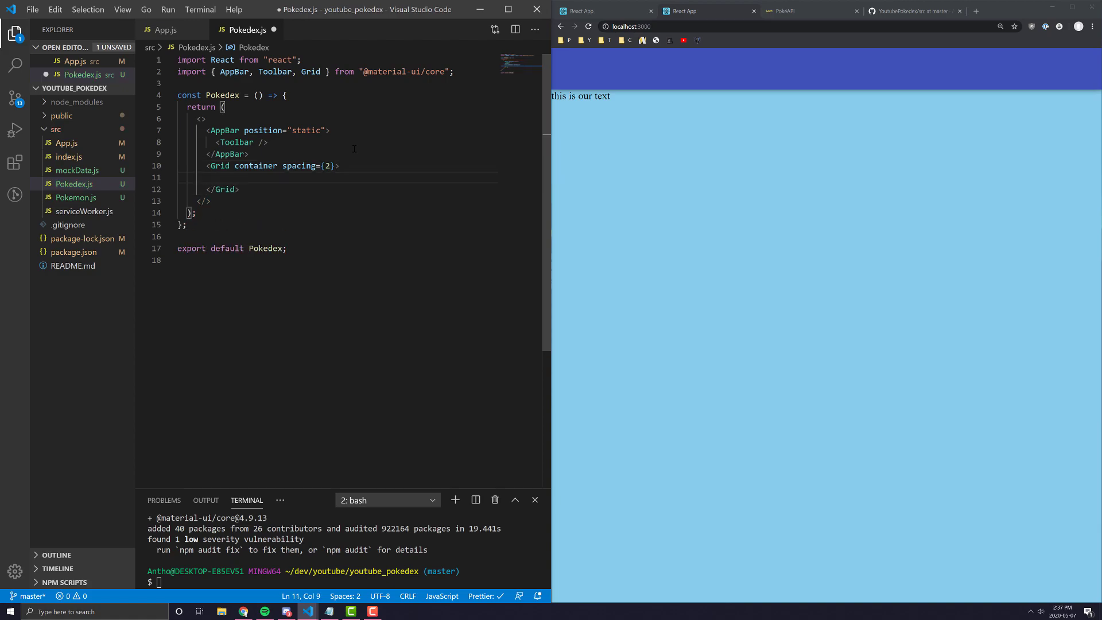
pyautogui.write('<Grid item xs={2}>')
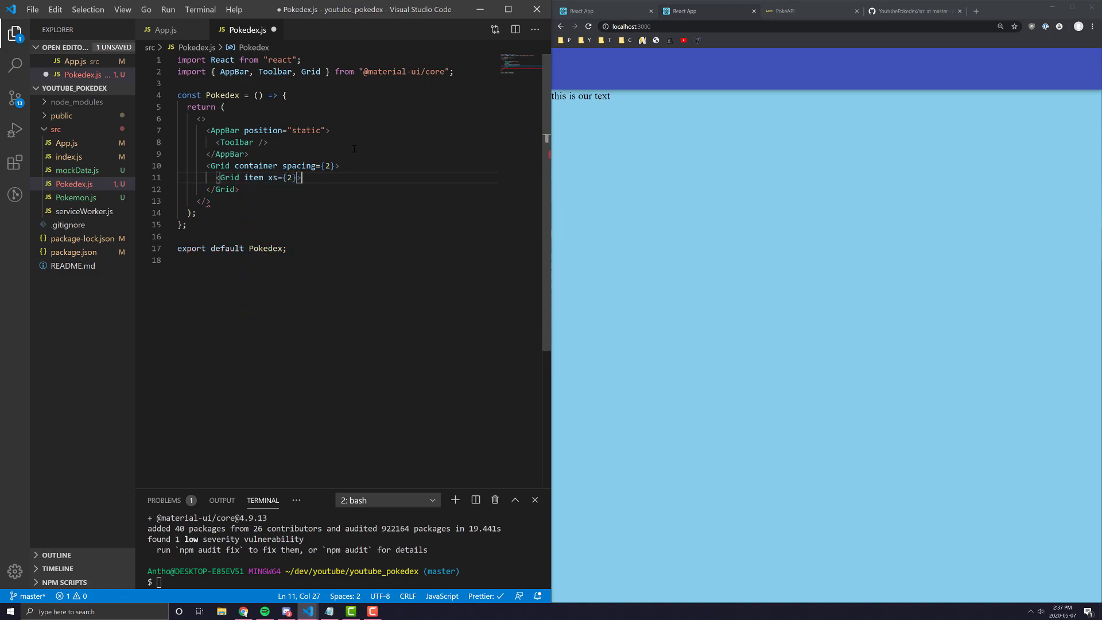
pyautogui.write('this is item 1')
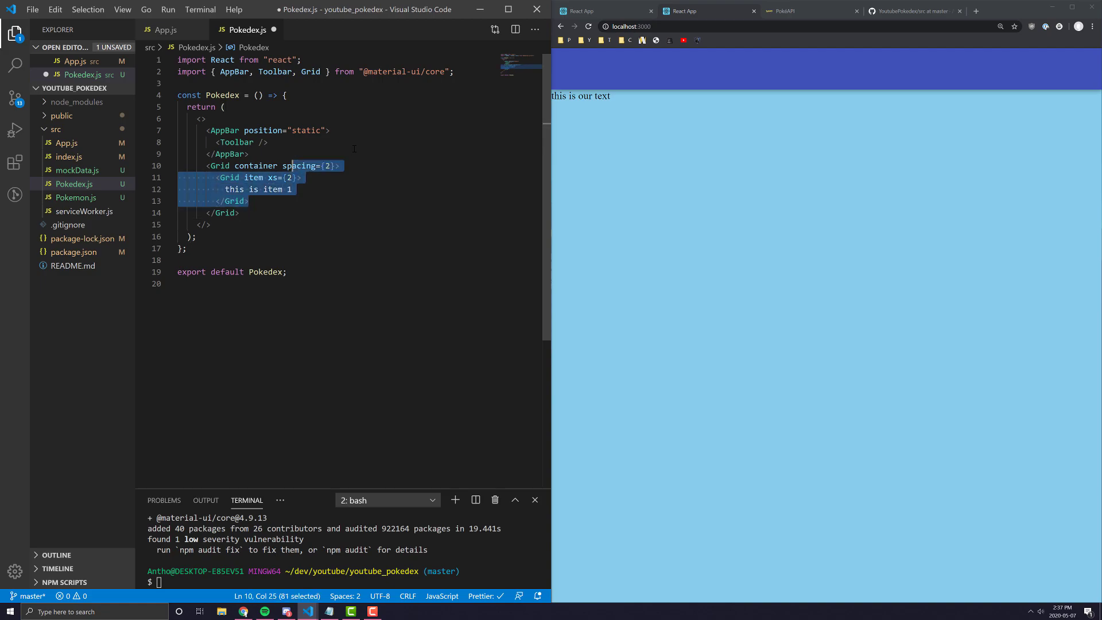
pyautogui.click(249, 201)
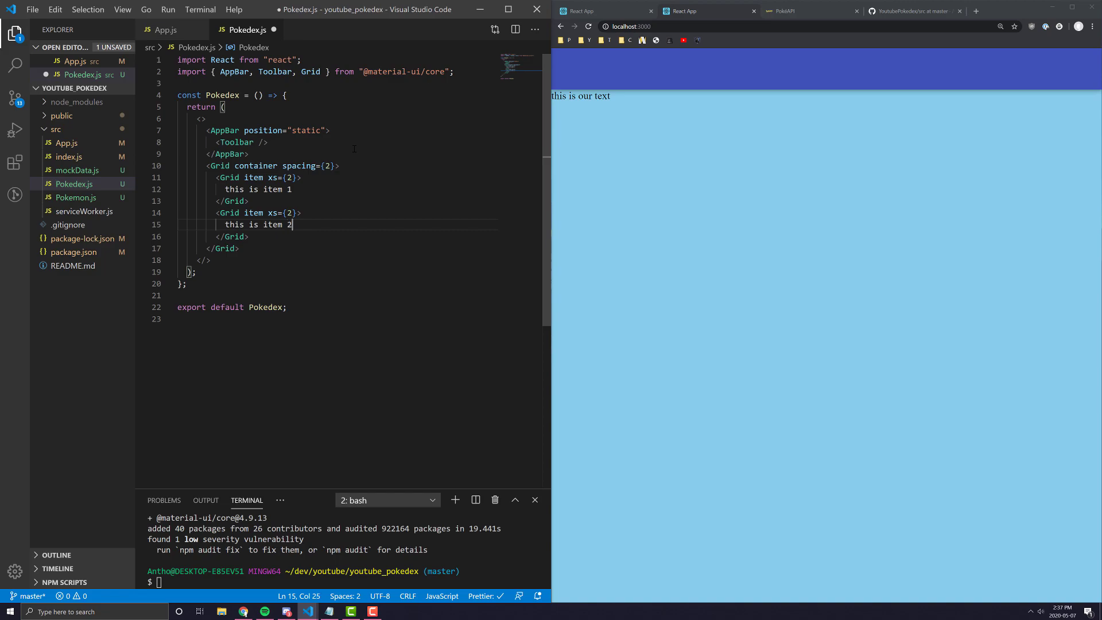
pyautogui.press('ctrl+s')
pyautogui.write('1')
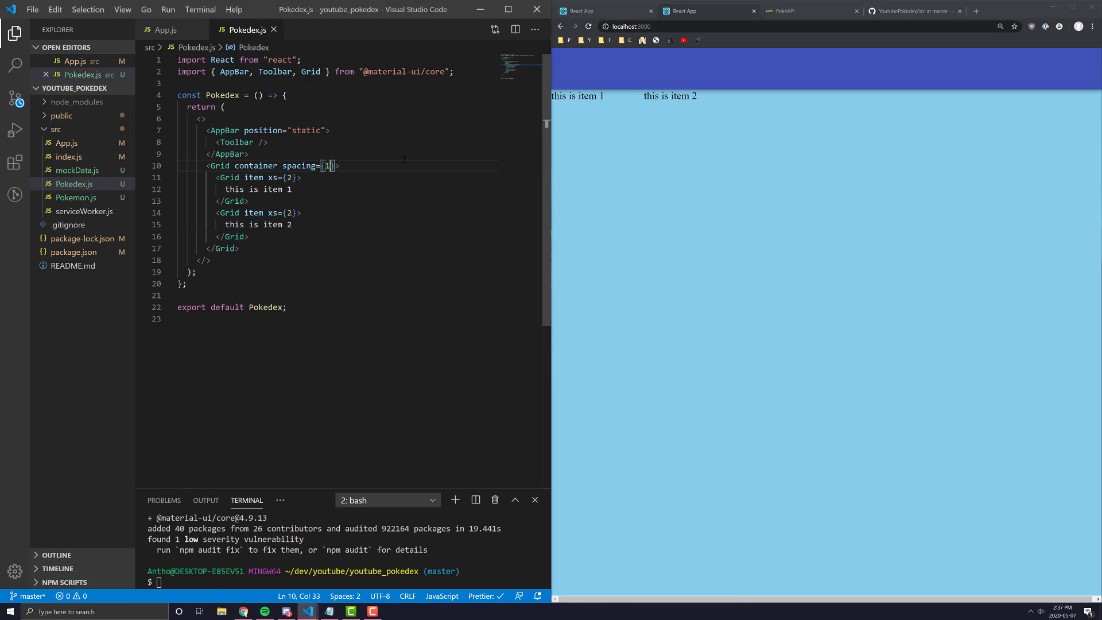
# Step: Change the Grid container spacing value to 8
pyautogui.write('0')
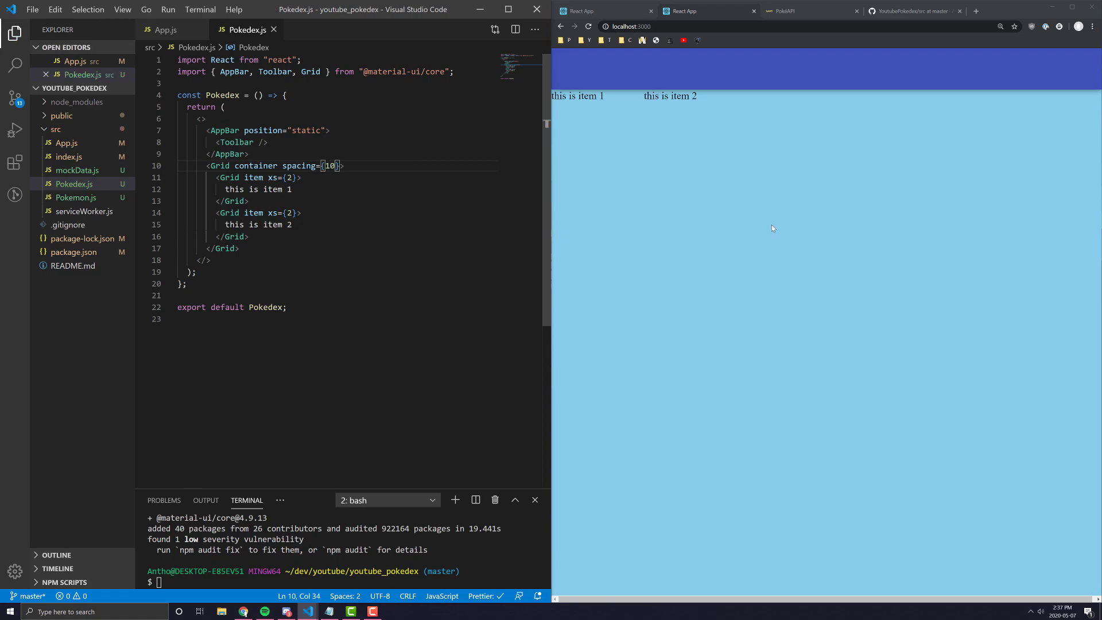
pyautogui.press('Backspace')
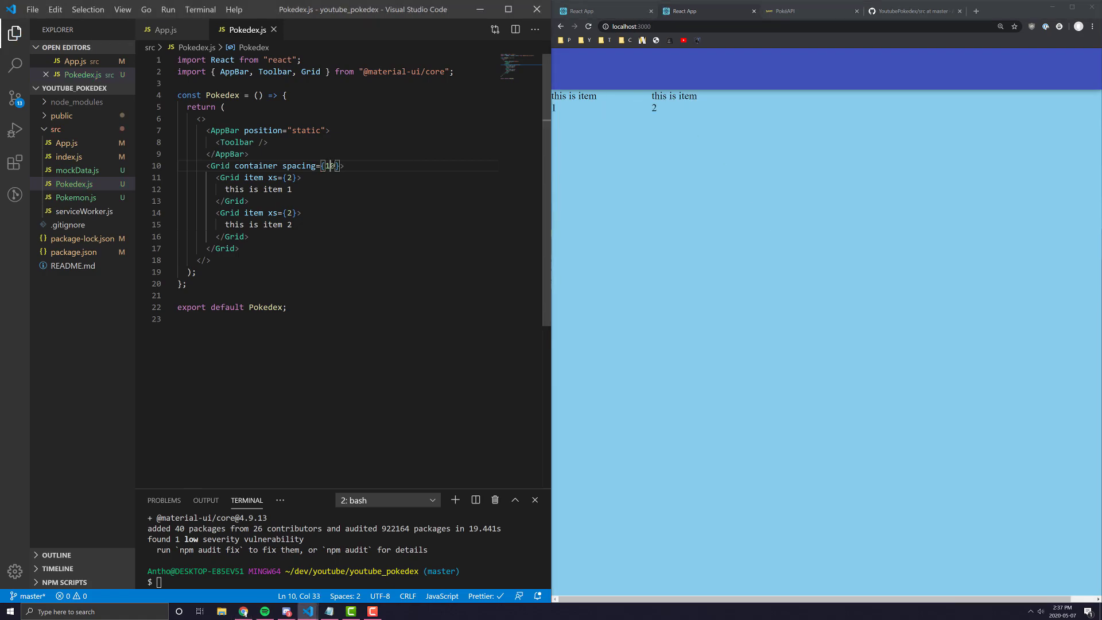
pyautogui.press('Backspace')
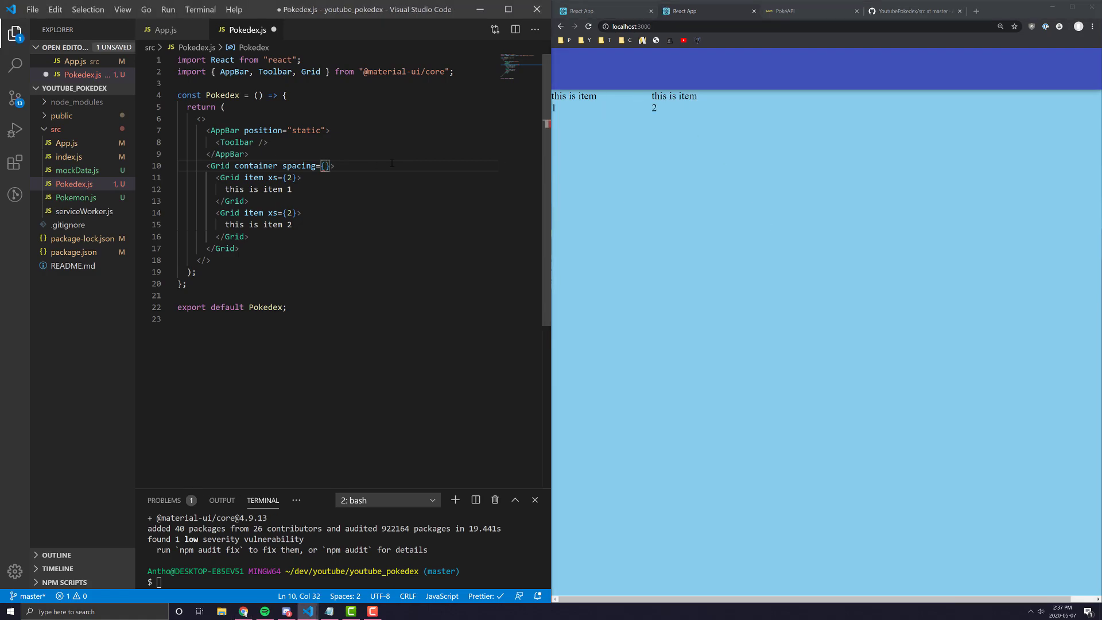
pyautogui.write('8')
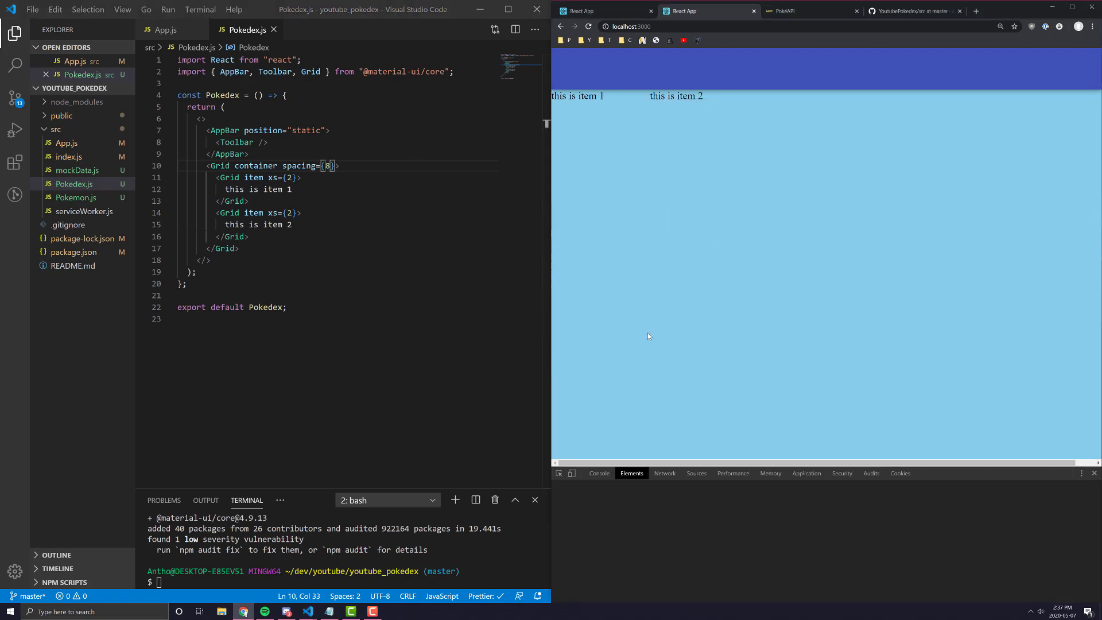
# Step: Browse the Material-UI Grid API props table, then return to the localhost preview
pyautogui.click(599, 473)
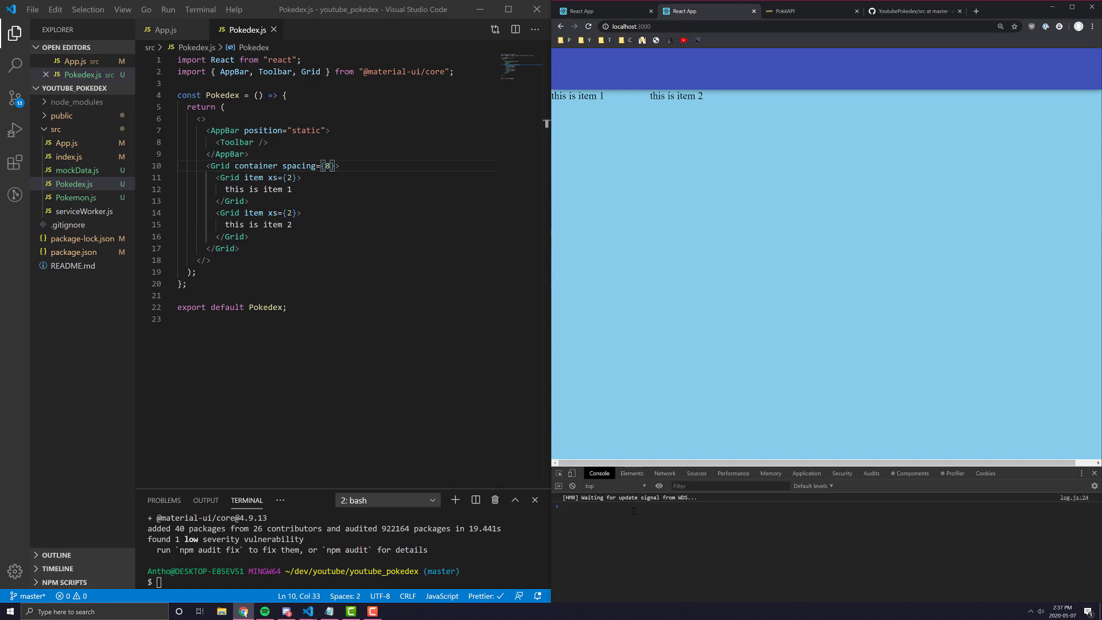
pyautogui.click(1014, 10)
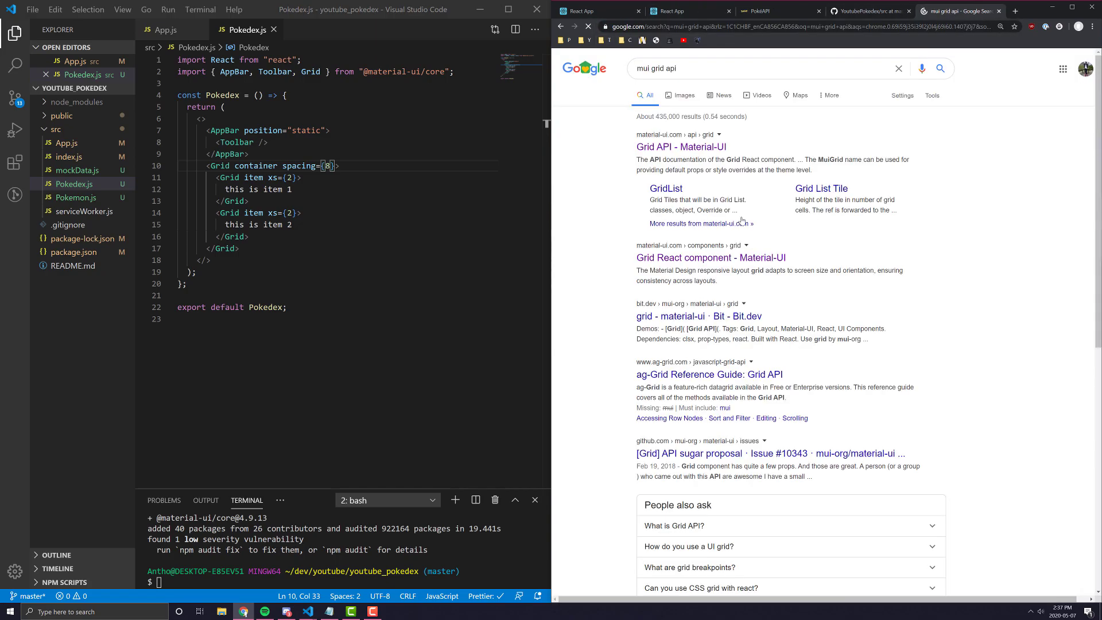
pyautogui.click(680, 145)
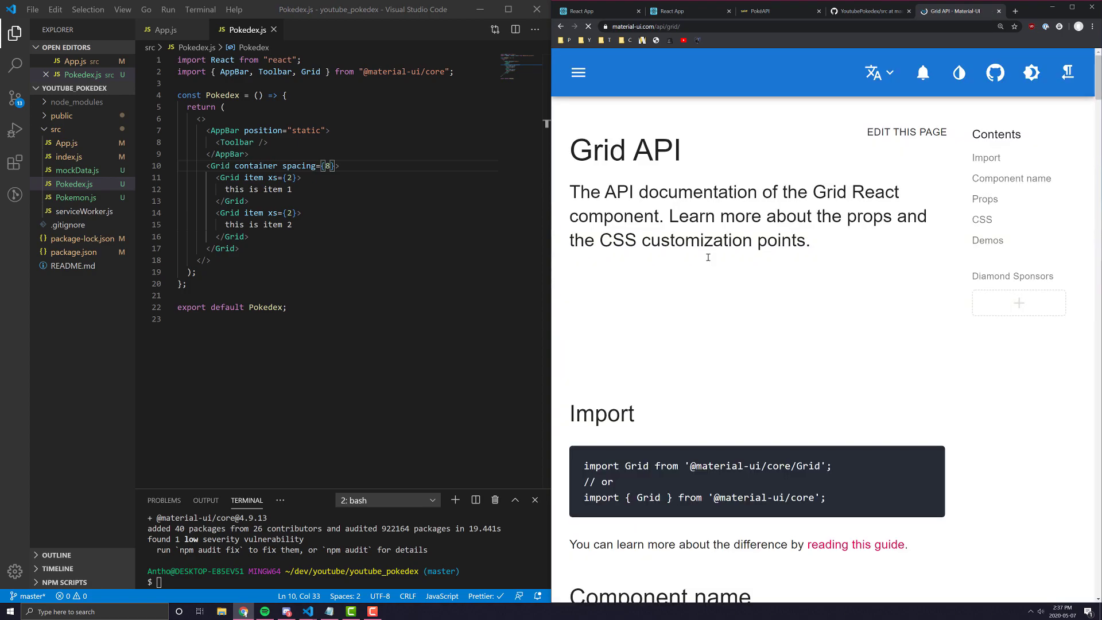
pyautogui.scroll(-3)
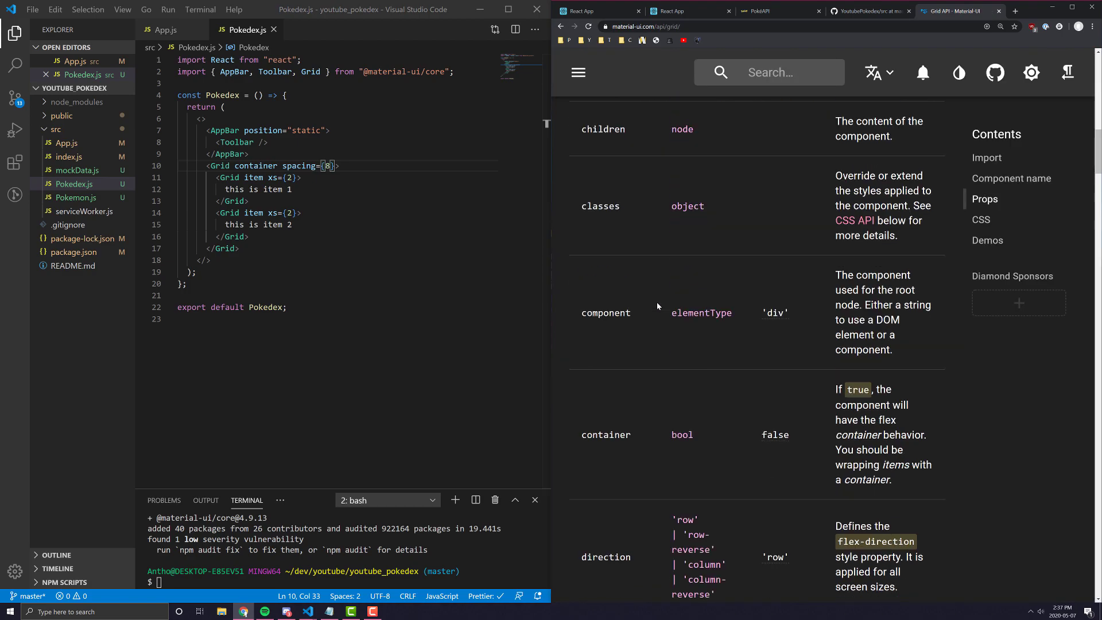
pyautogui.scroll(-3)
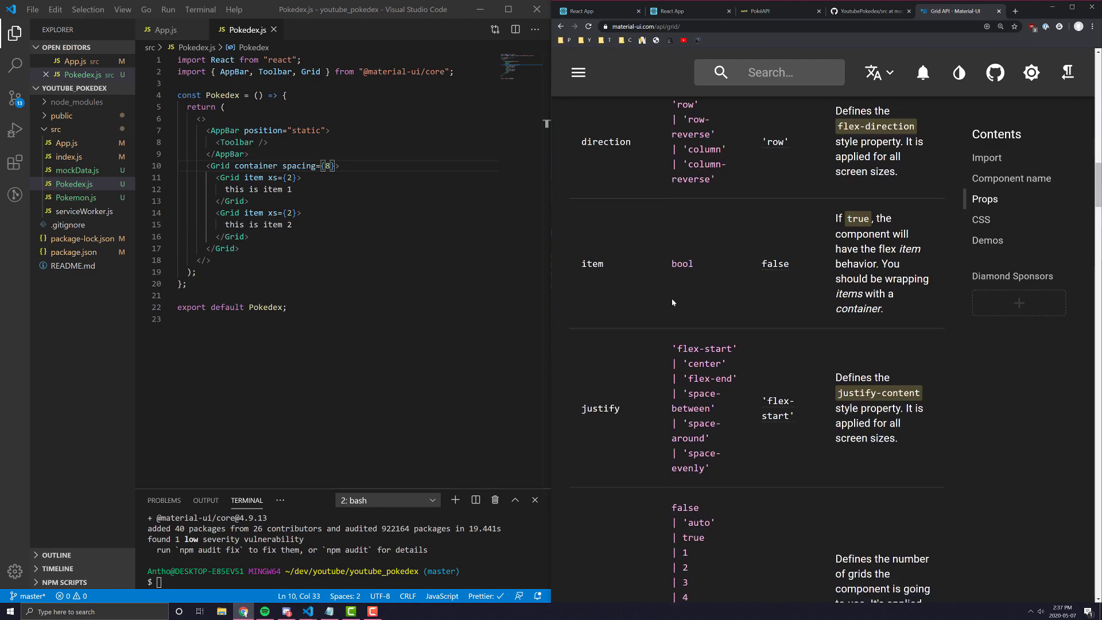
pyautogui.scroll(-3)
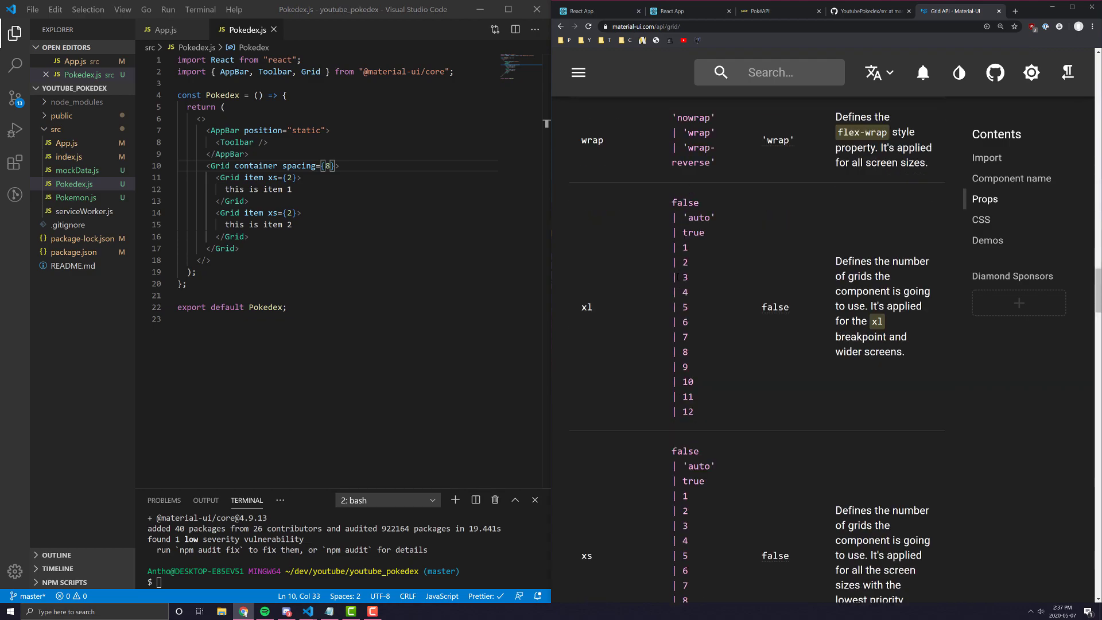
pyautogui.scroll(3)
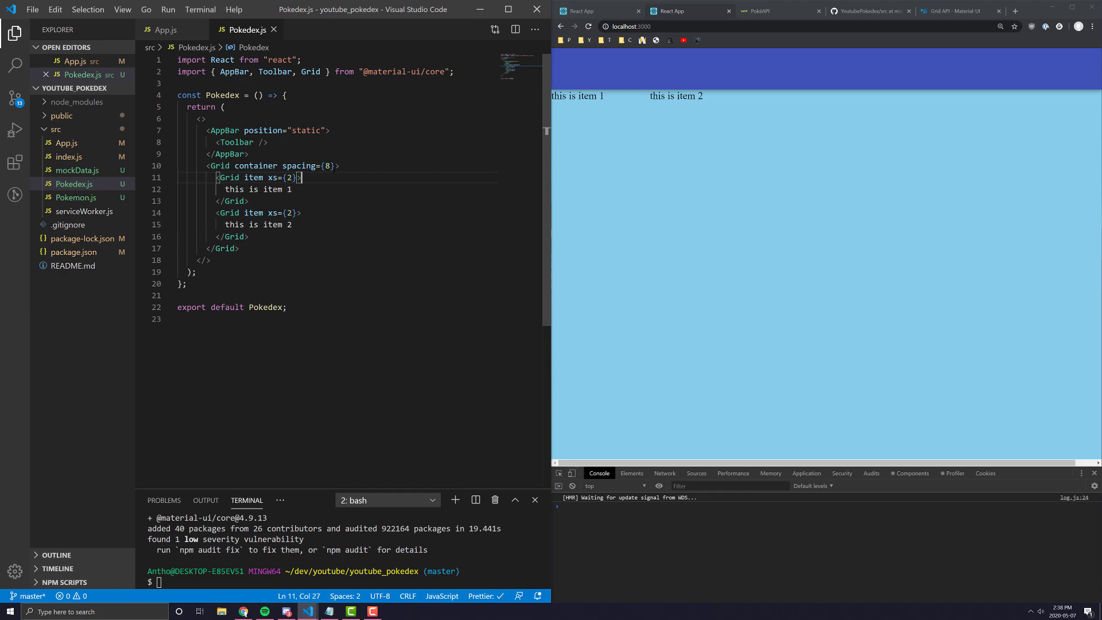
# Step: Set both Grid items to xs={4} and save to refresh the preview
pyautogui.click(240, 177)
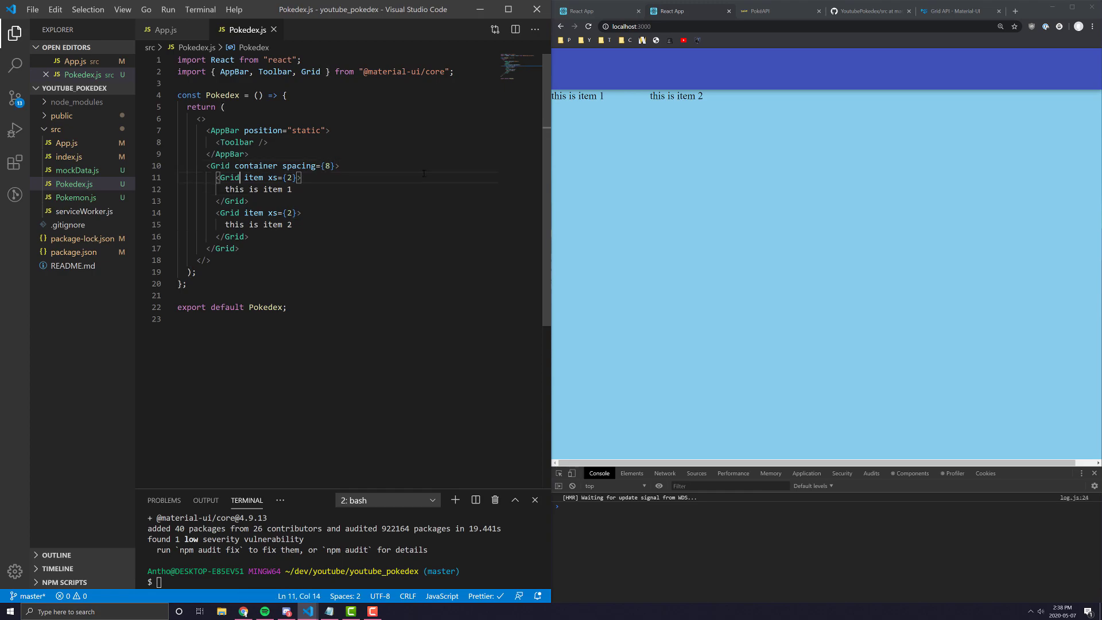
pyautogui.write('4')
pyautogui.click(337, 166)
pyautogui.write('1')
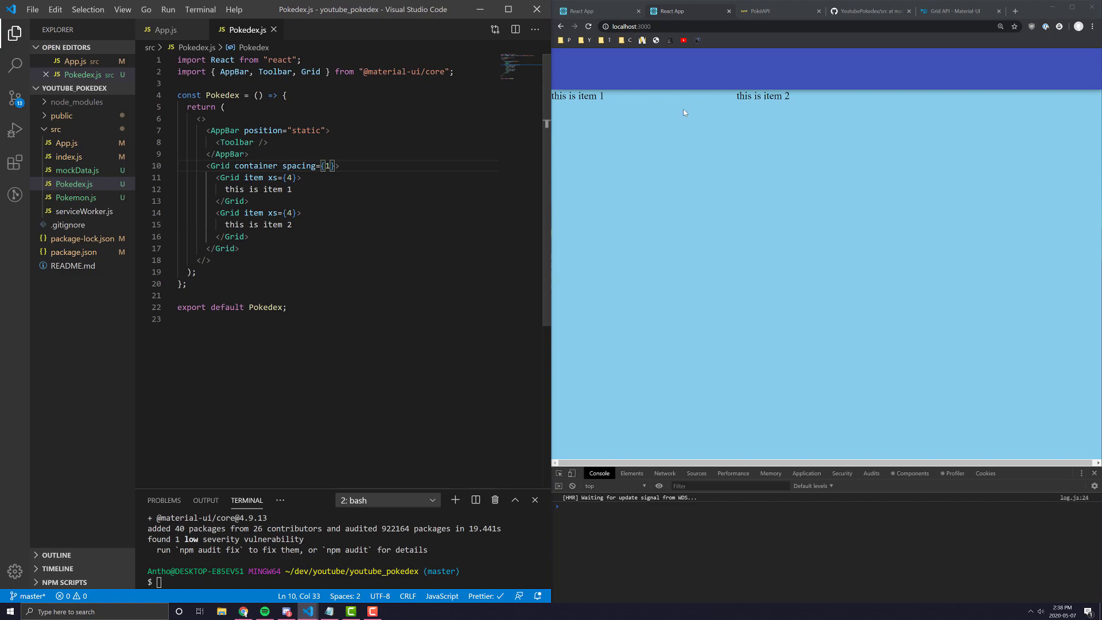
pyautogui.write('0')
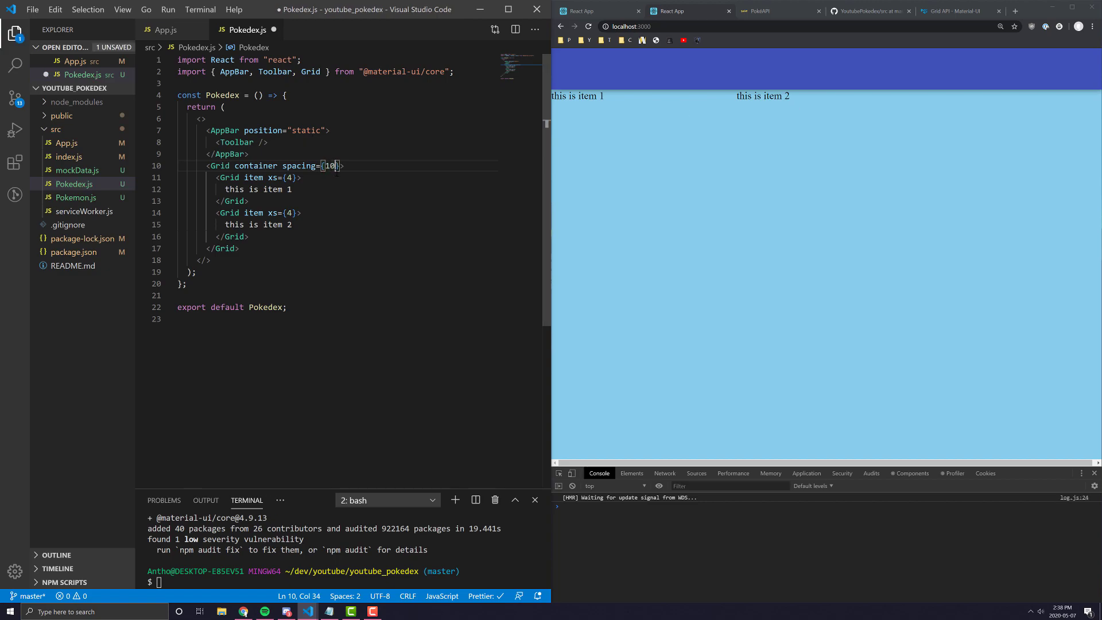
pyautogui.press('ctrl+s')
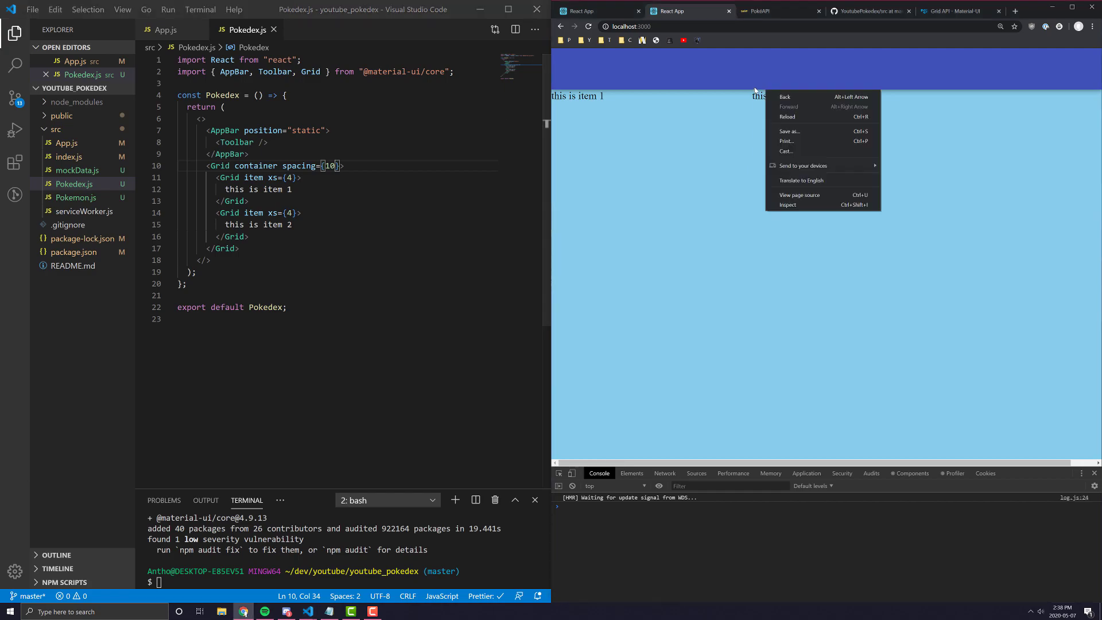
pyautogui.click(715, 120)
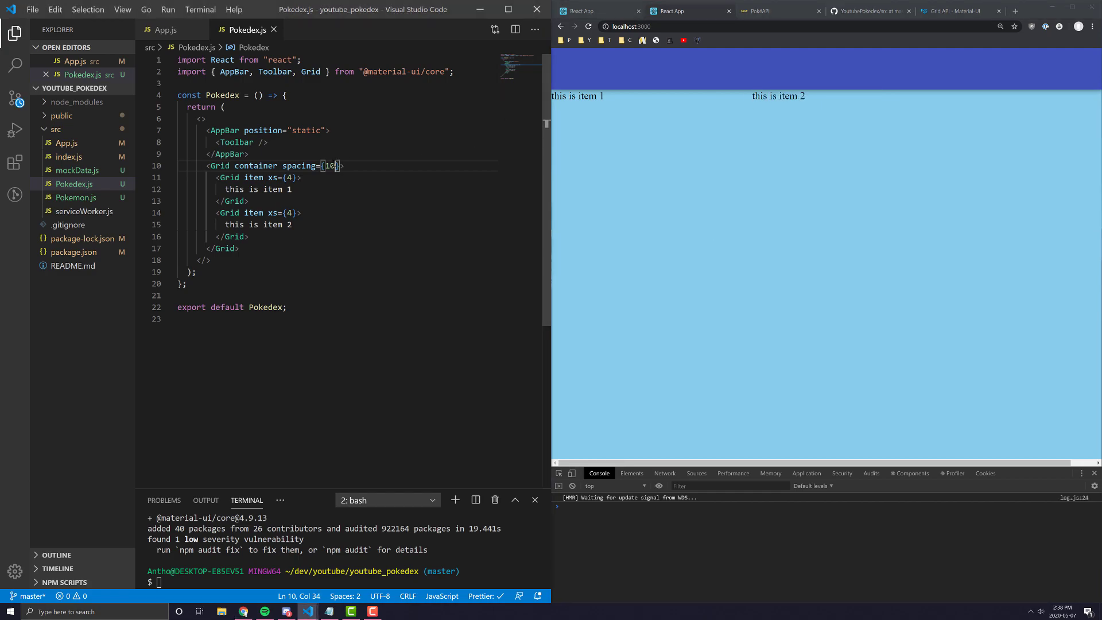
# Step: Experiment with spacing values (noting 2 * 8), set spacing={2}, and save
pyautogui.write('0')
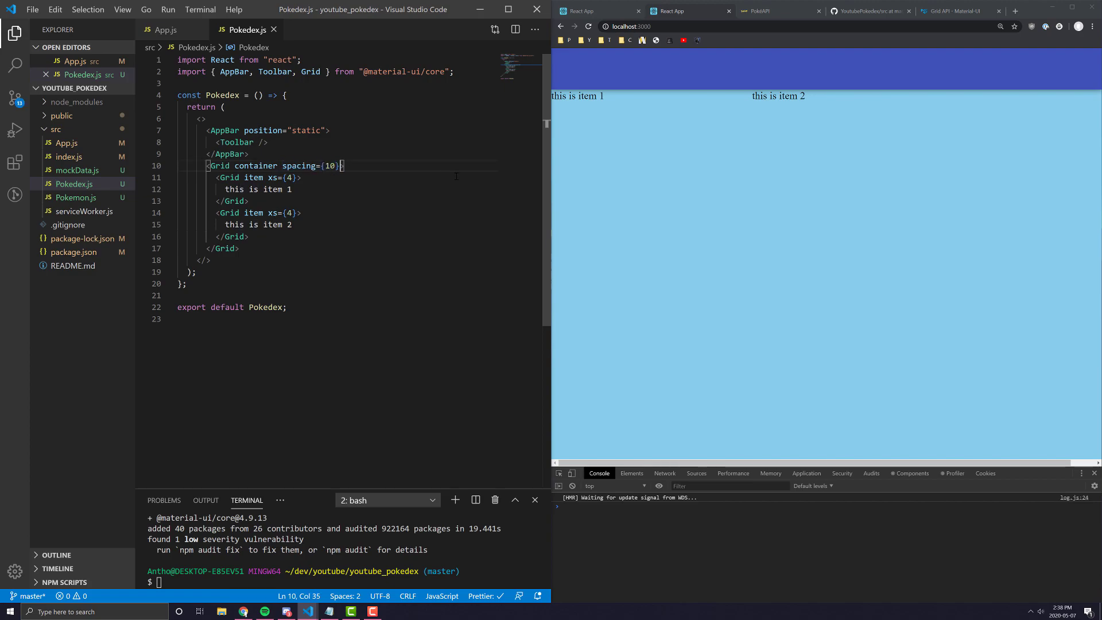
pyautogui.write('// 4 4 * 10,')
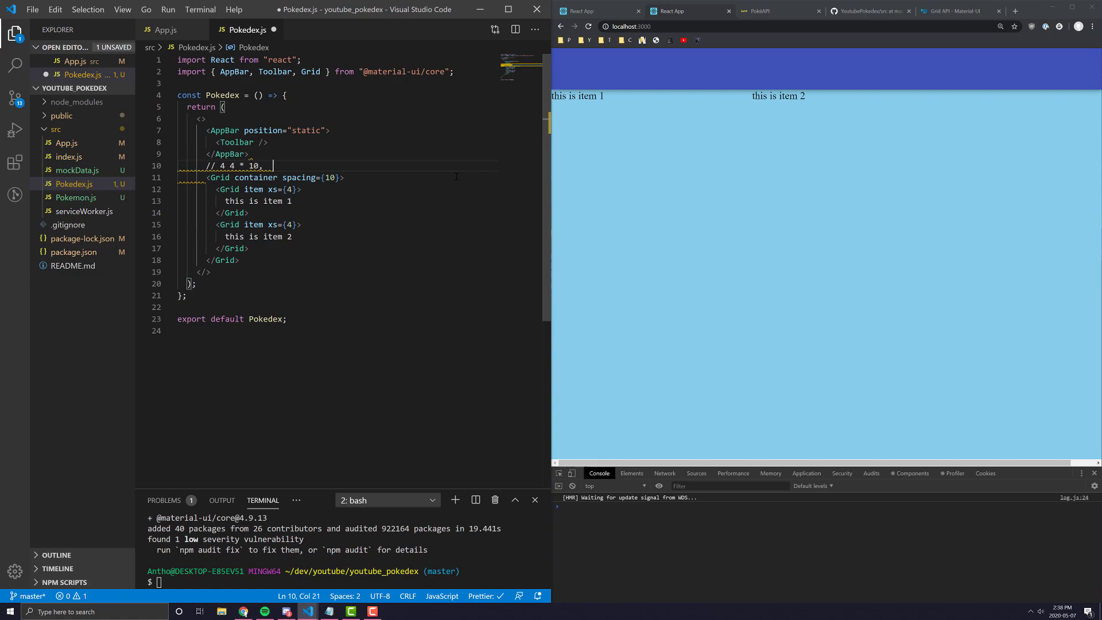
pyautogui.write('2 * 8')
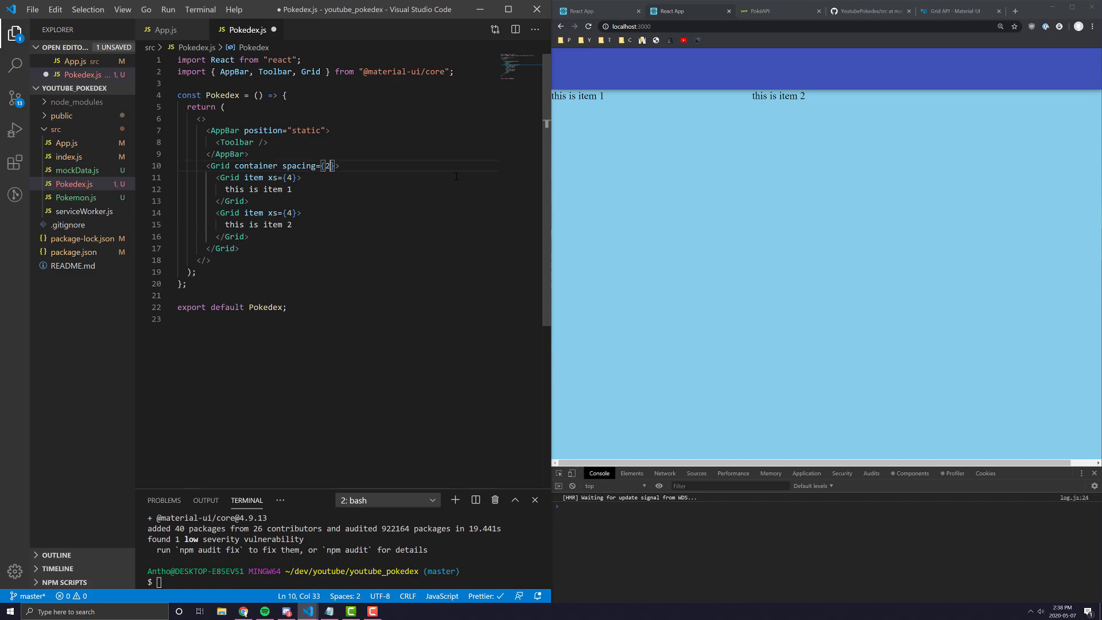
pyautogui.press('ctrl+s')
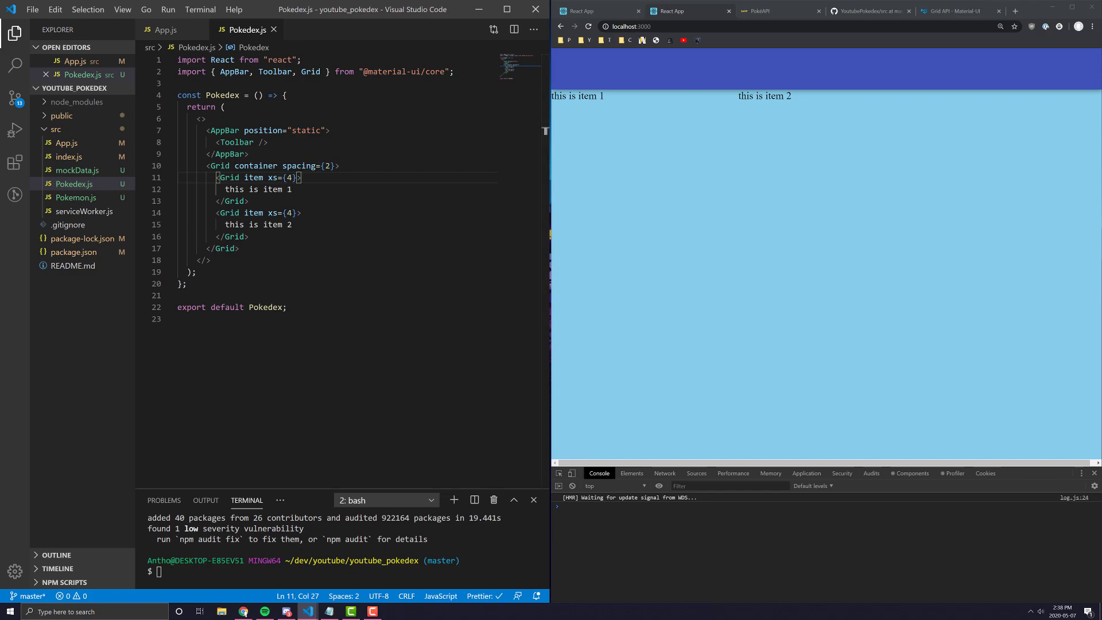
pyautogui.click(227, 190)
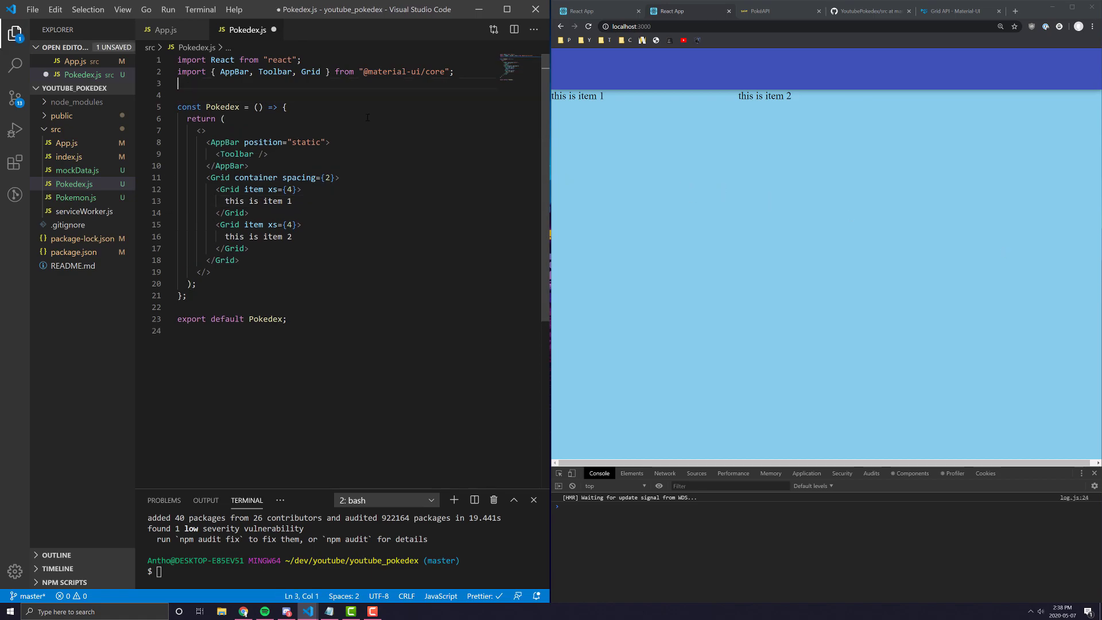
# Step: Import makeStyles and define useStyles with a pokedexContainer padding style
pyautogui.write('impo')
pyautogui.write('const useStyles = makeStyles({')
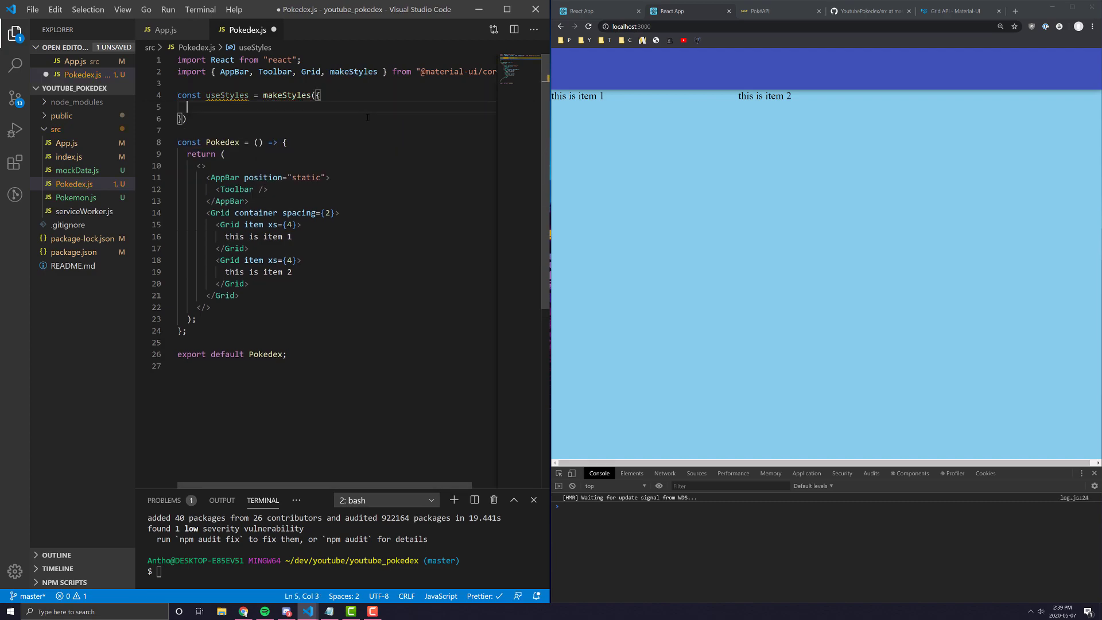
pyautogui.write('pokedexCo')
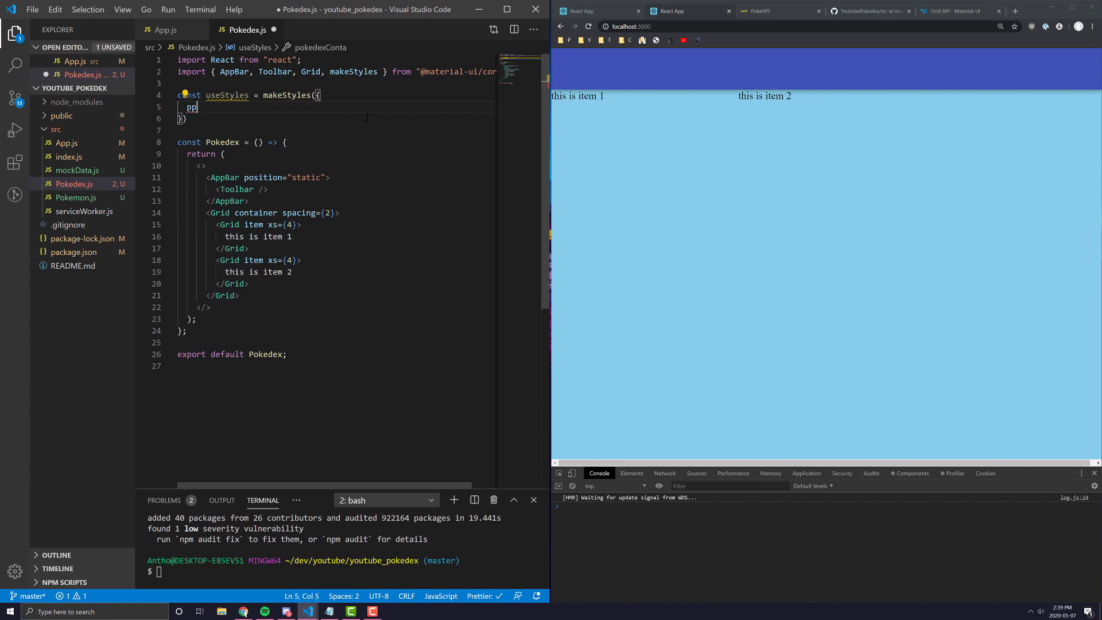
pyautogui.write('okedex')
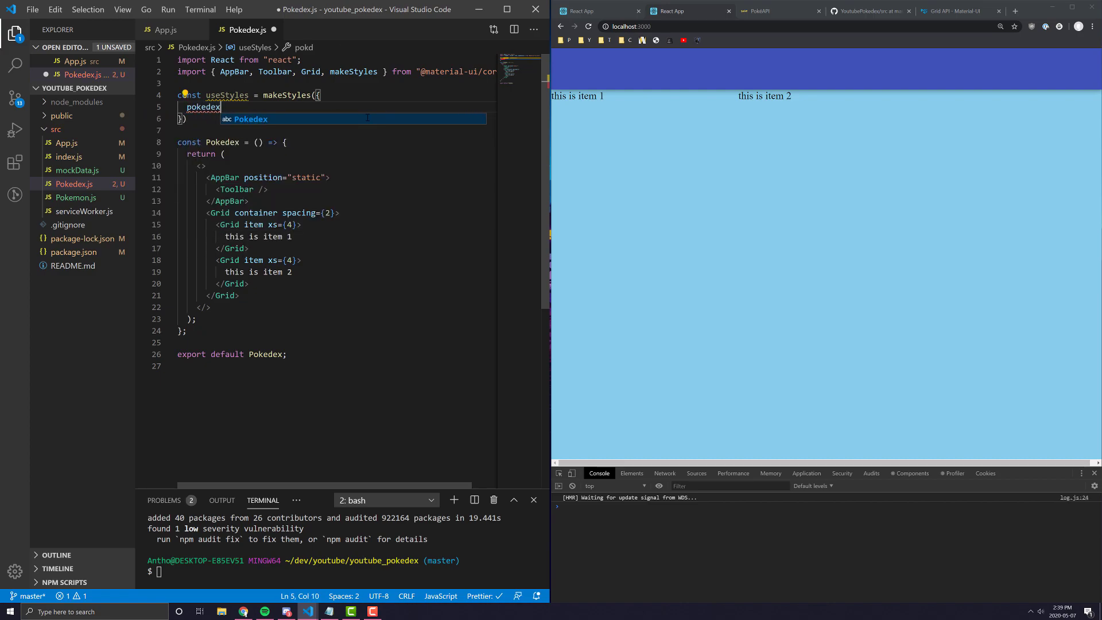
pyautogui.write('Container: {')
pyautogui.write("paddingTop: '20px")
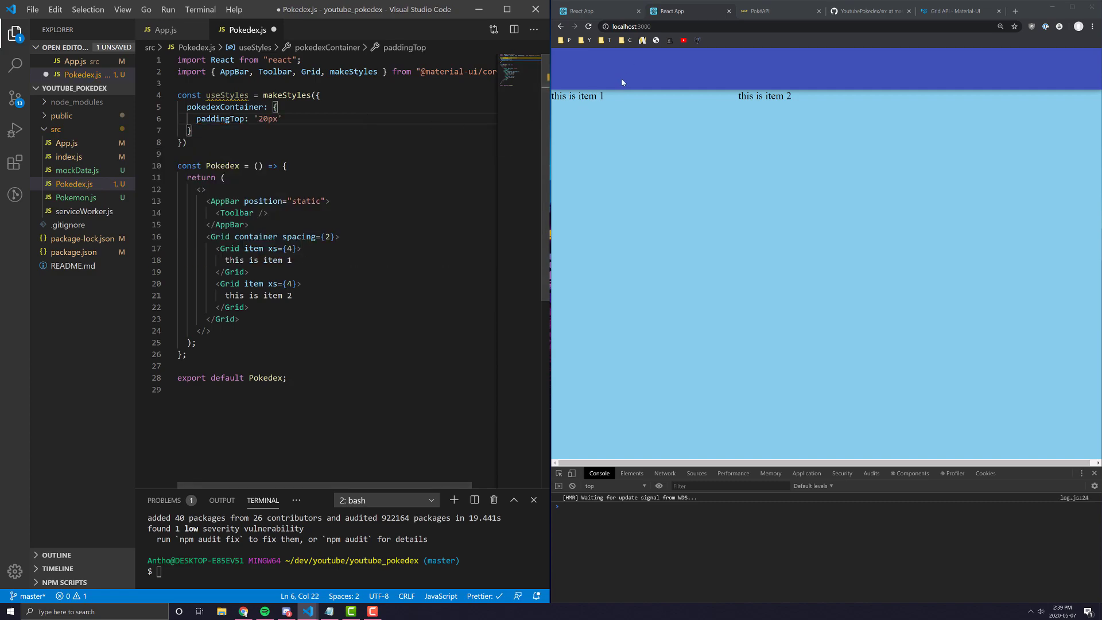
pyautogui.write('m')
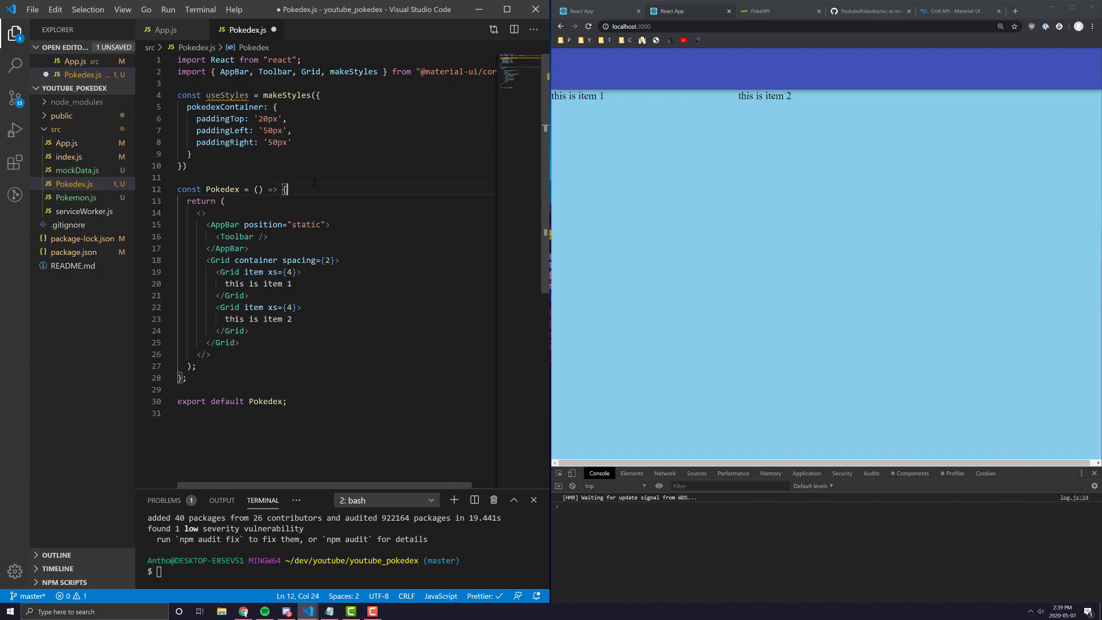
# Step: Call useStyles() as classes and apply classes.pokedexContainer to the Grid container
pyautogui.write('const c')
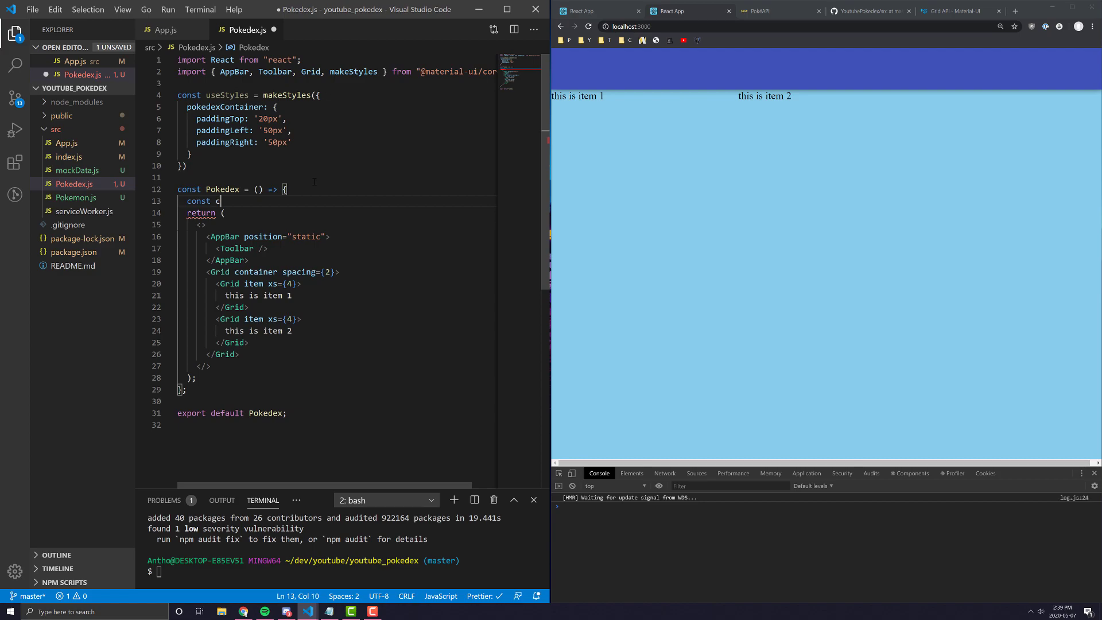
pyautogui.write('lasses =')
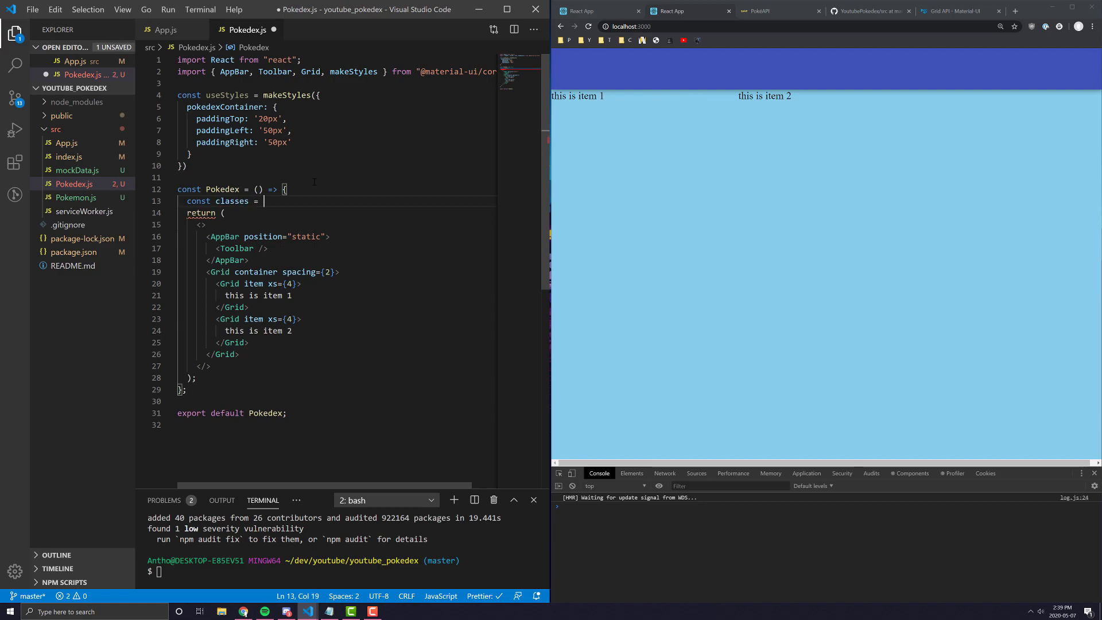
pyautogui.write('useStyles();')
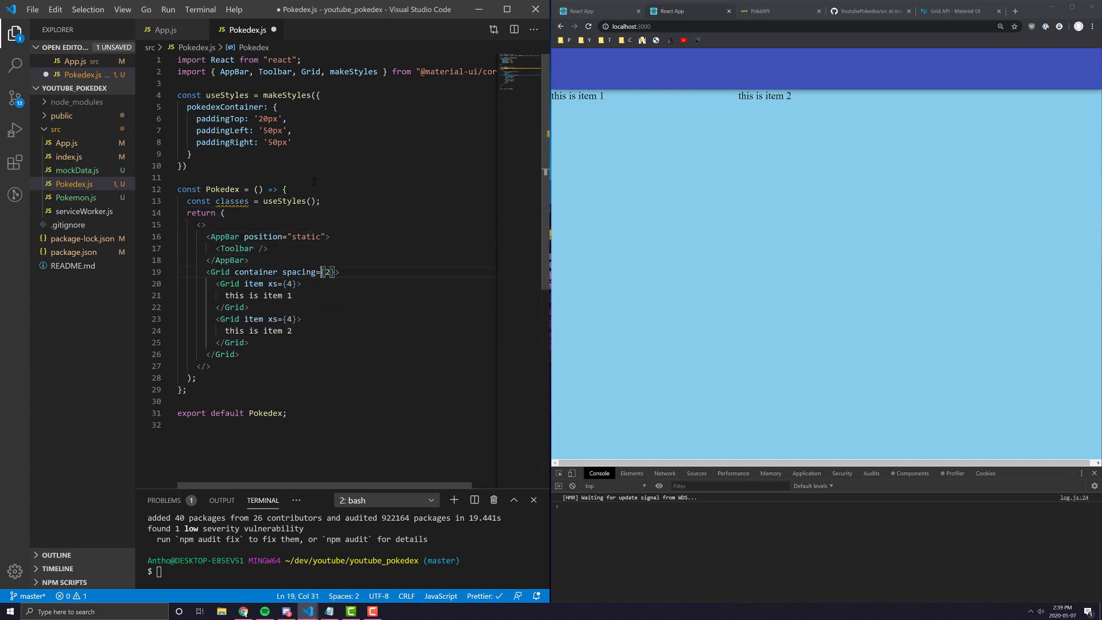
pyautogui.write('className={classes.pokedexContainer')
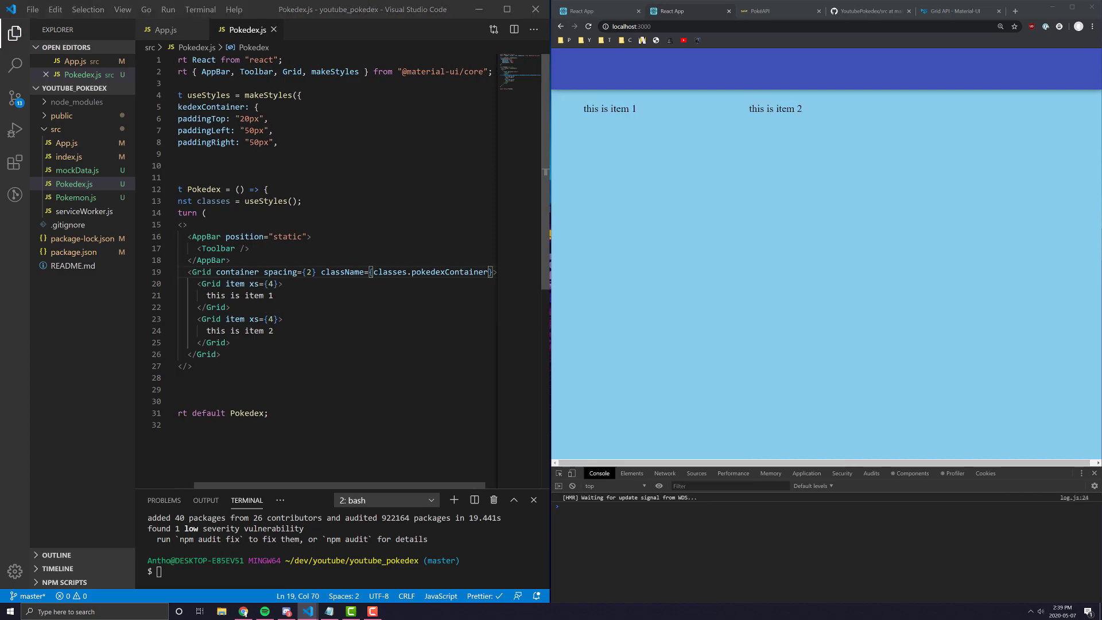
pyautogui.click(322, 71)
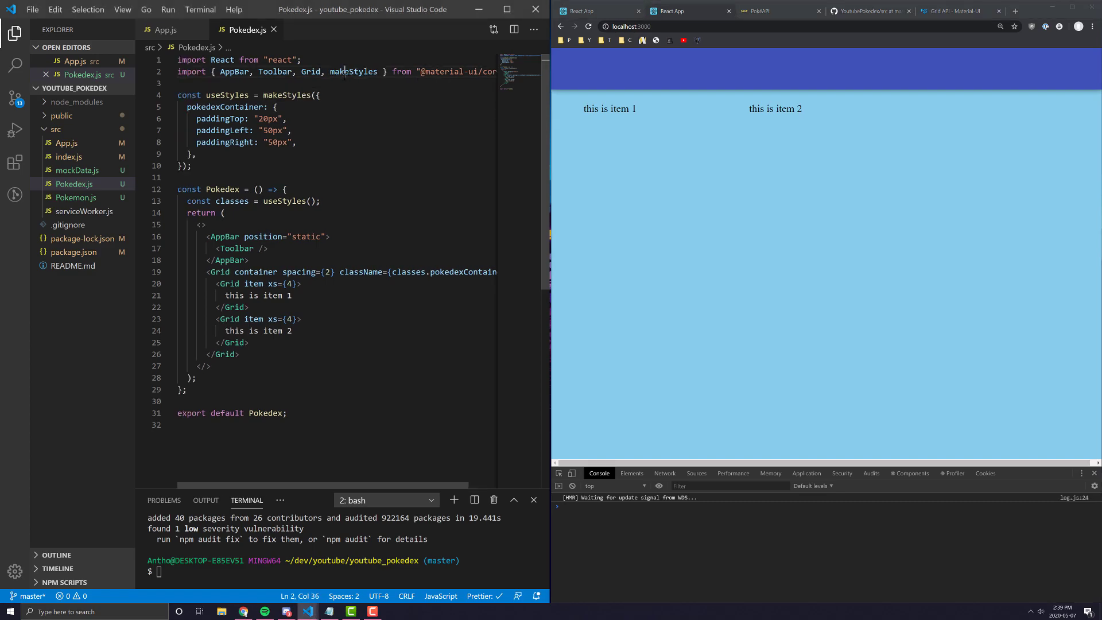
pyautogui.hscroll(3)
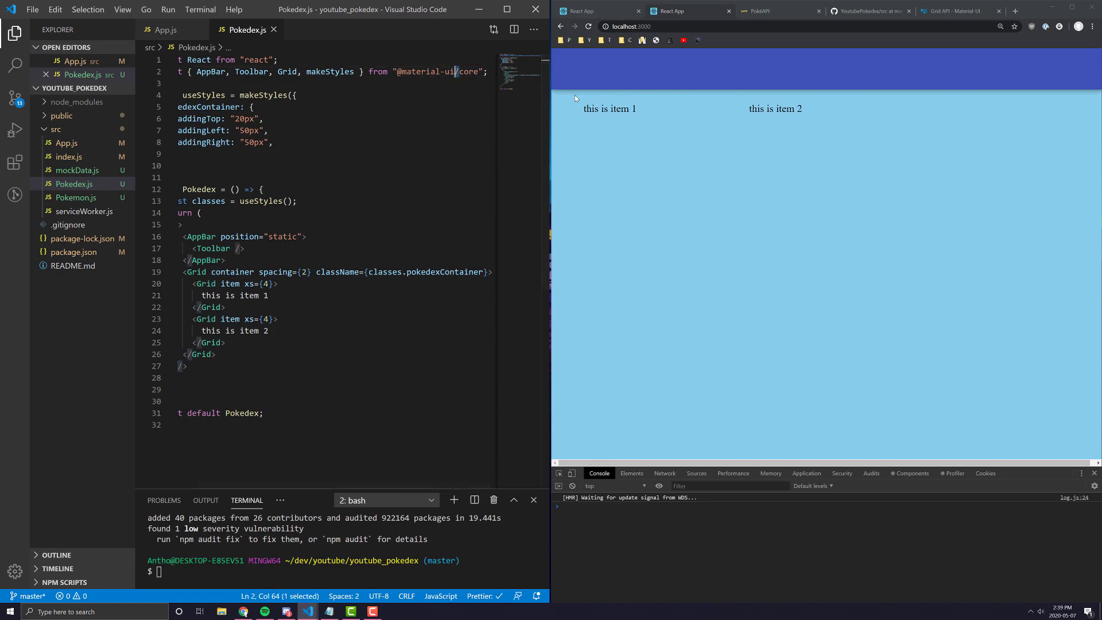
pyautogui.click(360, 71)
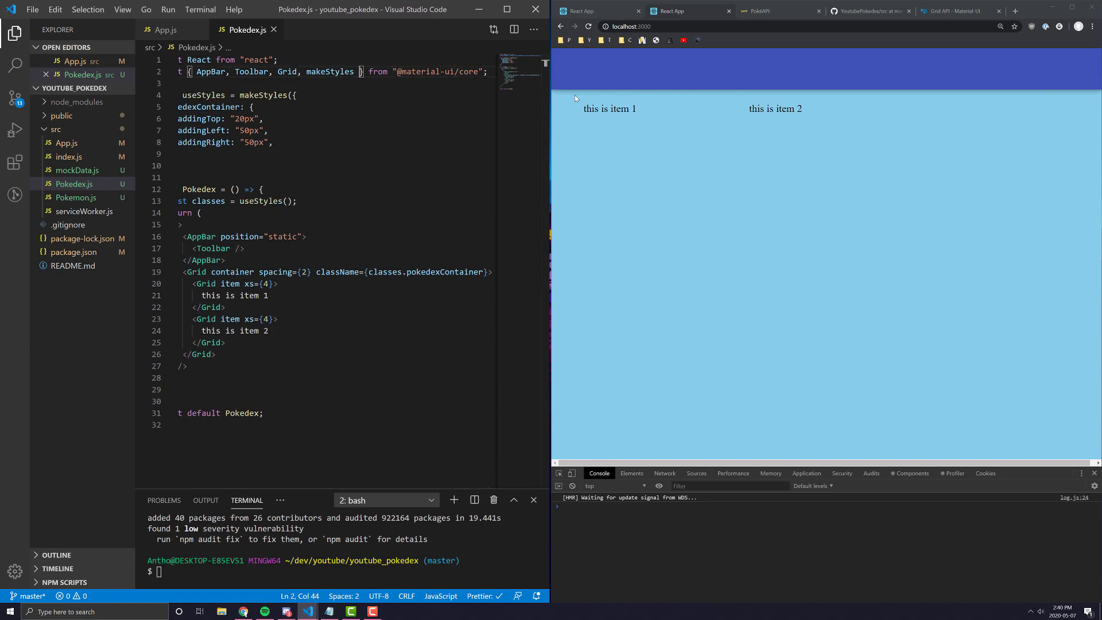
pyautogui.press('Backspace')
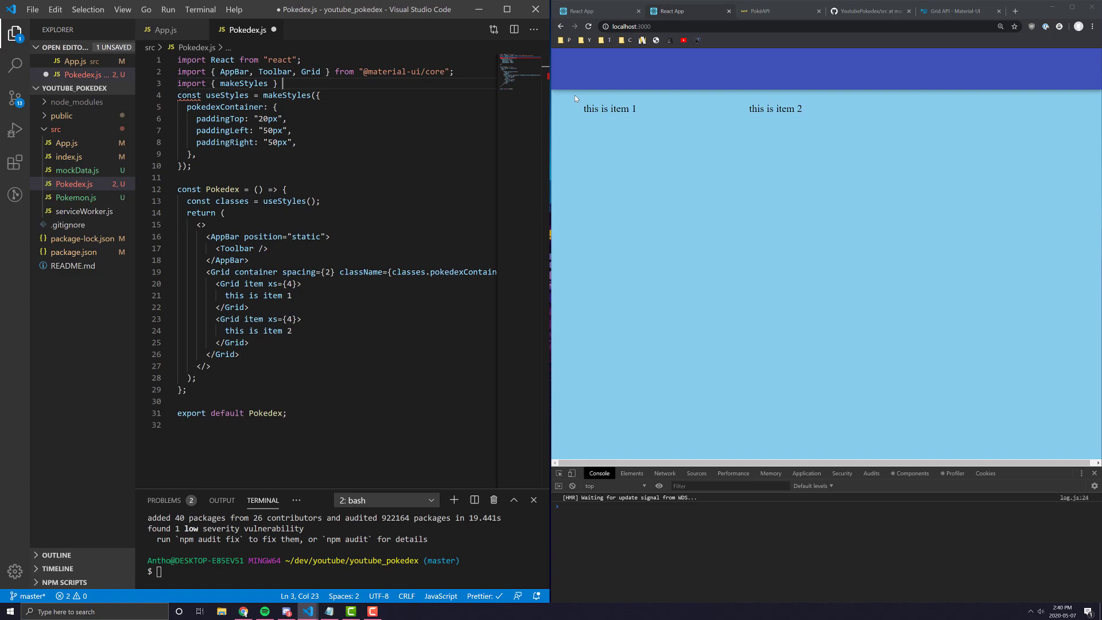
pyautogui.write('"@material-ui/core/styles";')
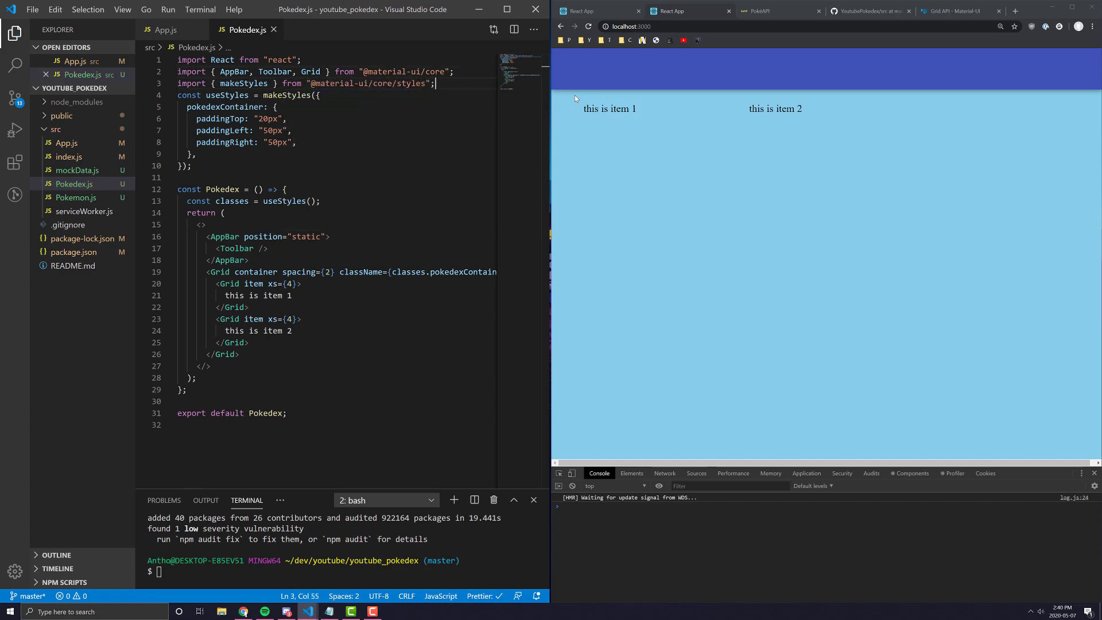
pyautogui.press('Backspace')
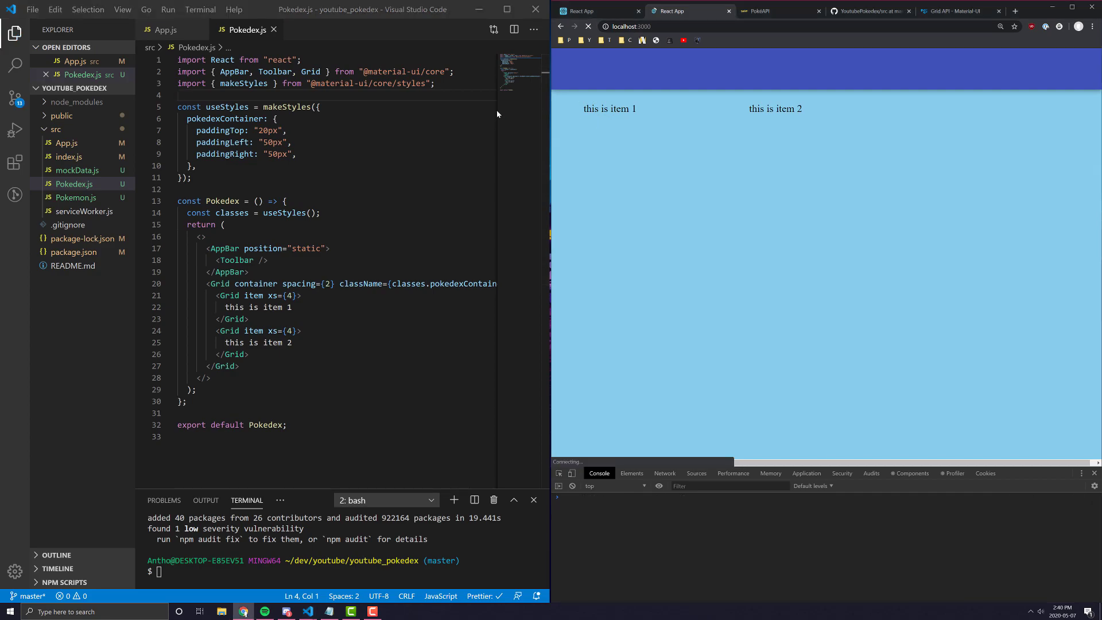
# Step: Review the makeStyles useStyles definition block
pyautogui.click(320, 107)
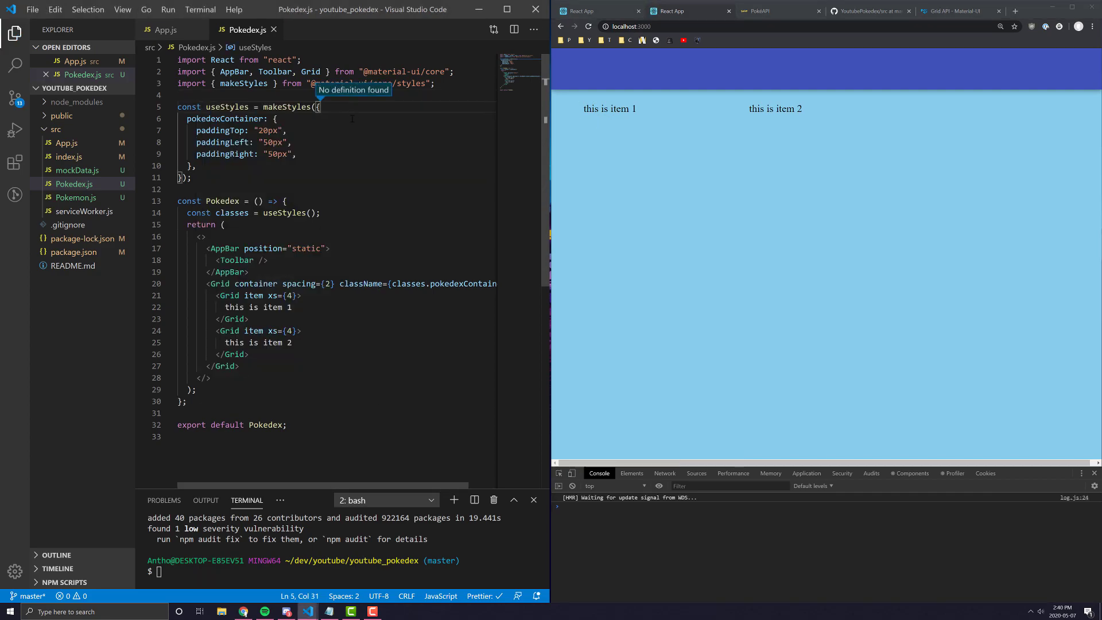
pyautogui.moveTo(368, 82)
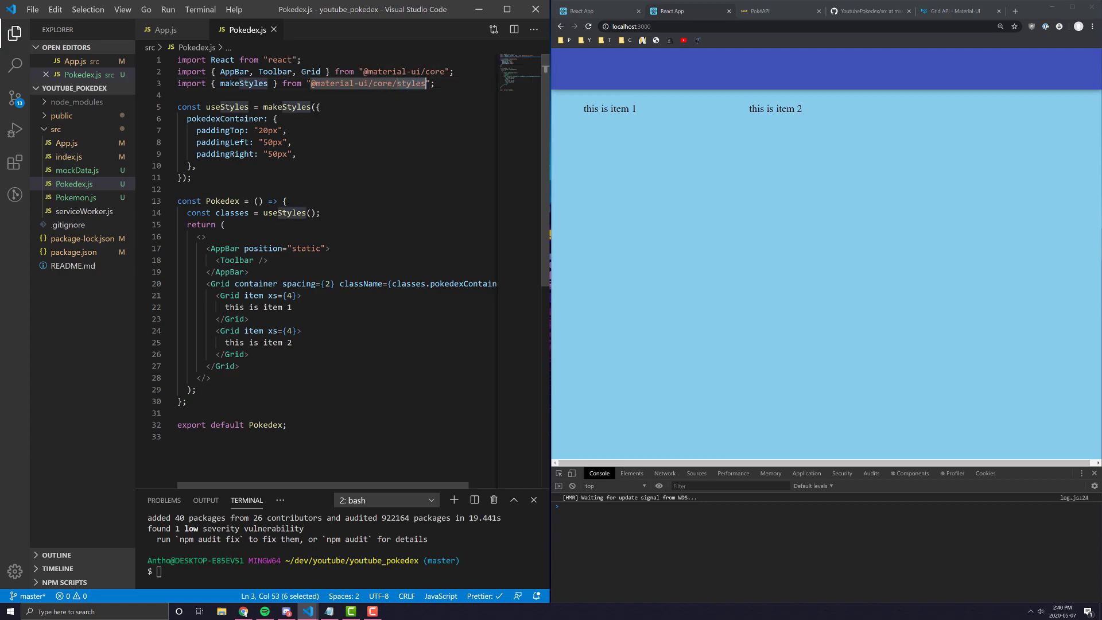
pyautogui.moveTo(368, 82)
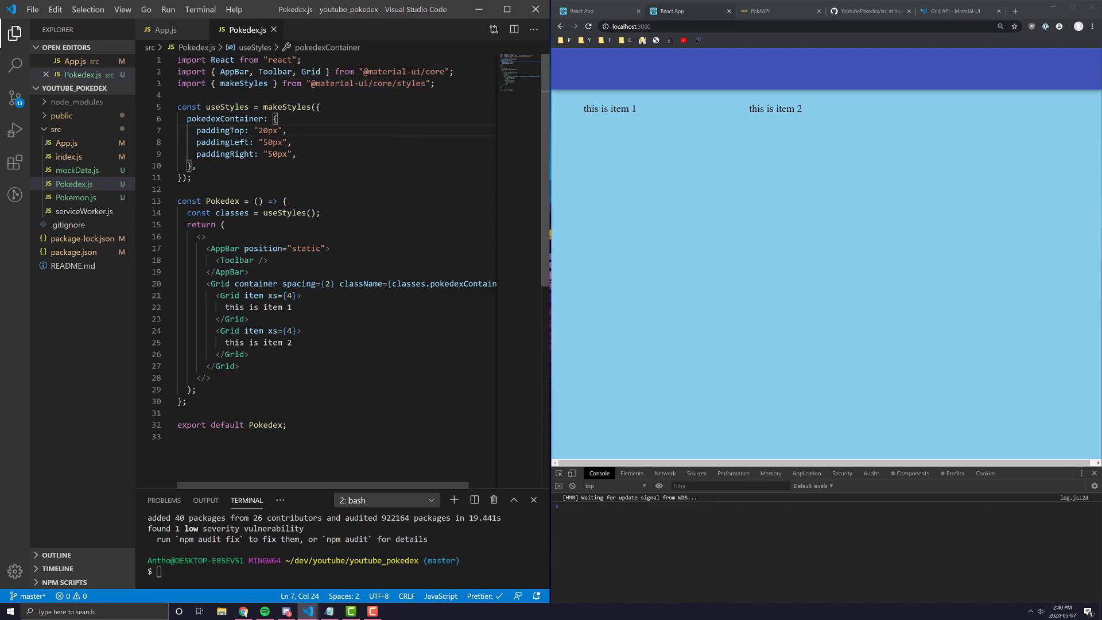
pyautogui.click(434, 83)
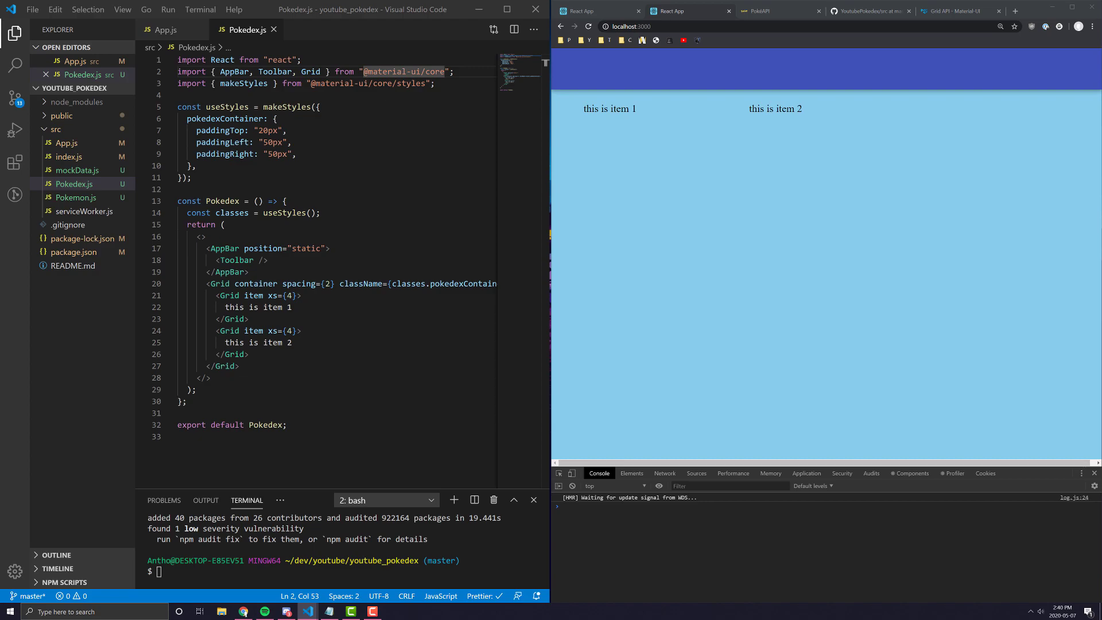
pyautogui.moveTo(761, 132)
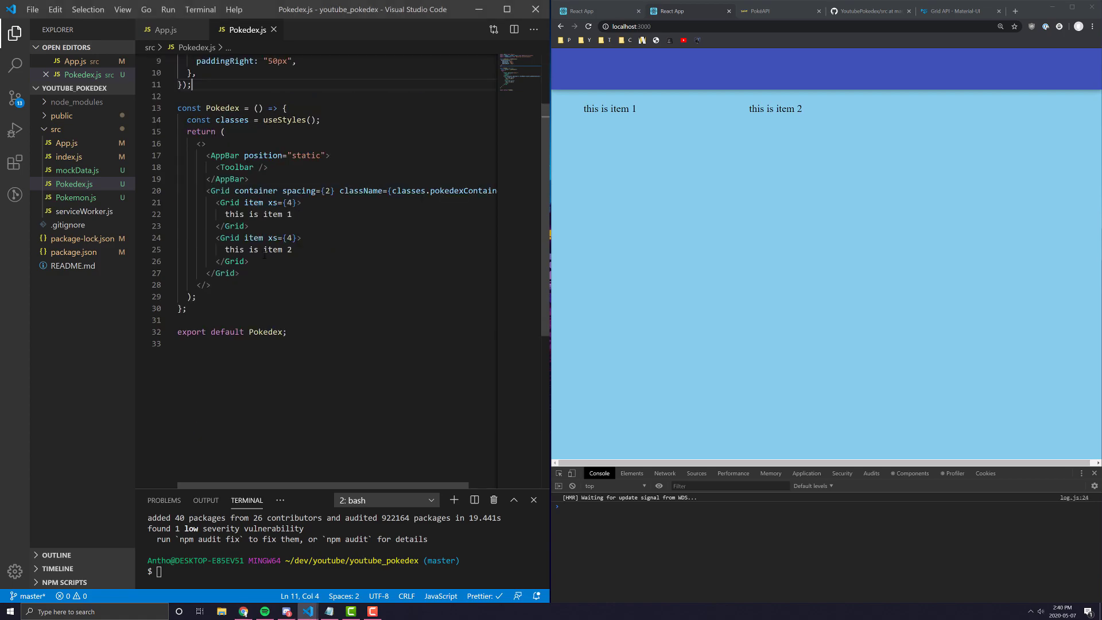
pyautogui.moveTo(217, 202); pyautogui.dragTo(249, 261)
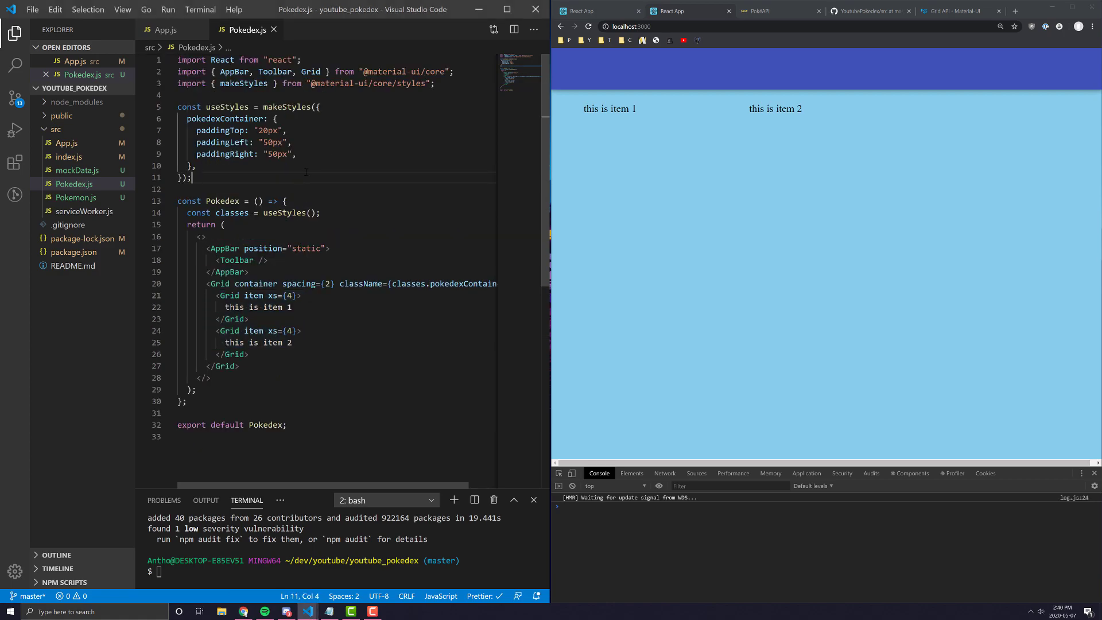
# Step: Declare a const getPokemonCard arrow function in Pokedex.js
pyautogui.write('const')
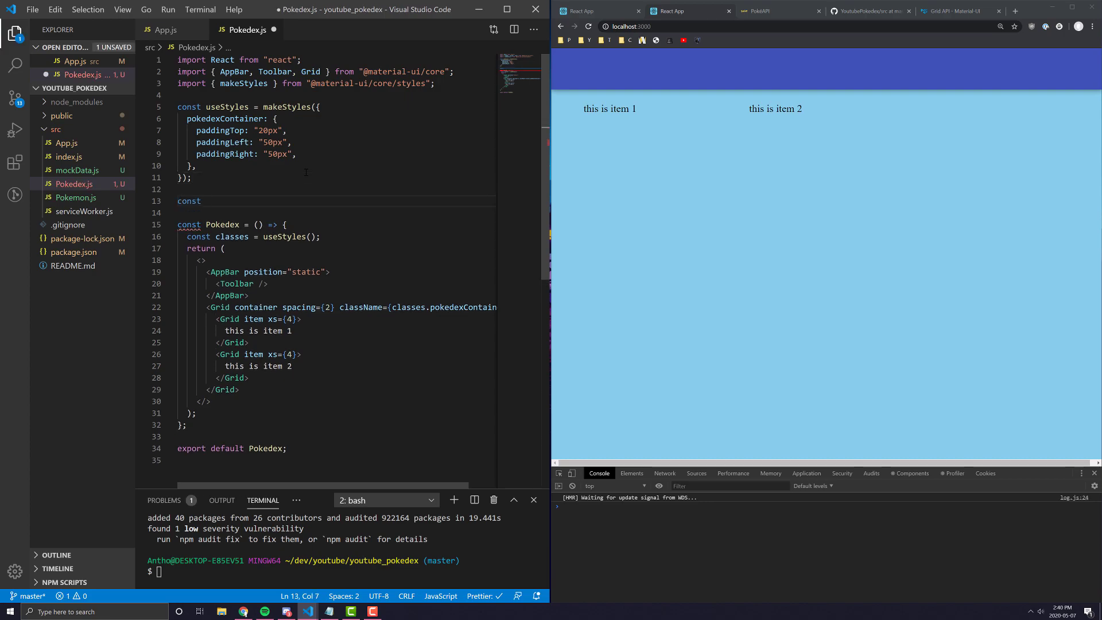
pyautogui.write('getPokem')
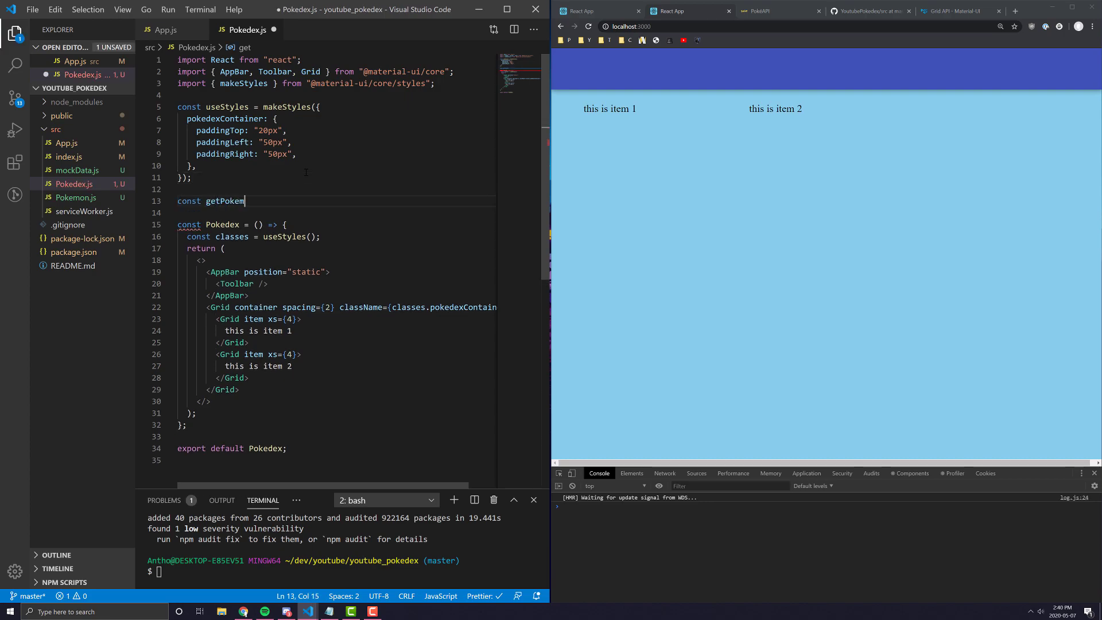
pyautogui.write('onCard = () => {')
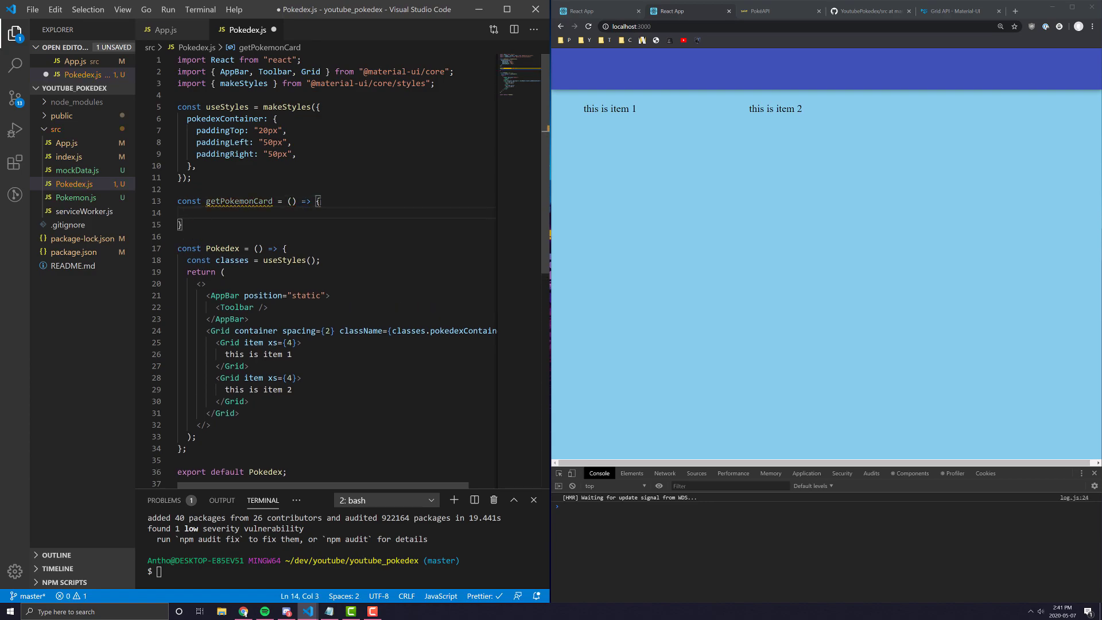
# Step: Give it a <Grid item xs={12} sm={4}> element and add Card, CardMedia, CardContent to the imports
pyautogui.write('<Gr')
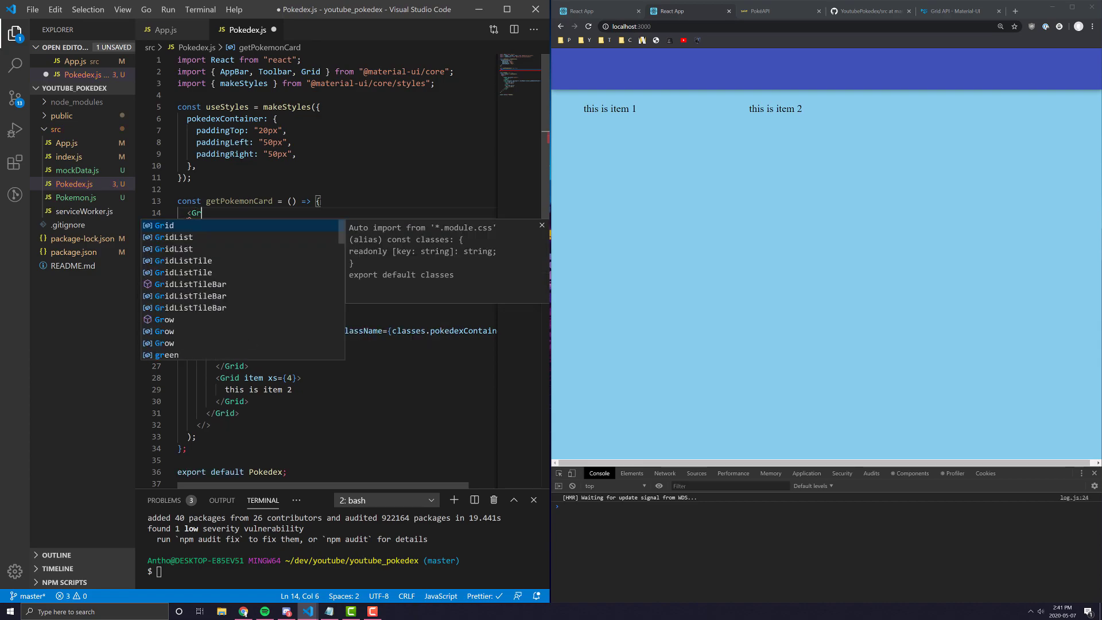
pyautogui.write('Grid item xsd')
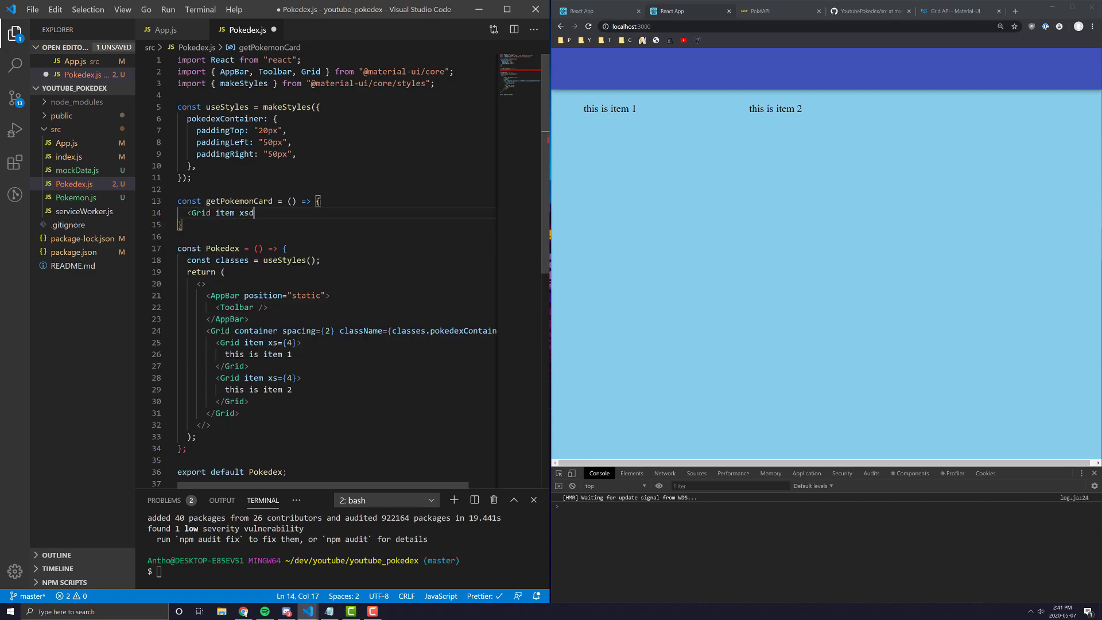
pyautogui.write('={4}')
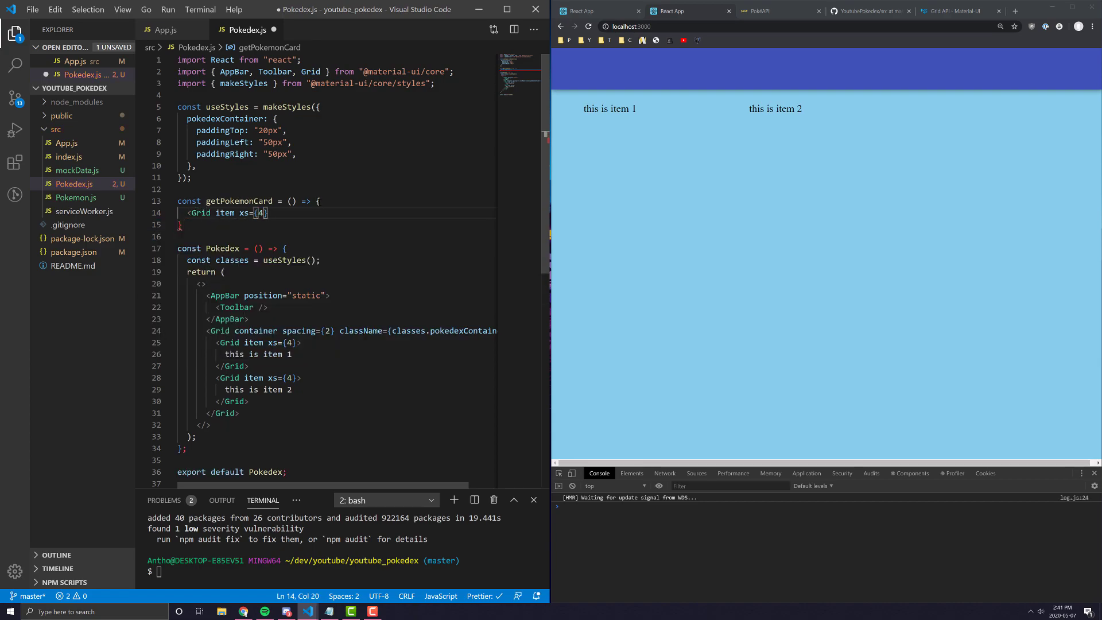
pyautogui.write('k')
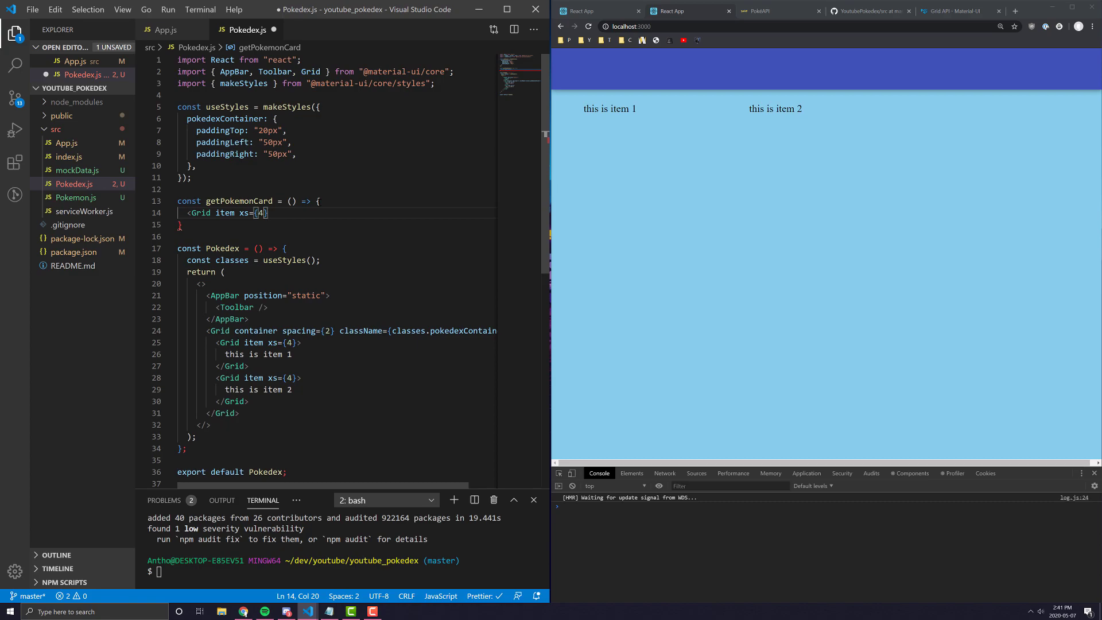
pyautogui.write('12')
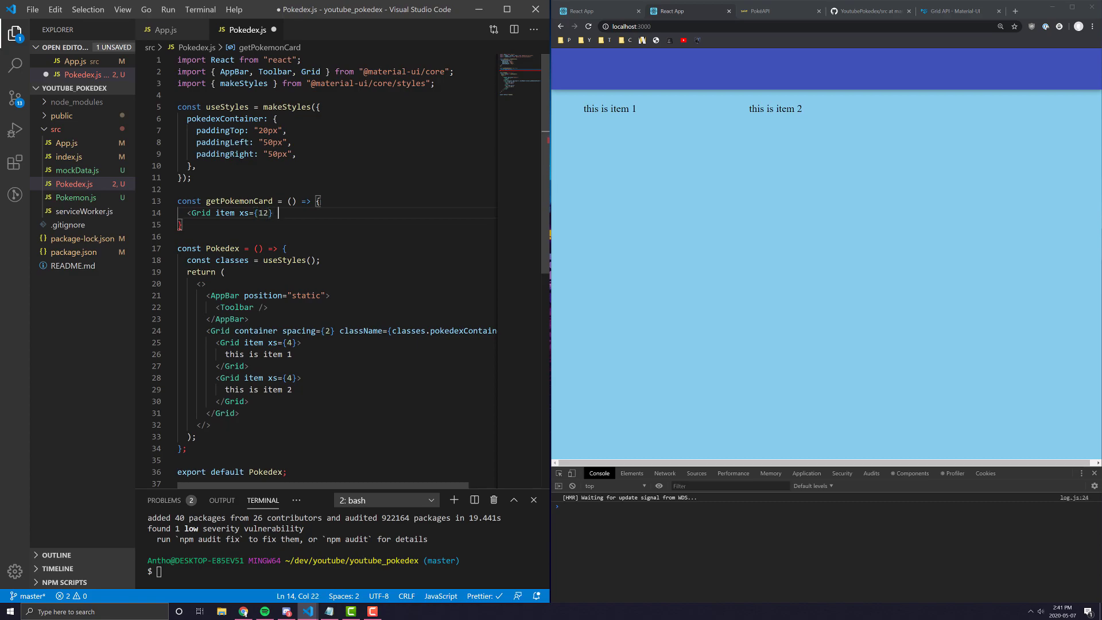
pyautogui.write('sm={4}')
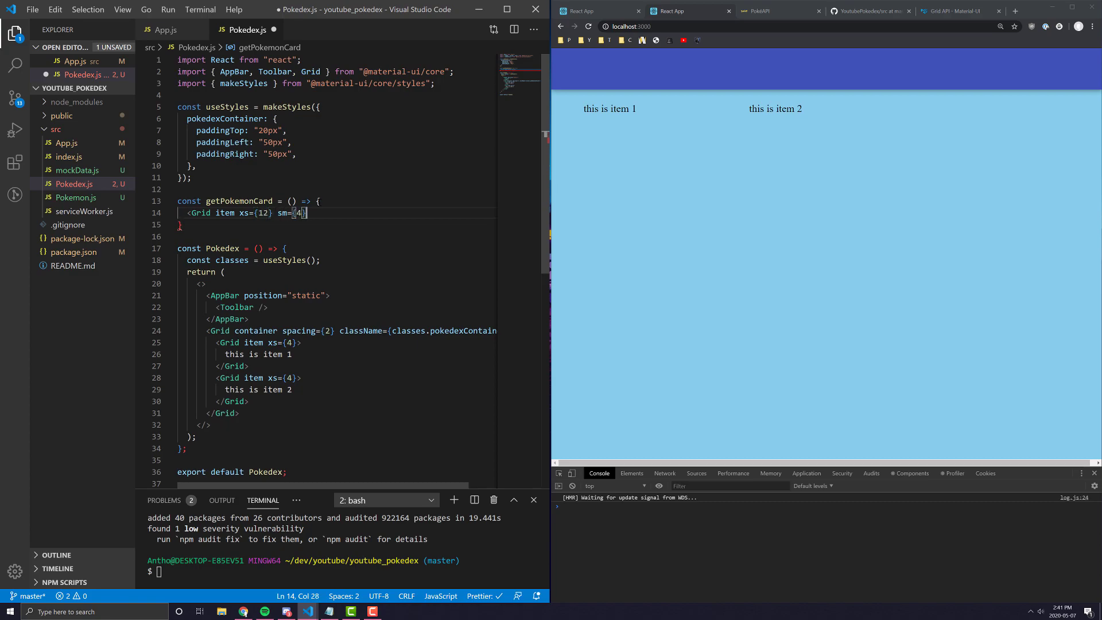
pyautogui.press('Enter')
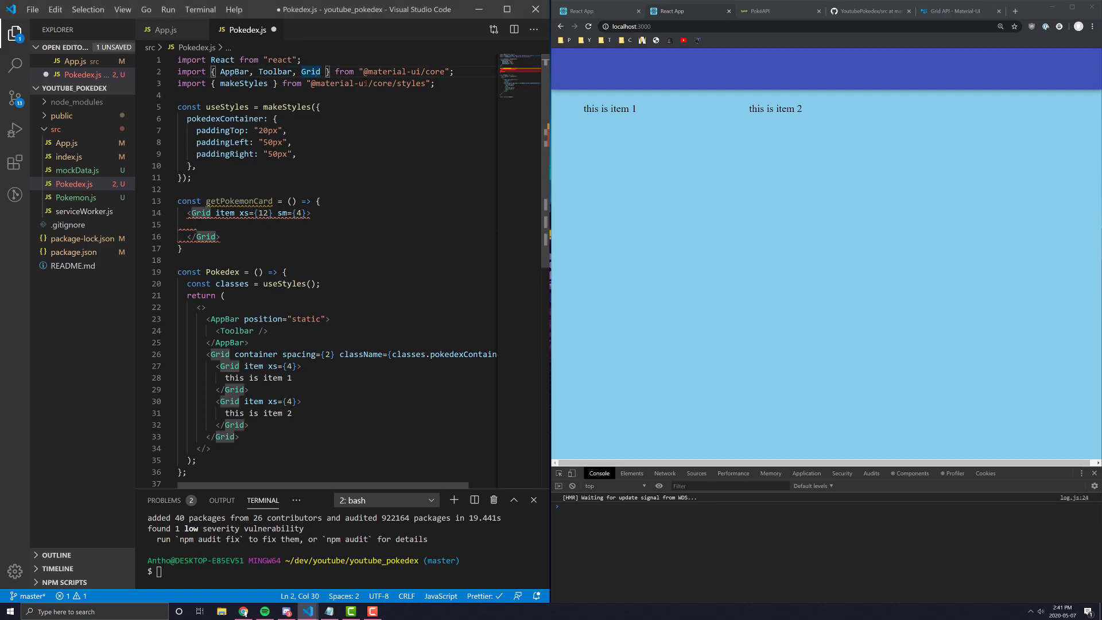
pyautogui.write(',d')
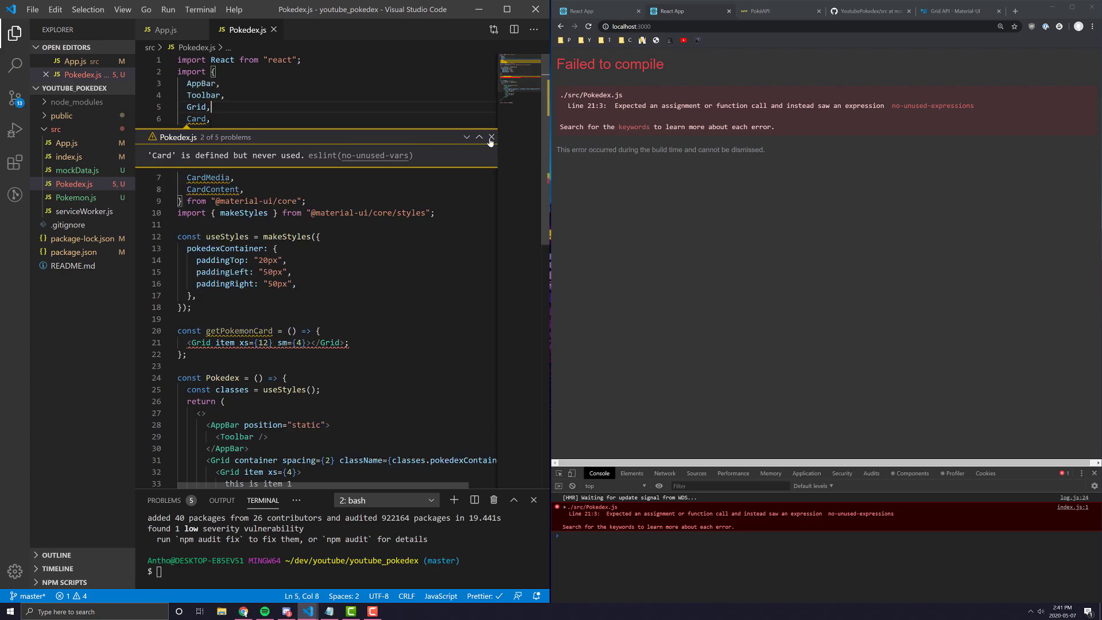
# Step: Wrap the Grid item in return ( ) with <Card>hi</Card> inside, then save and format
pyautogui.click(491, 137)
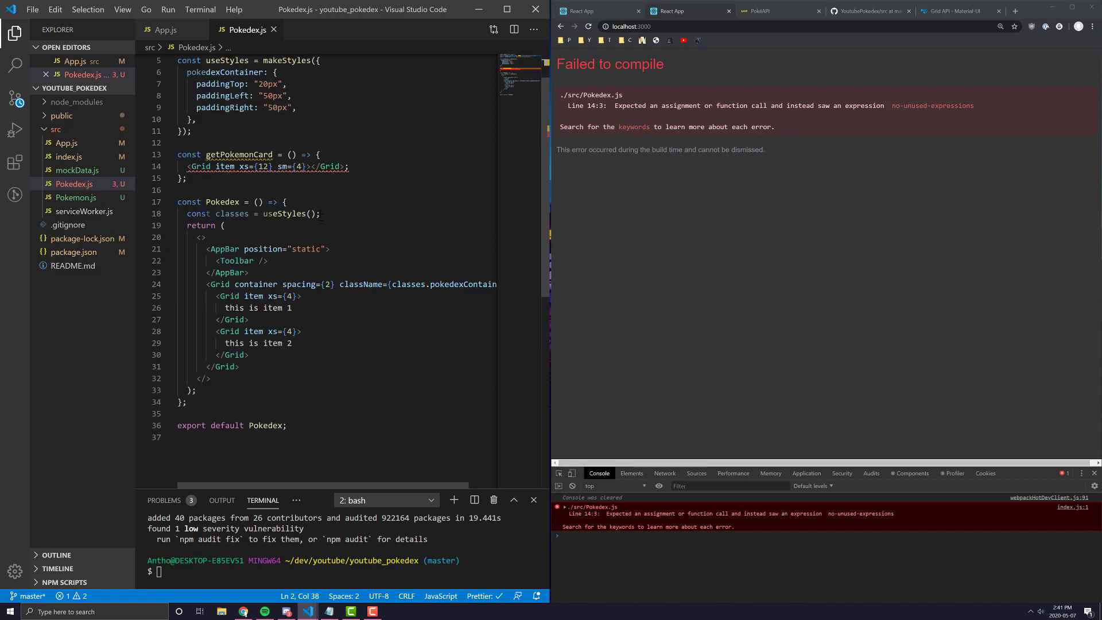
pyautogui.click(337, 167)
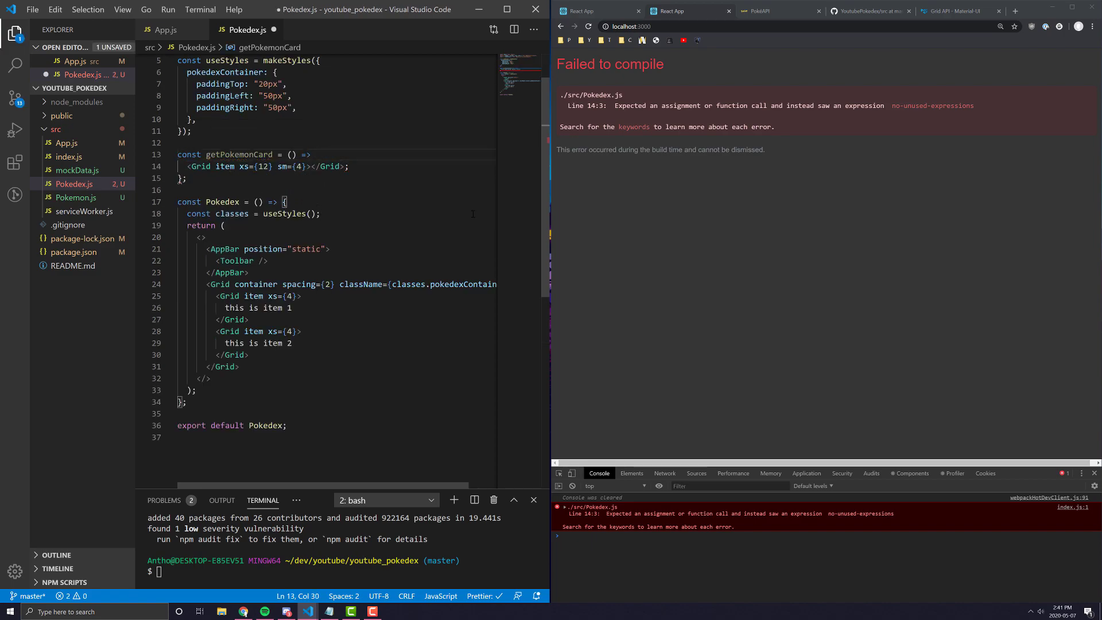
pyautogui.write('return (')
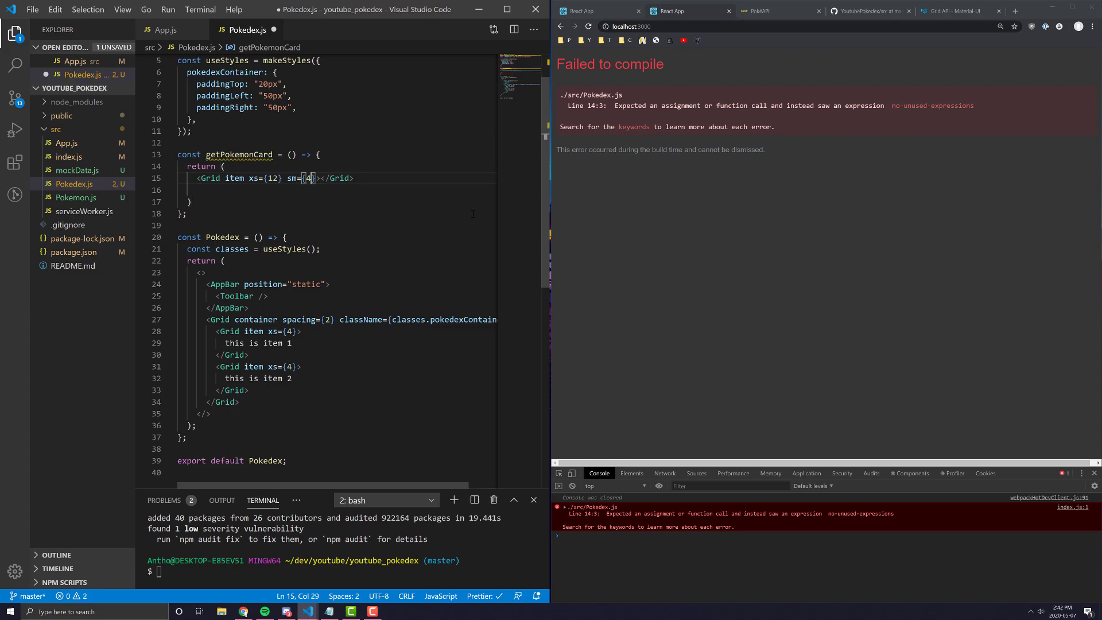
pyautogui.press('enter')
pyautogui.write('hi')
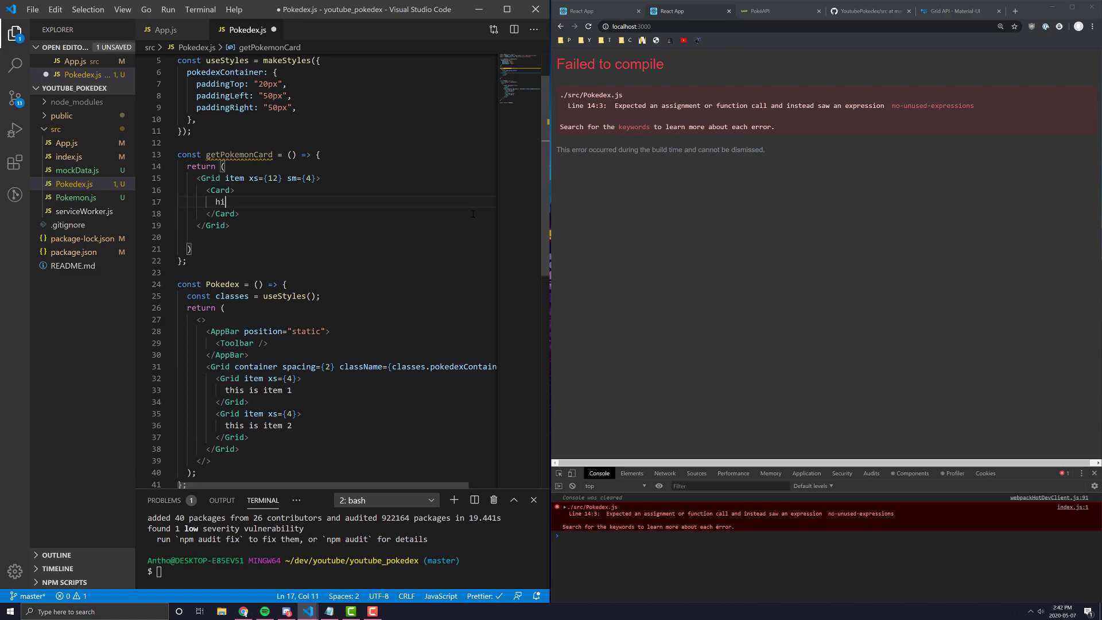
pyautogui.press('ctrl+s')
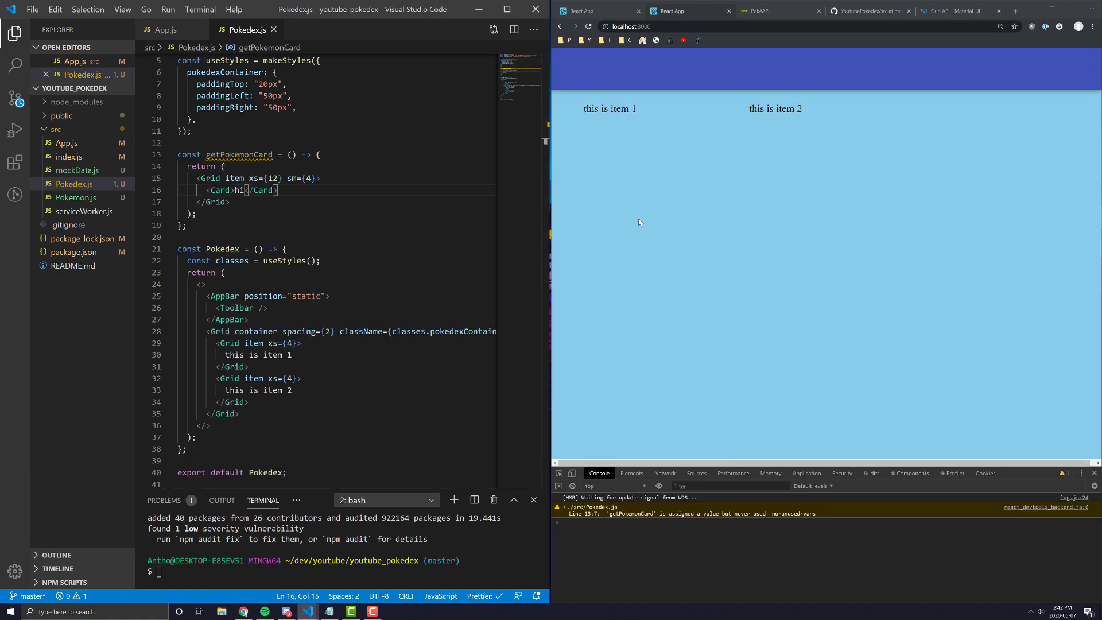
pyautogui.doubleClick(239, 155)
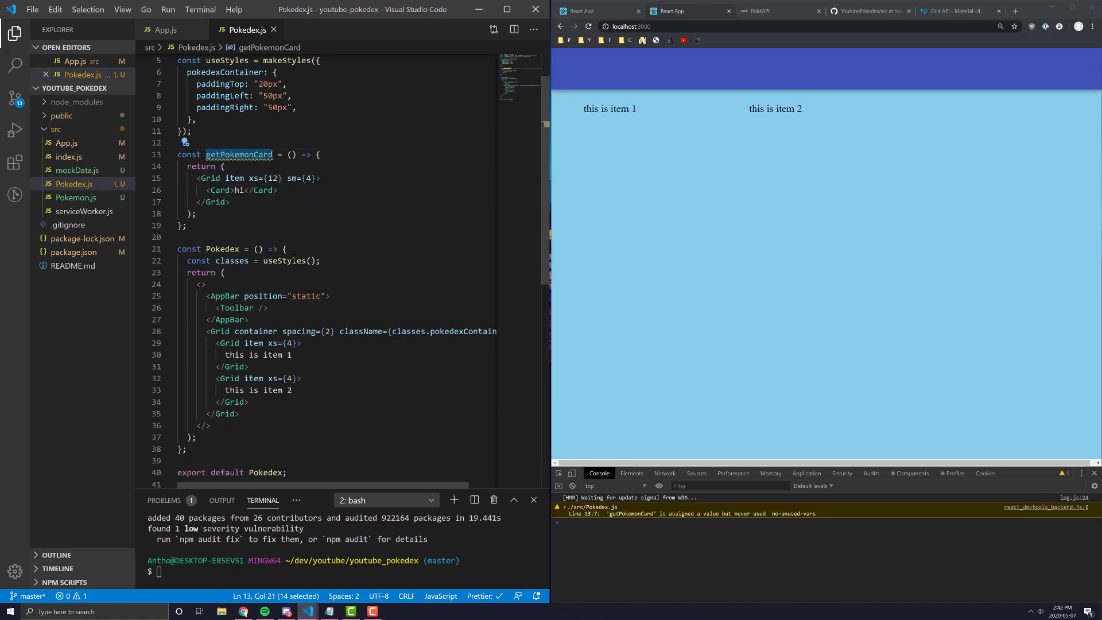
pyautogui.click(302, 343)
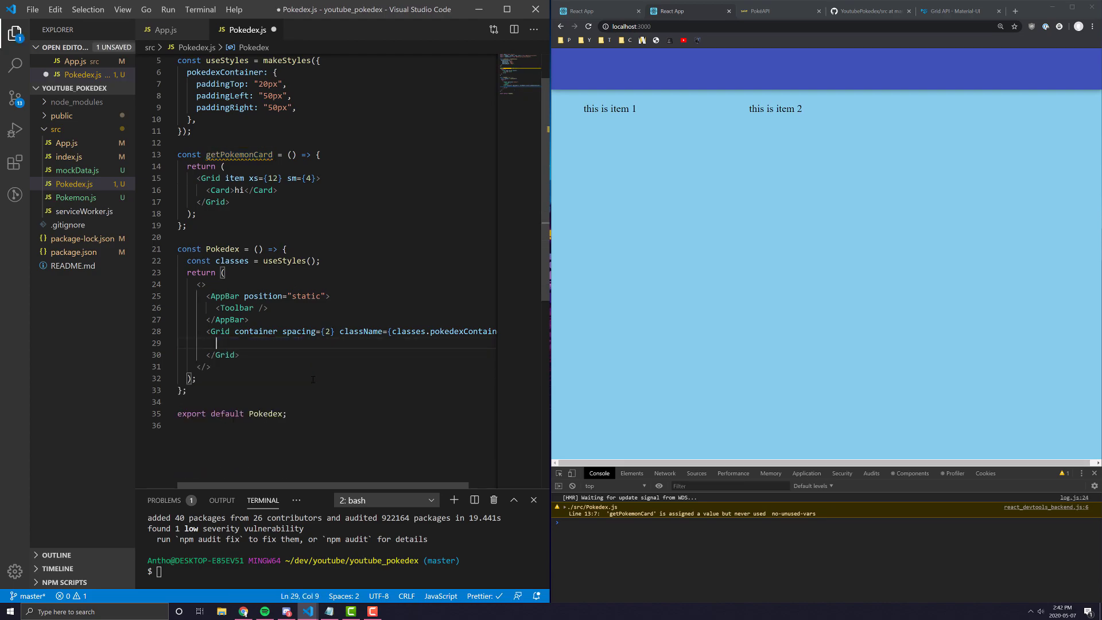
# Step: Call {getPokemonCard()} inside the Grid container and save so the preview shows one hi card
pyautogui.write('getPokemonCard();}')
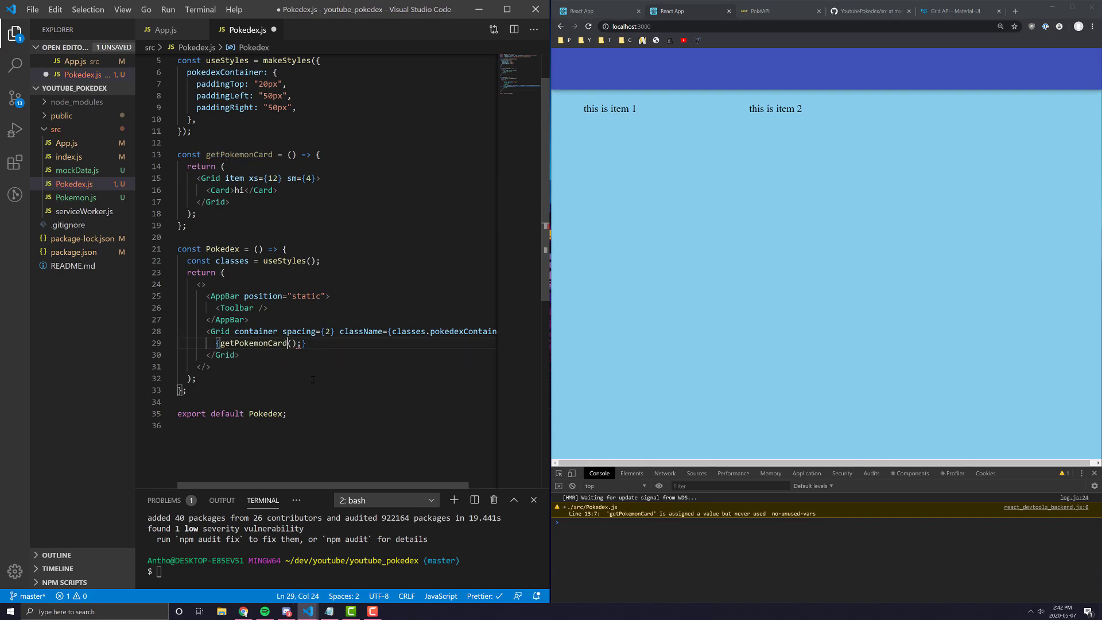
pyautogui.press('ctrl+s')
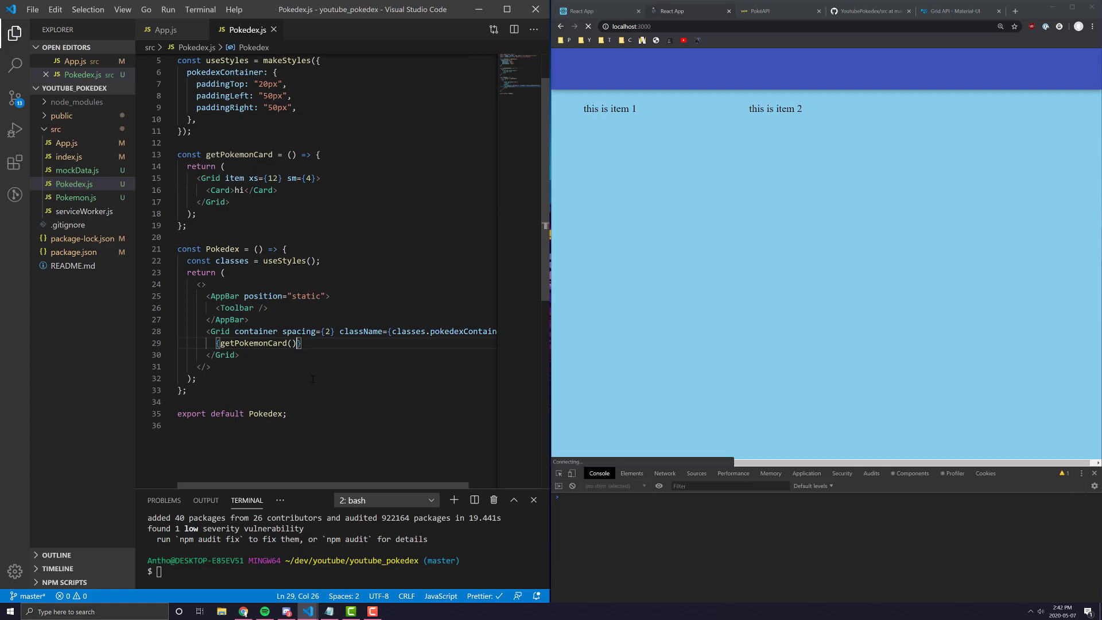
pyautogui.rightClick(678, 162)
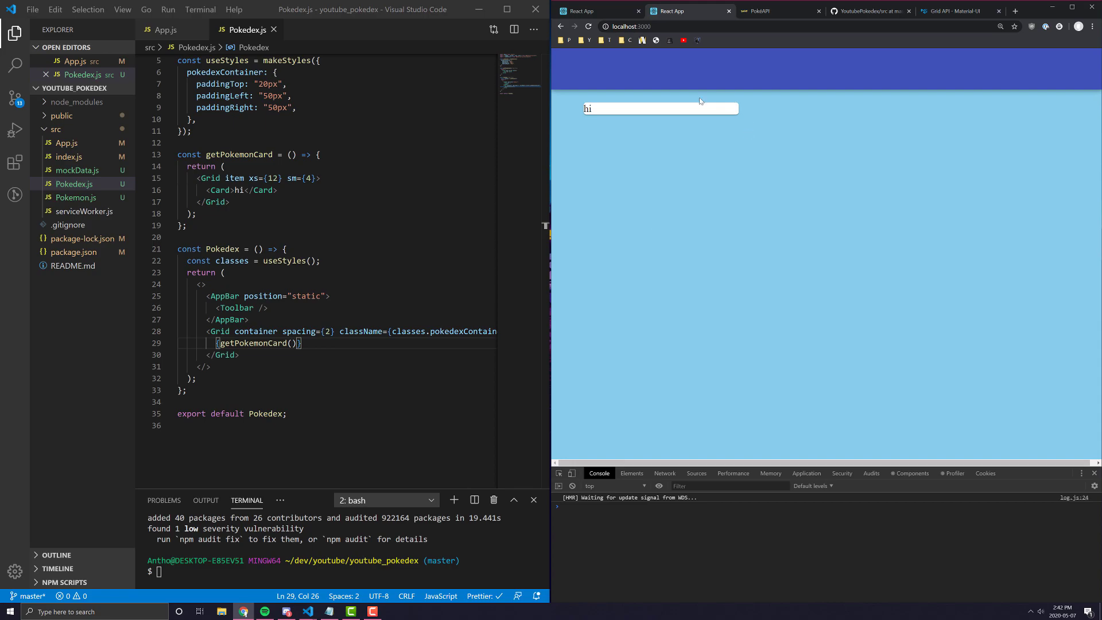
pyautogui.moveTo(616, 126)
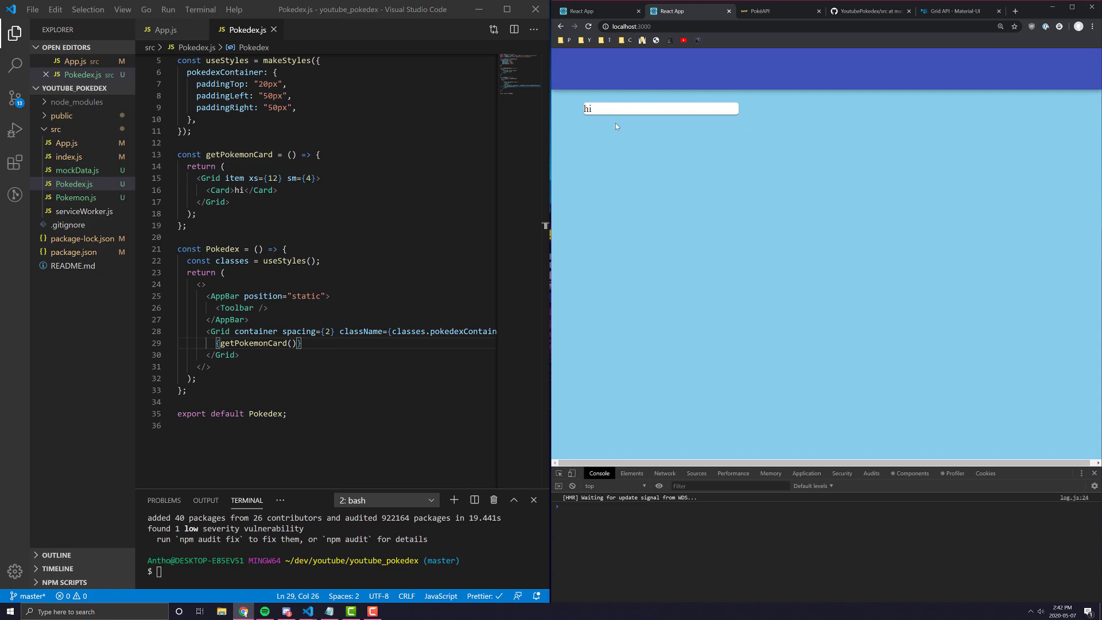
pyautogui.moveTo(690, 122)
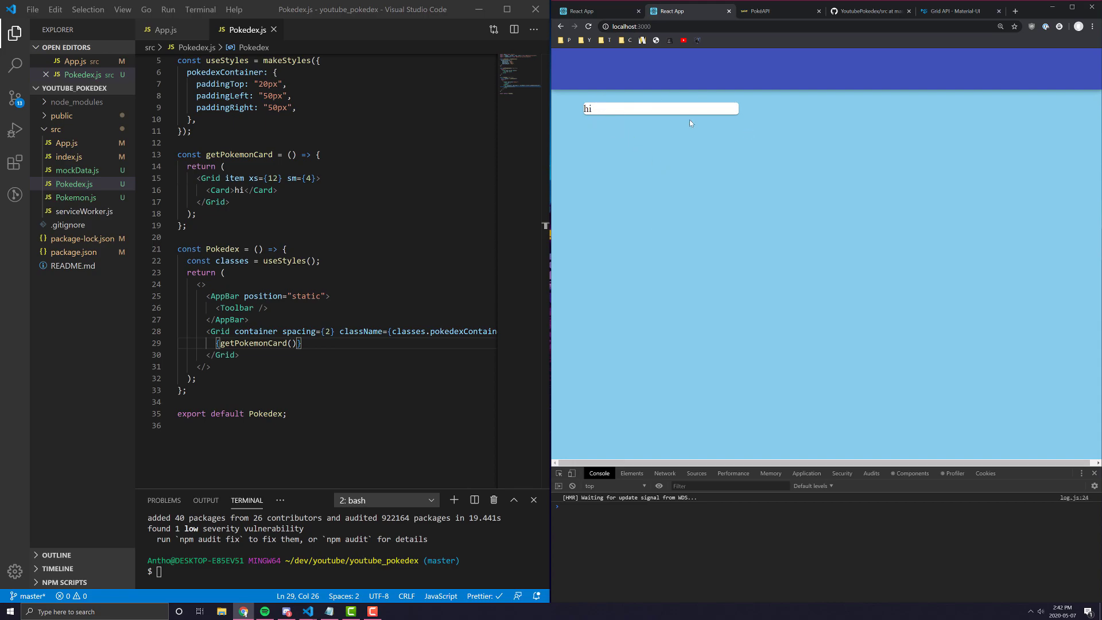
pyautogui.moveTo(750, 117)
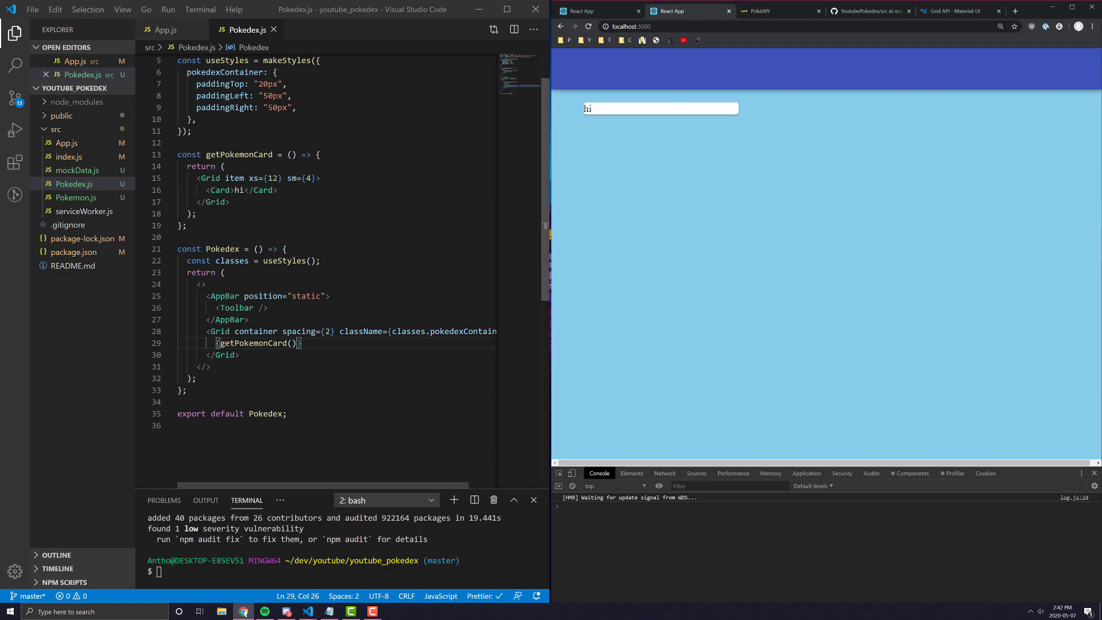
pyautogui.scroll(3)
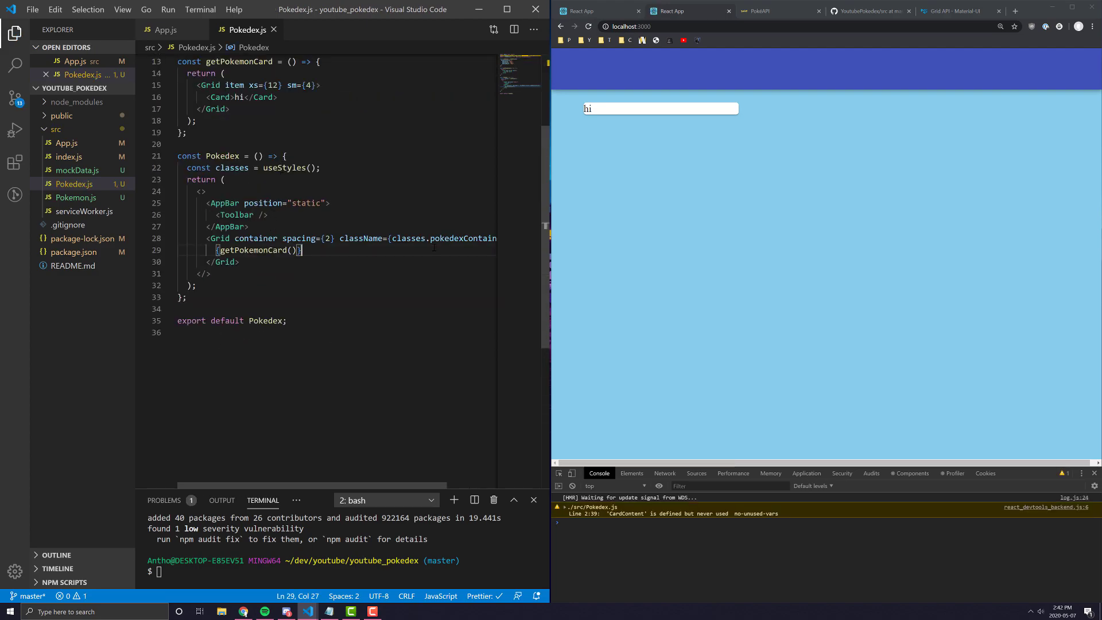
# Step: Move the card text into <CardContent>Hi</CardContent> and save
pyautogui.write('m')
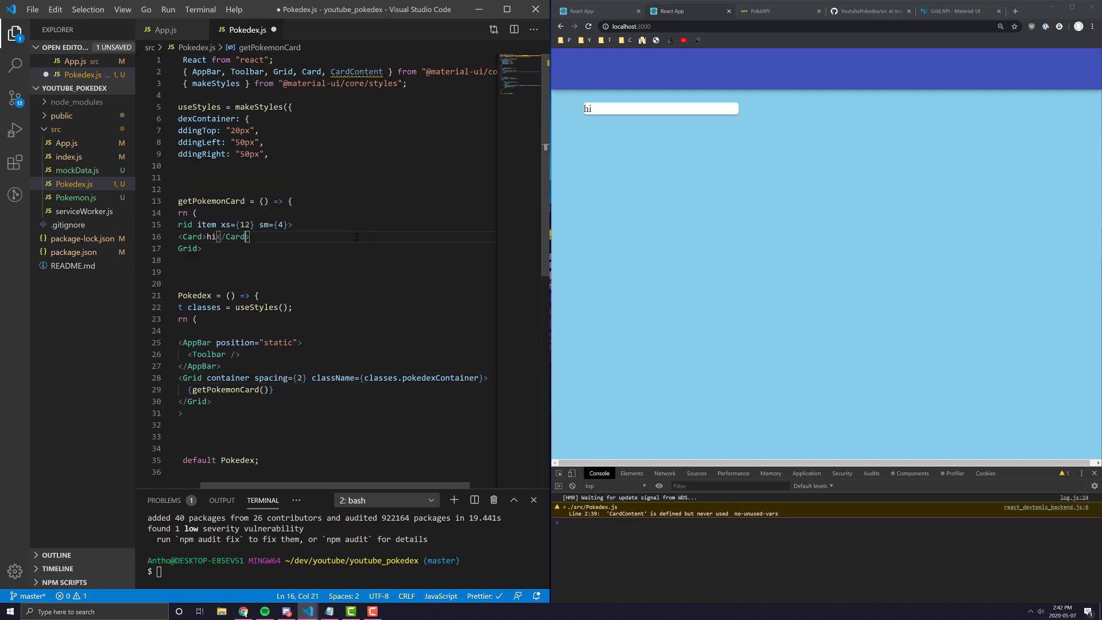
pyautogui.write('<C')
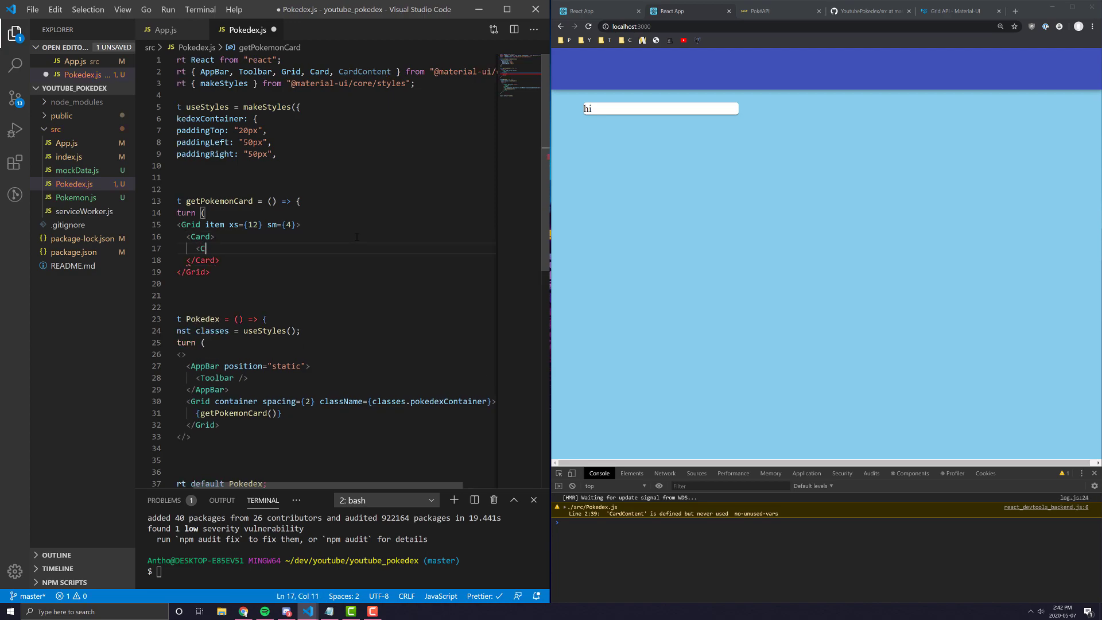
pyautogui.write('ardContent')
pyautogui.write('Hi')
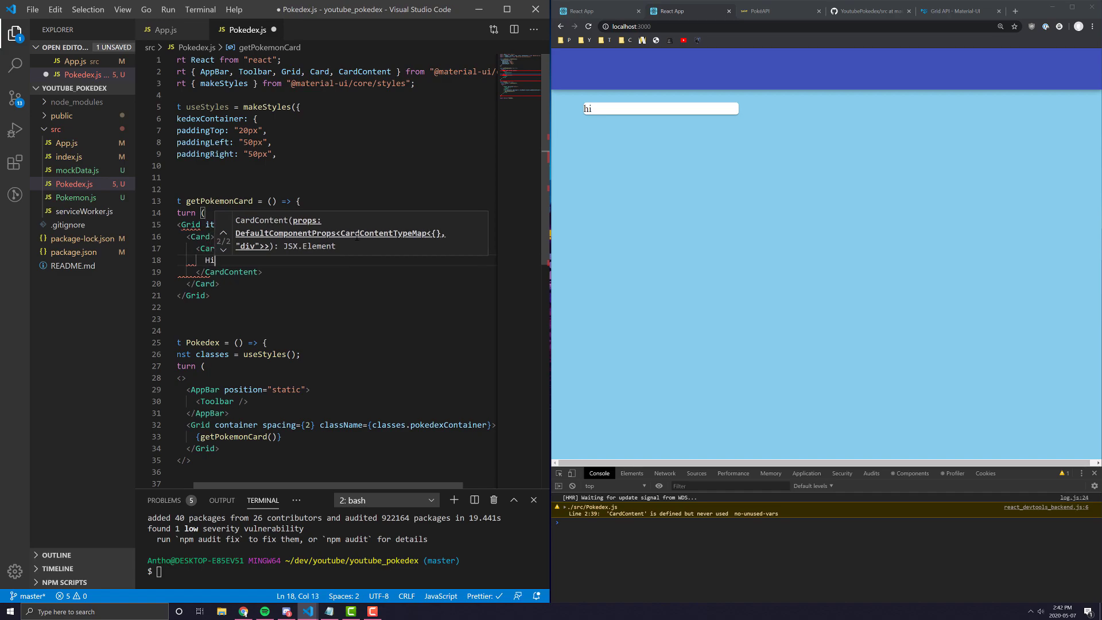
pyautogui.press('ctrl+s')
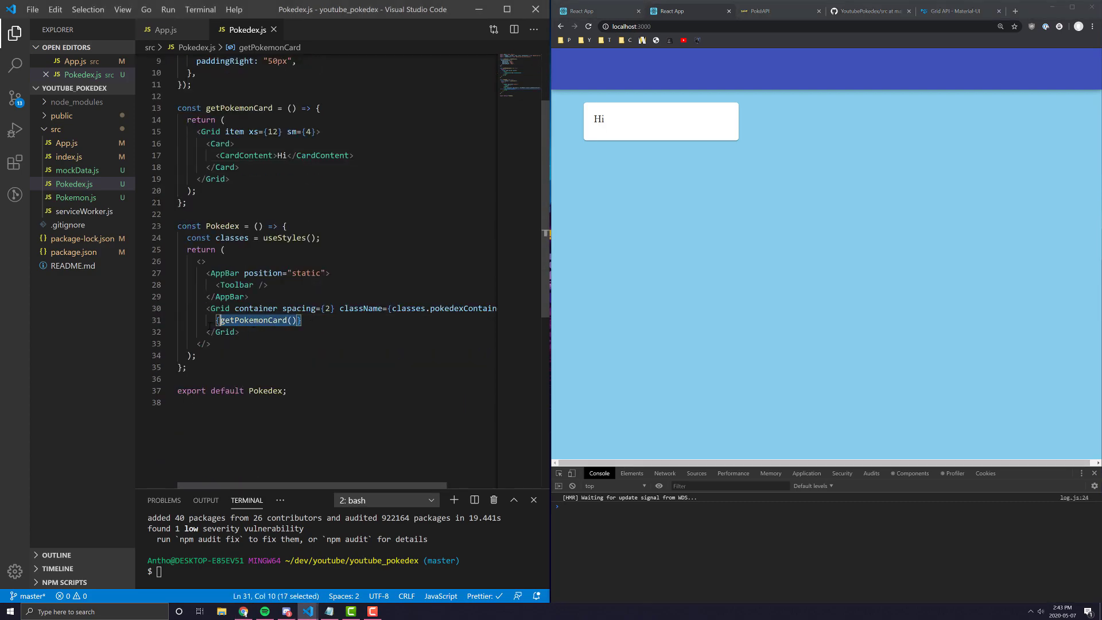
# Step: Repeat getPokemonCard() four times, set spacing 2 and Grid item xs={4}, and save
pyautogui.press('Enter')
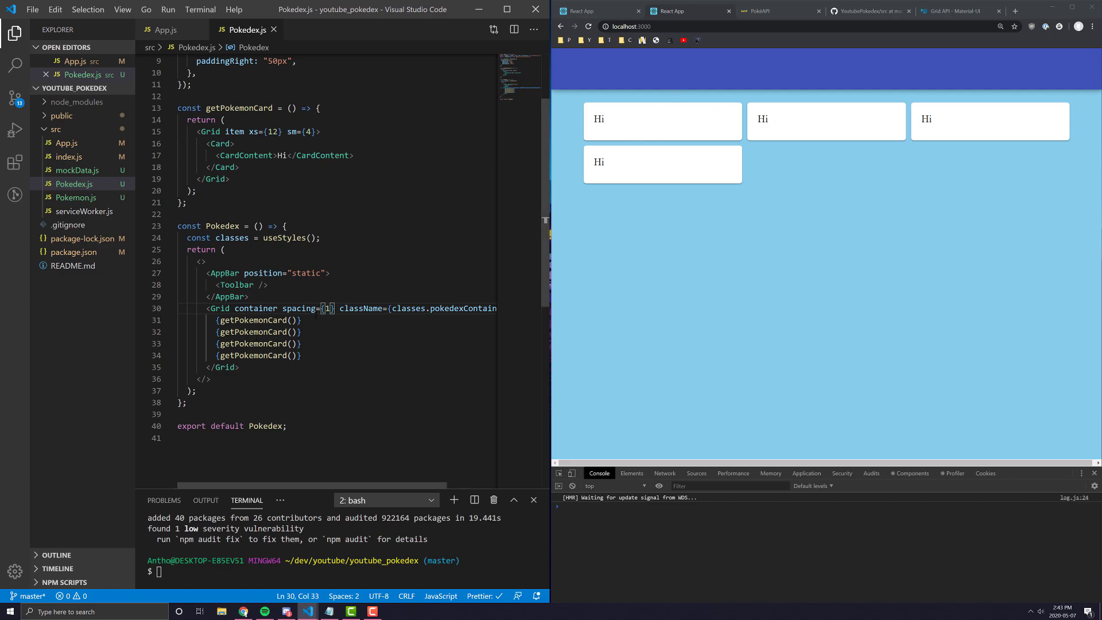
pyautogui.write('0')
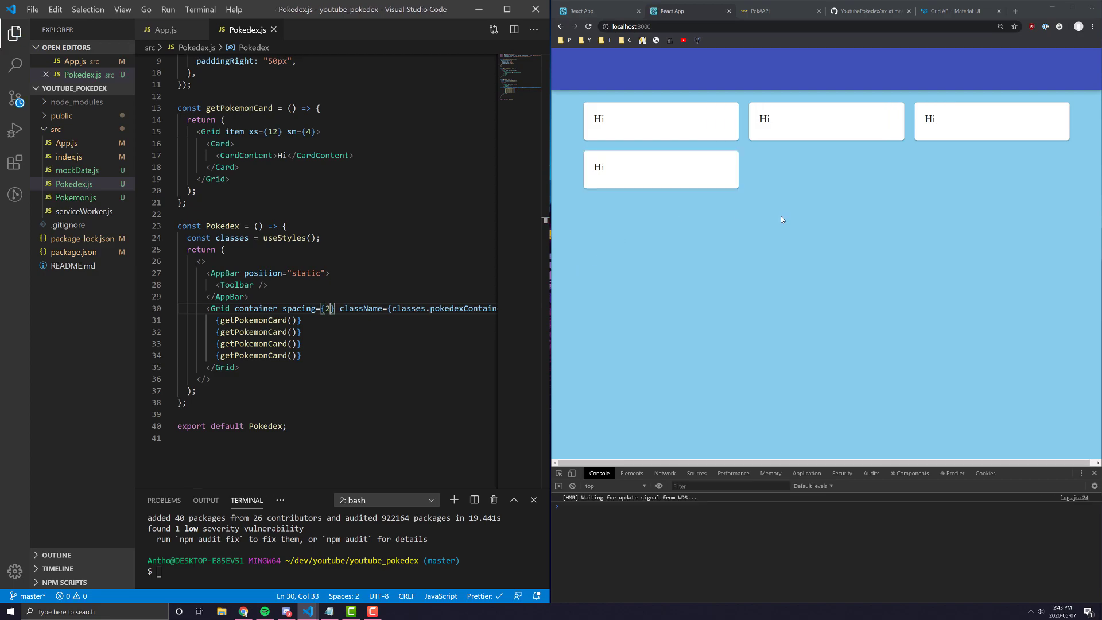
pyautogui.scroll(3)
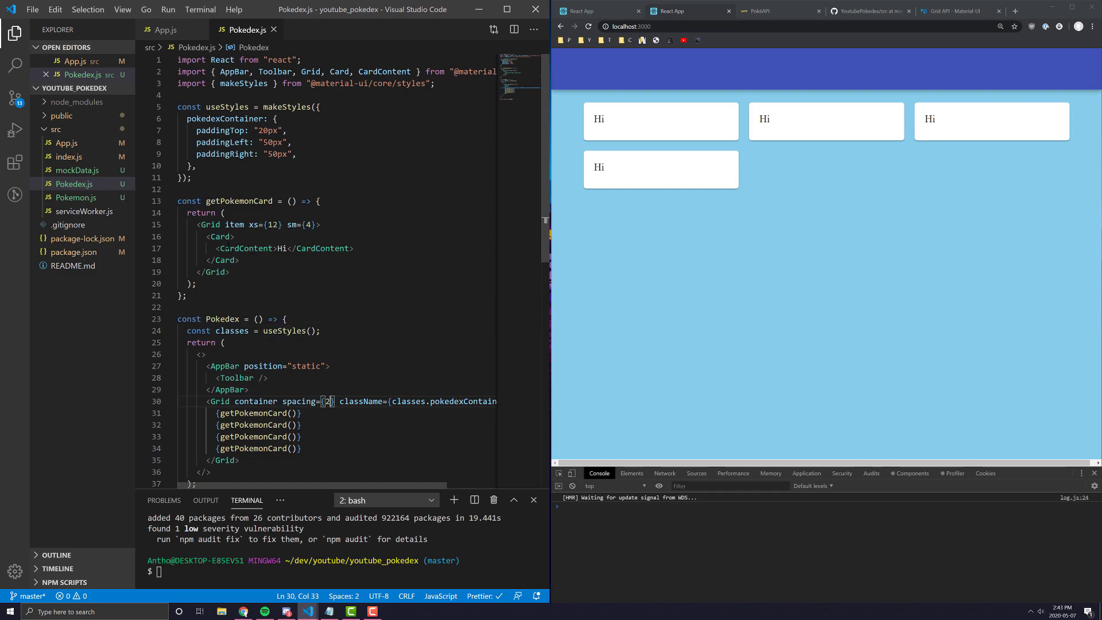
pyautogui.click(248, 223)
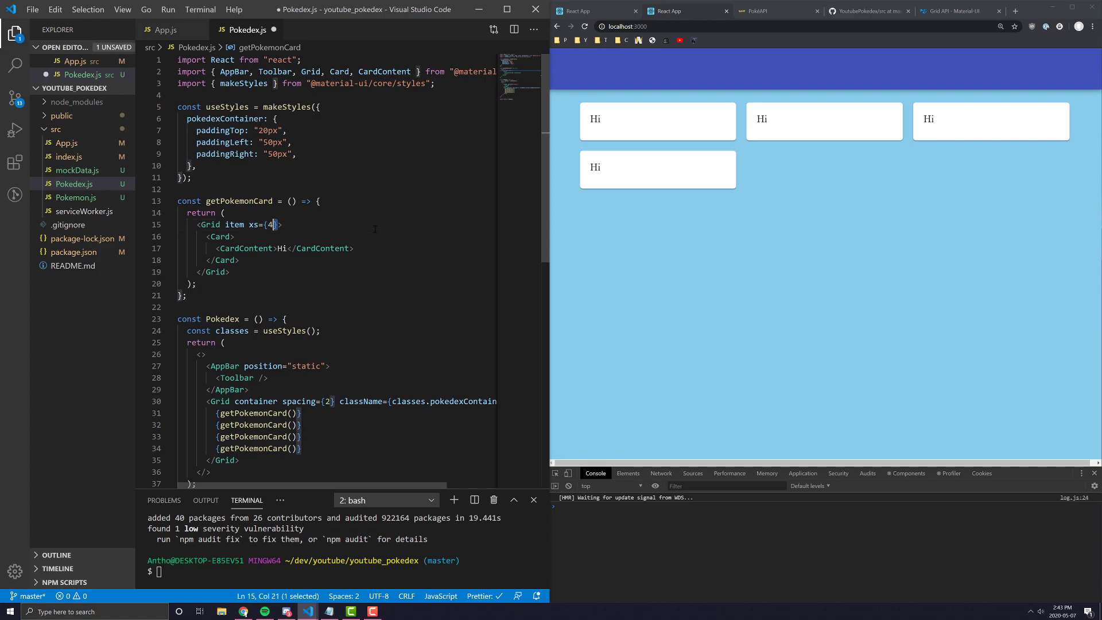
pyautogui.press('ctrl+s')
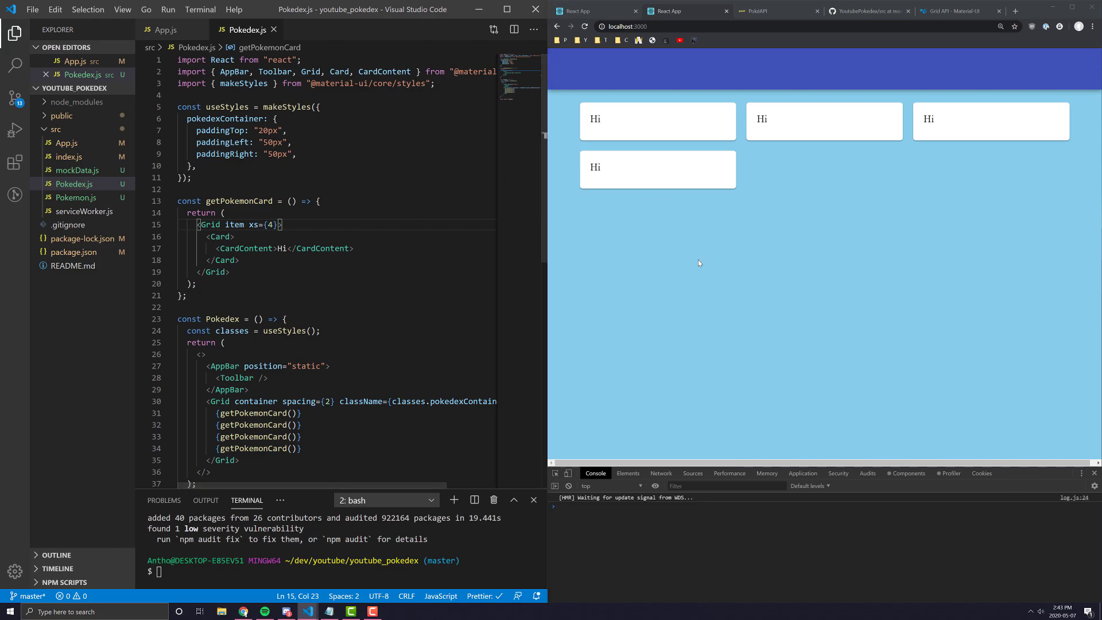
pyautogui.moveTo(668, 65)
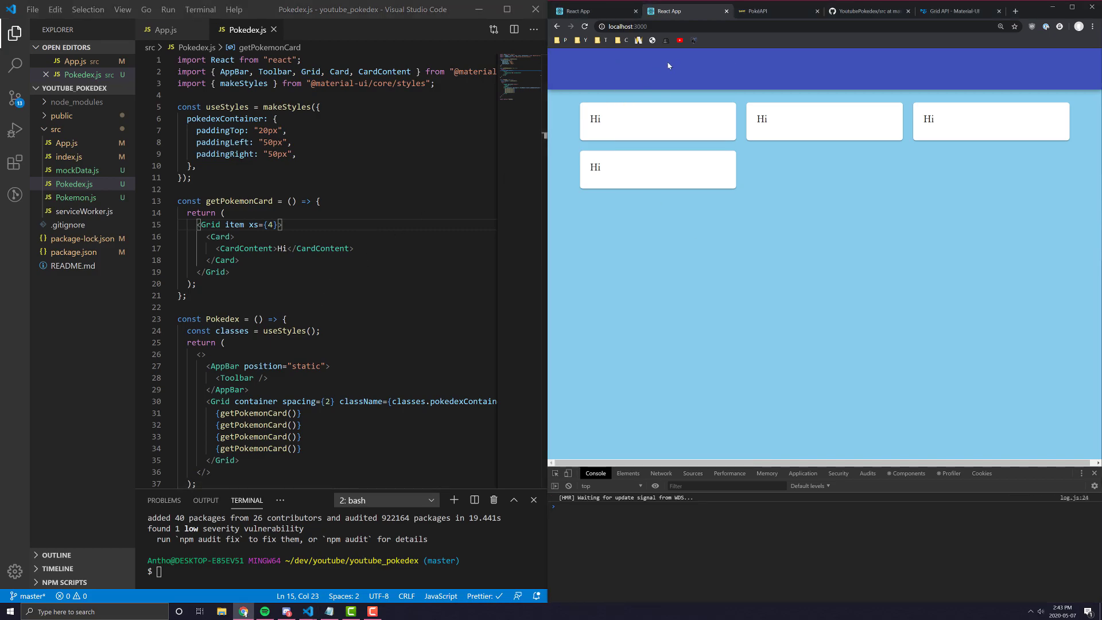
pyautogui.moveTo(597, 60)
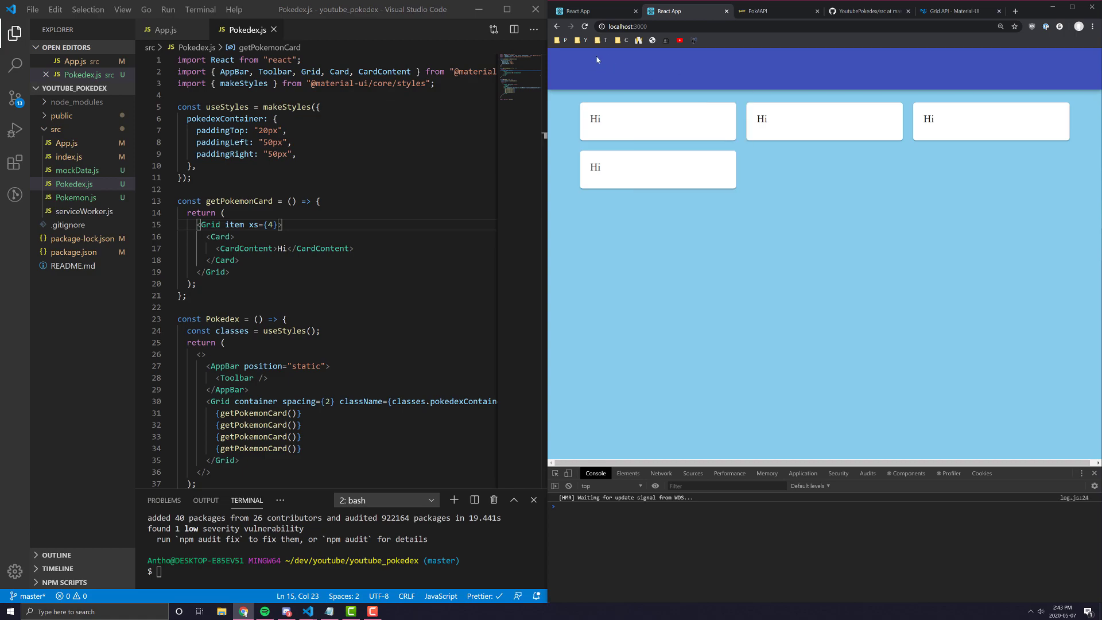
pyautogui.moveTo(644, 162)
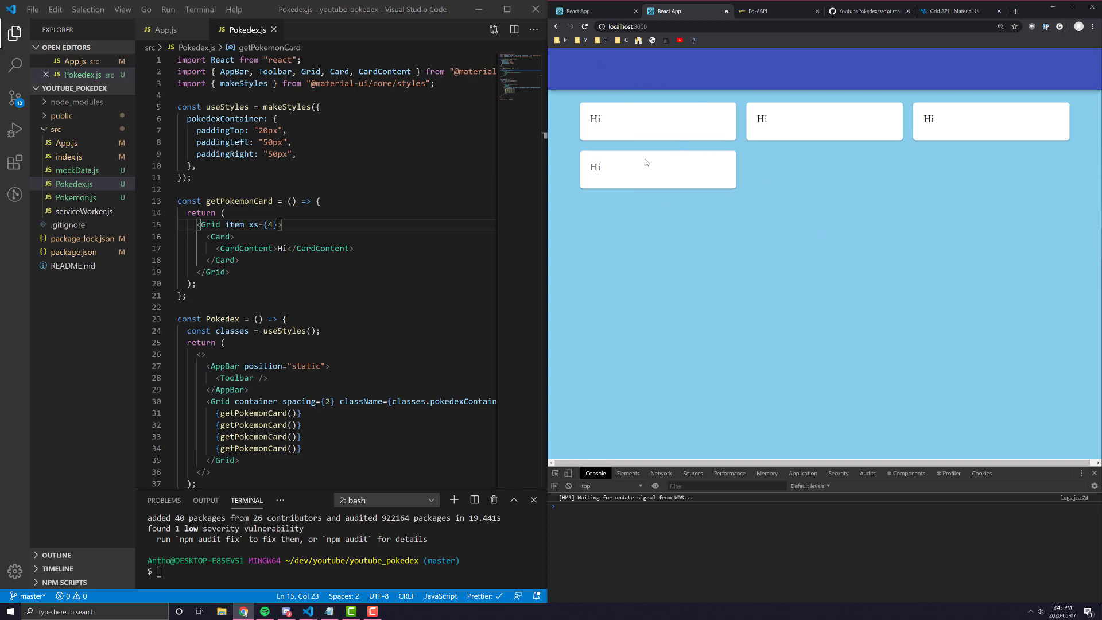
pyautogui.moveTo(804, 145)
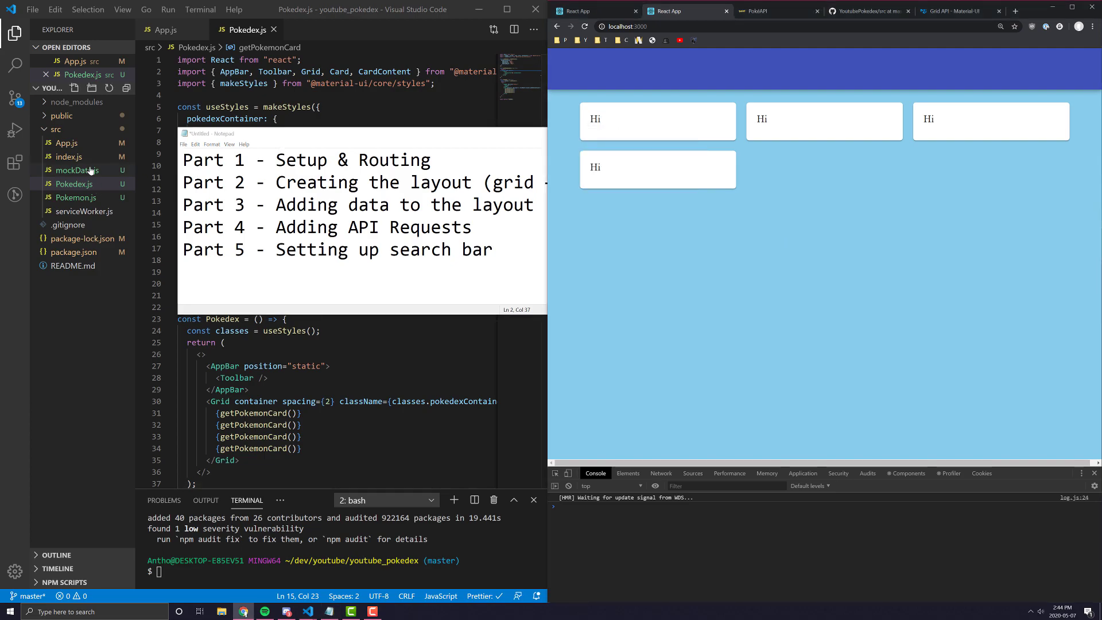
# Step: Open mockData.js, then switch through Pokedex.js to App.js with its routes
pyautogui.rightClick(662, 249)
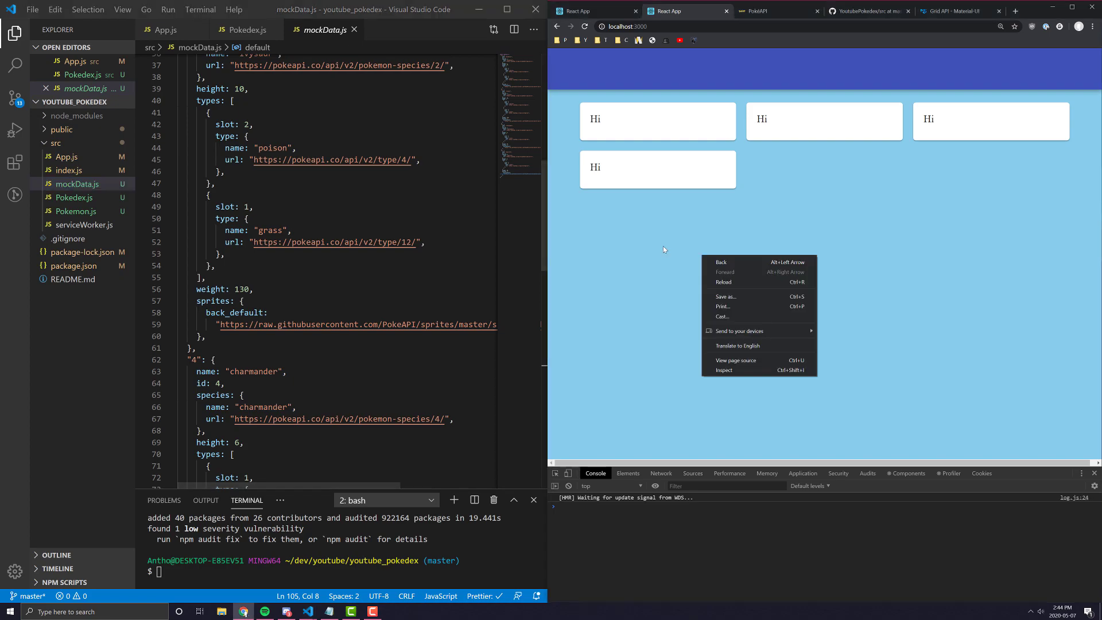
pyautogui.click(244, 30)
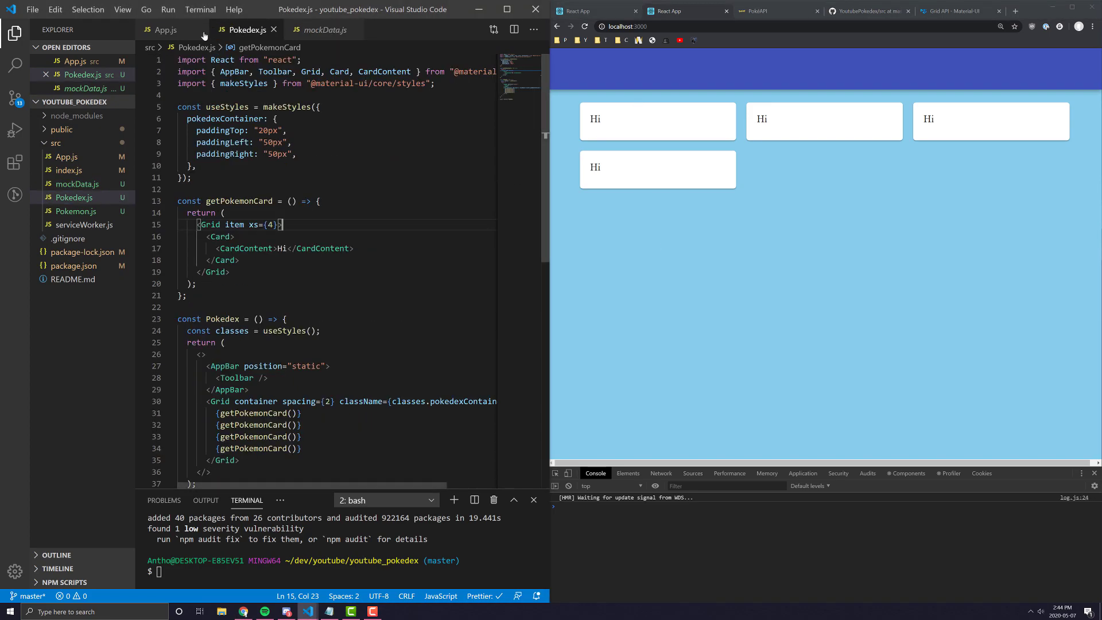
pyautogui.click(167, 30)
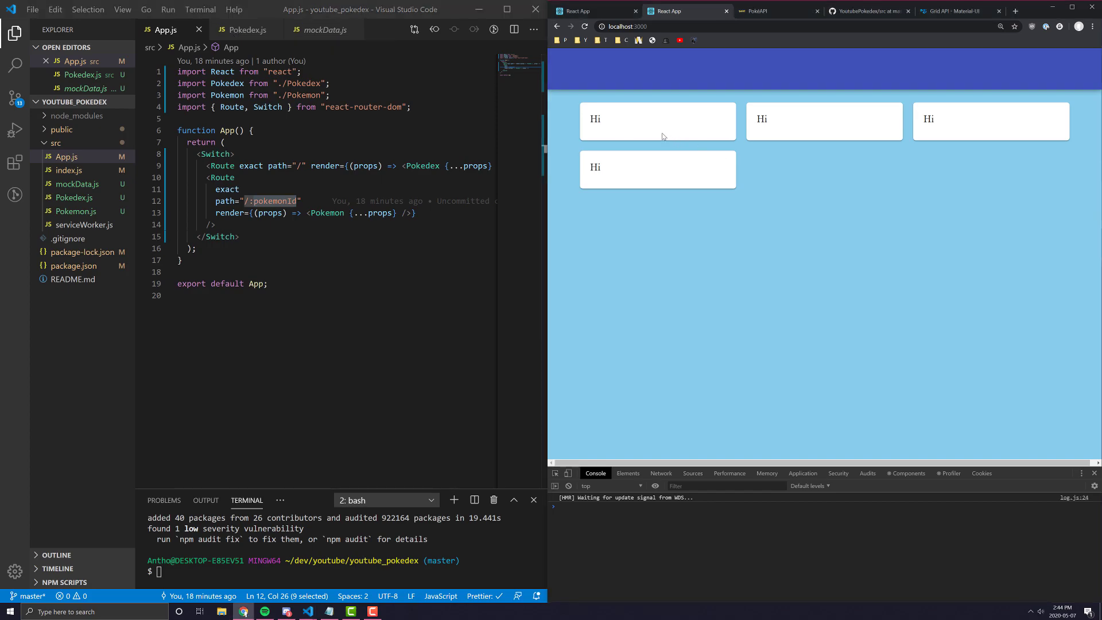
pyautogui.moveTo(722, 154)
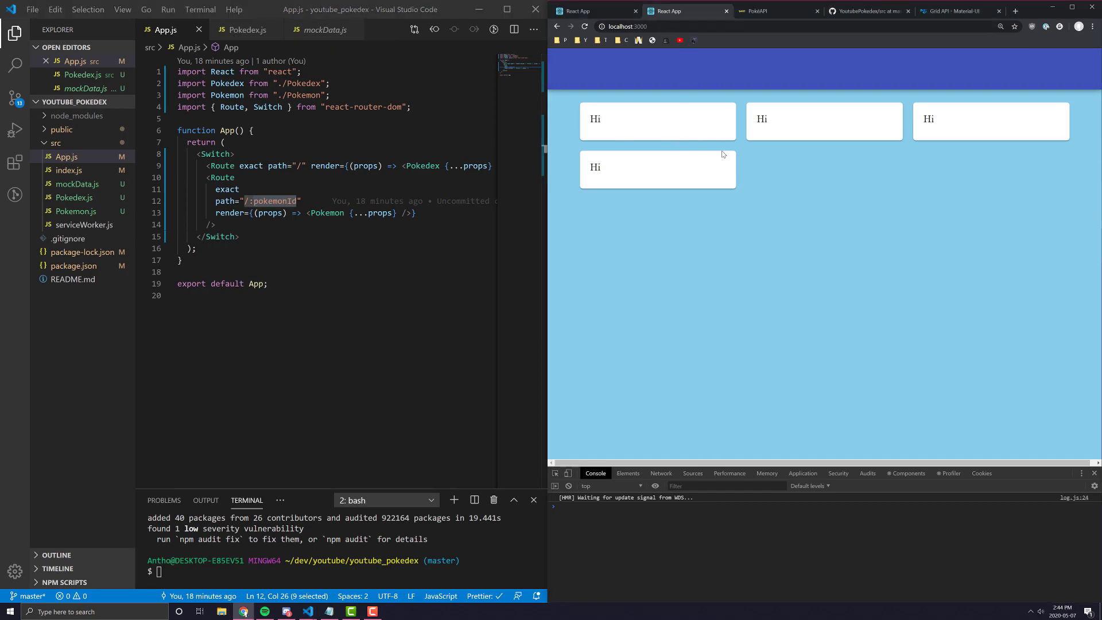
pyautogui.moveTo(989, 291)
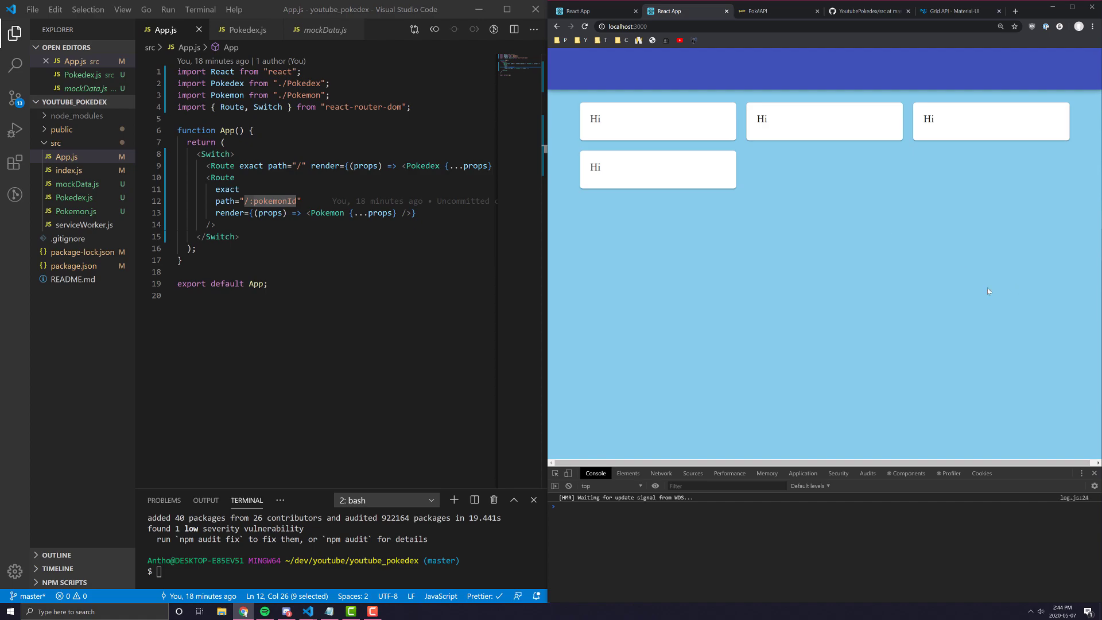